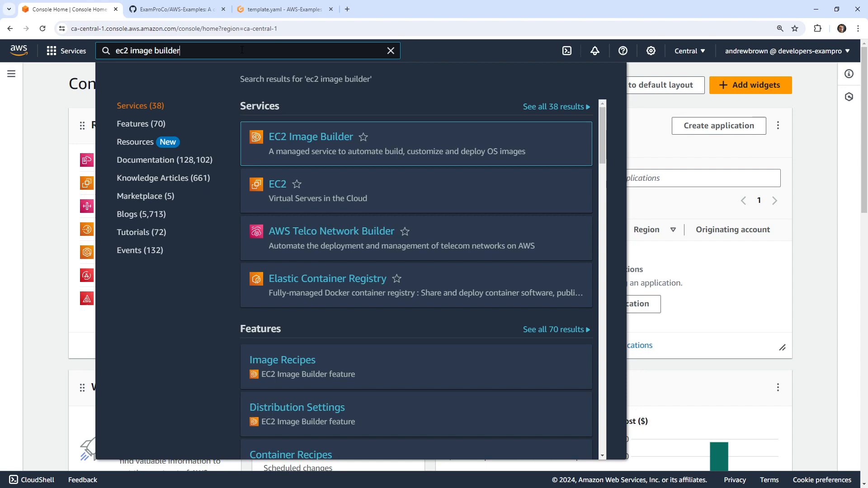
- Open the EC2 Image Builder console on its empty image pipelines page
click(311, 136)
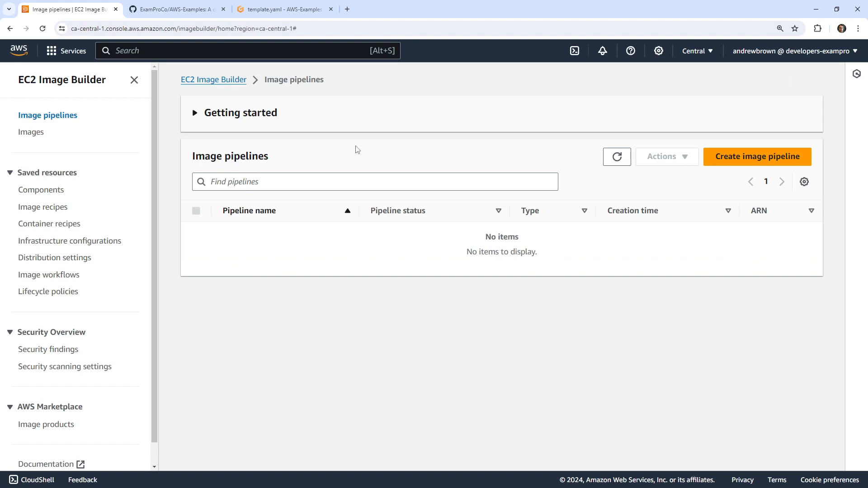
mouse_move(347, 153)
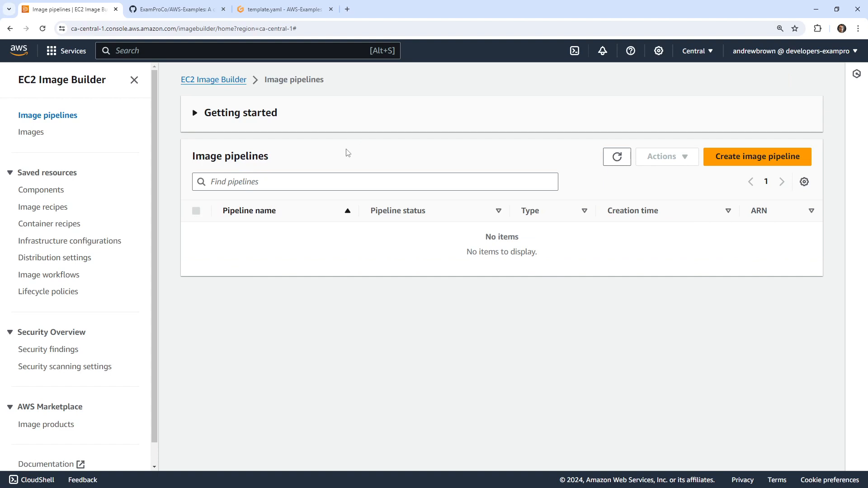
mouse_move(162, 184)
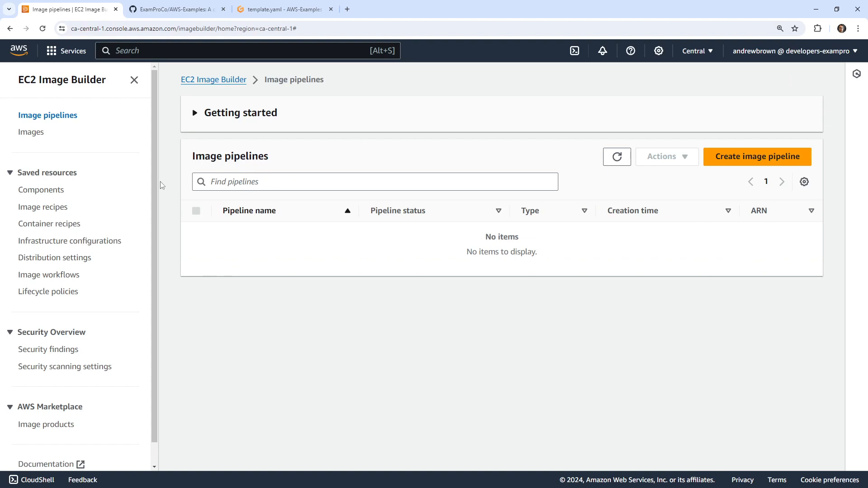
mouse_move(128, 237)
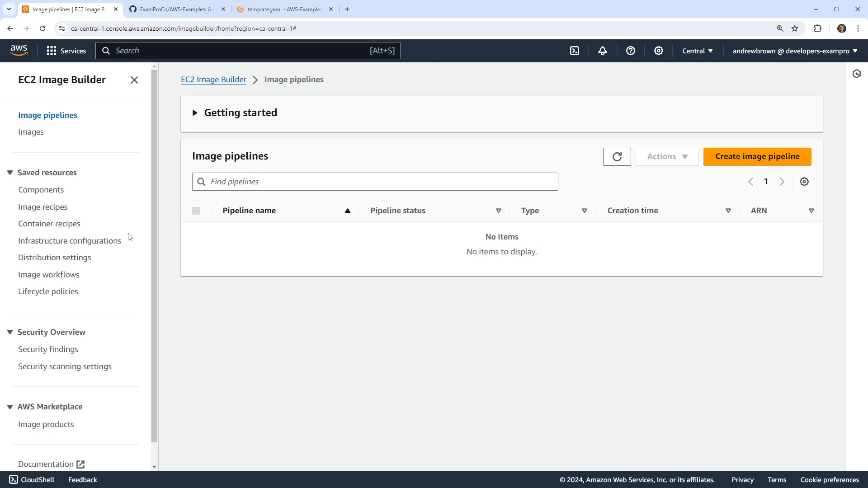
mouse_move(196, 136)
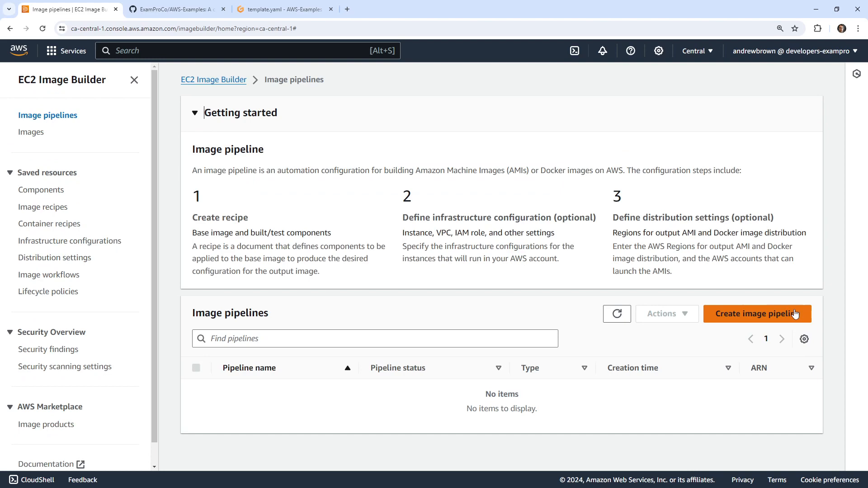
- Create a new image pipeline named MyBasicPipeline with description 'My Basic Pipeline'
click(756, 314)
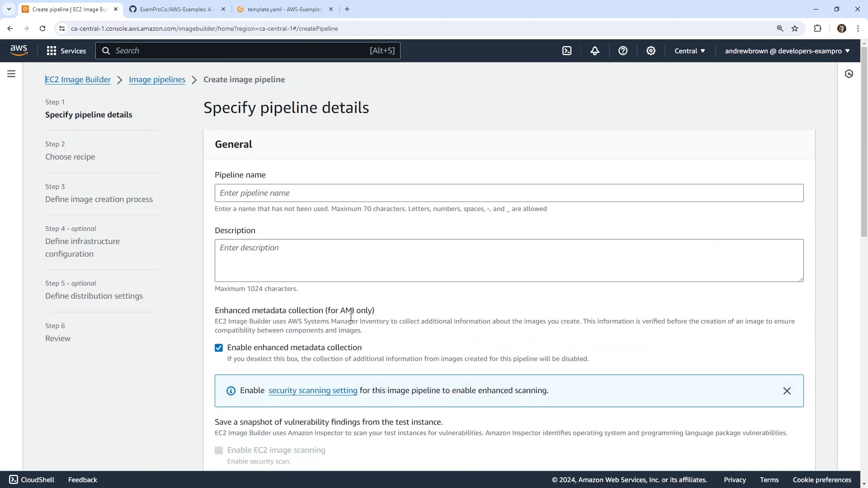
click(376, 192)
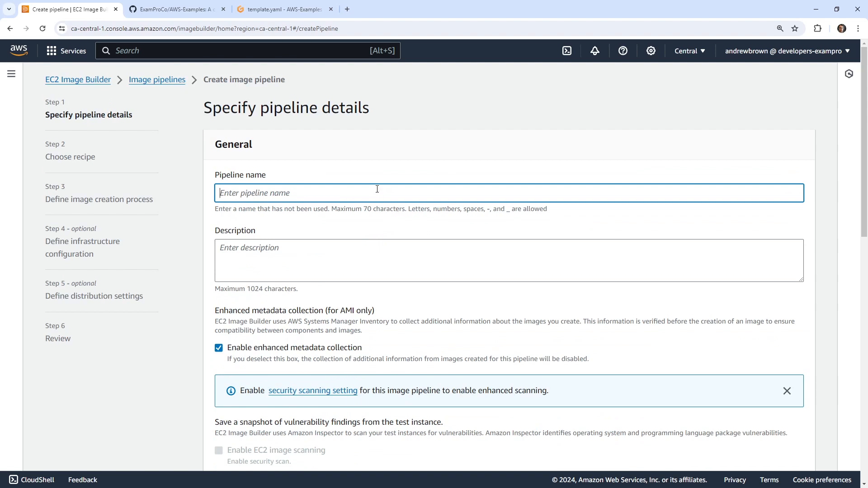
text(MyBasicPipeline)
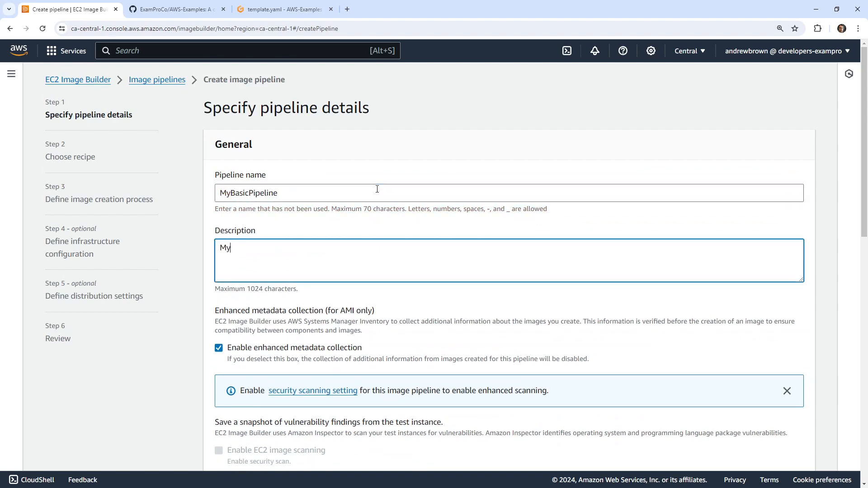
text(Basic Pipel)
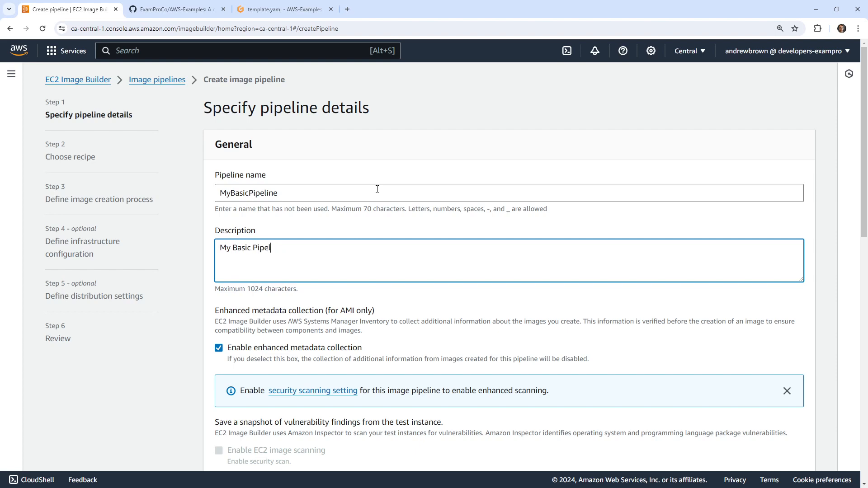
- Set the pipeline's build schedule to Manual so it runs only when started
scroll(down, 3)
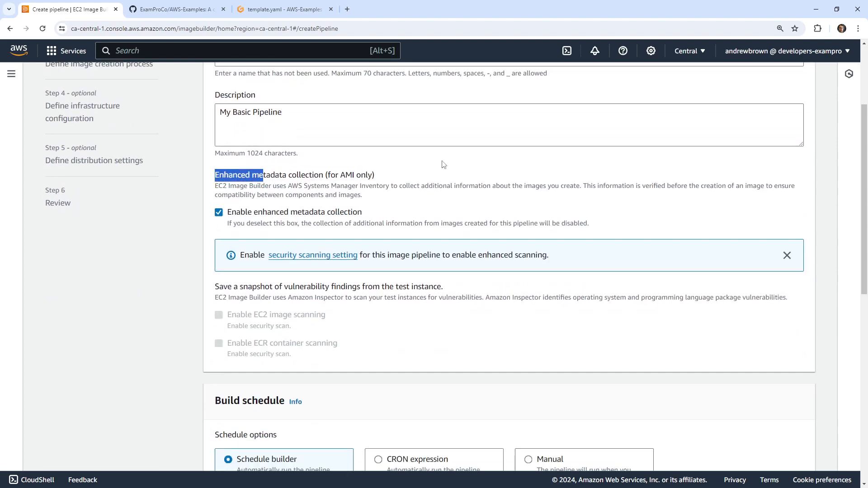
mouse_move(370, 179)
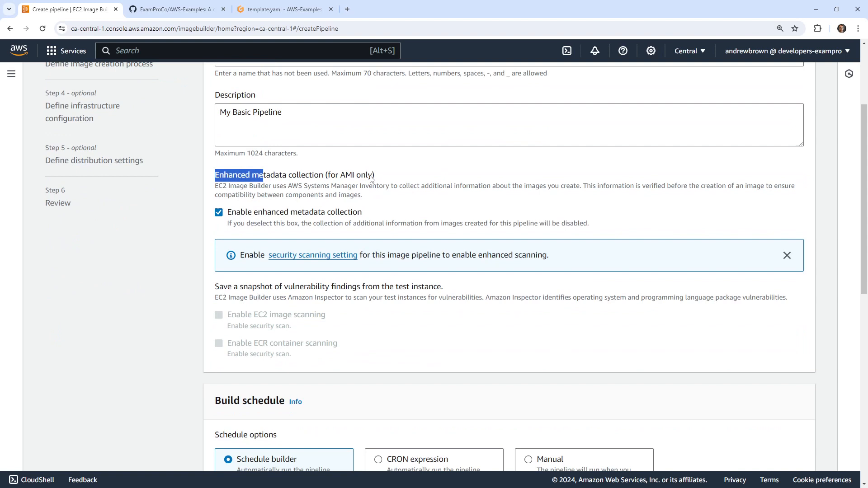
mouse_move(233, 245)
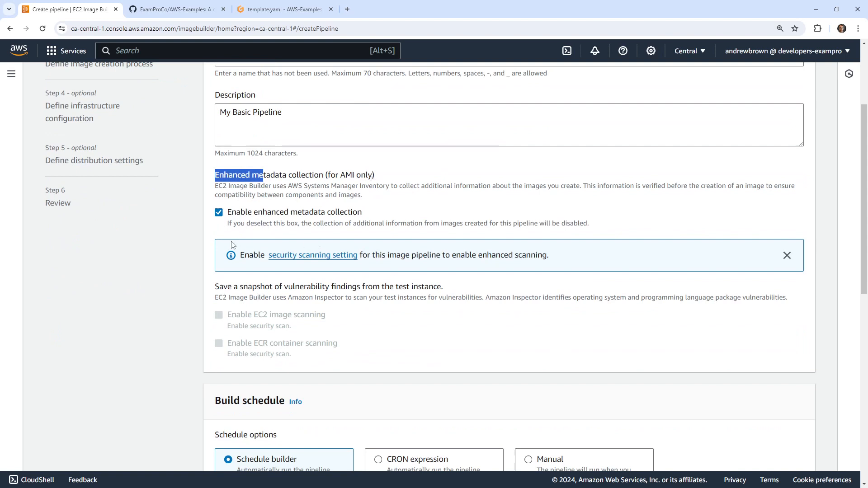
scroll(down, 3)
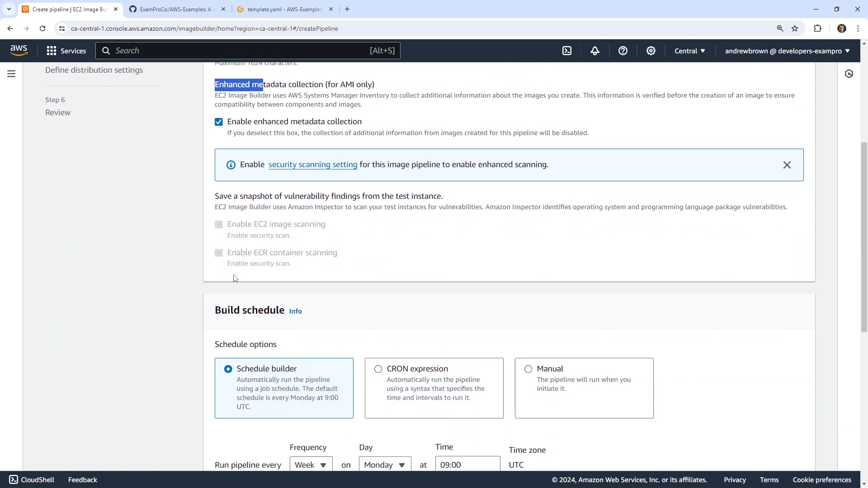
scroll(down, 3)
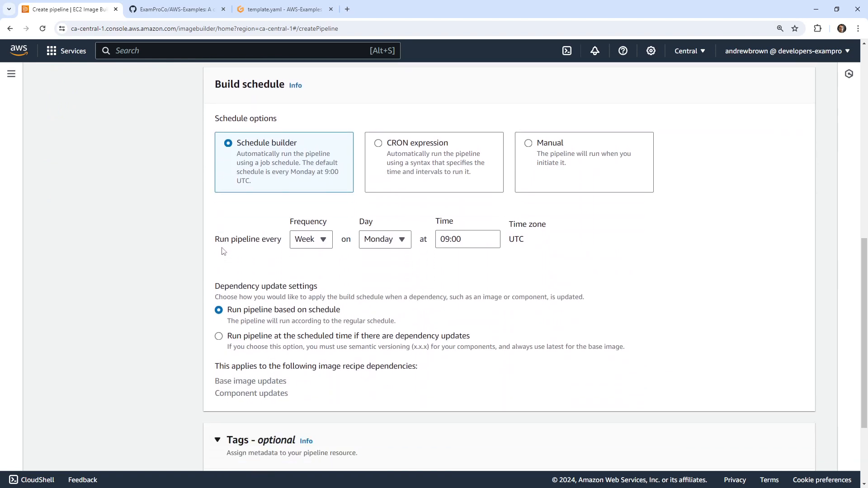
mouse_move(427, 139)
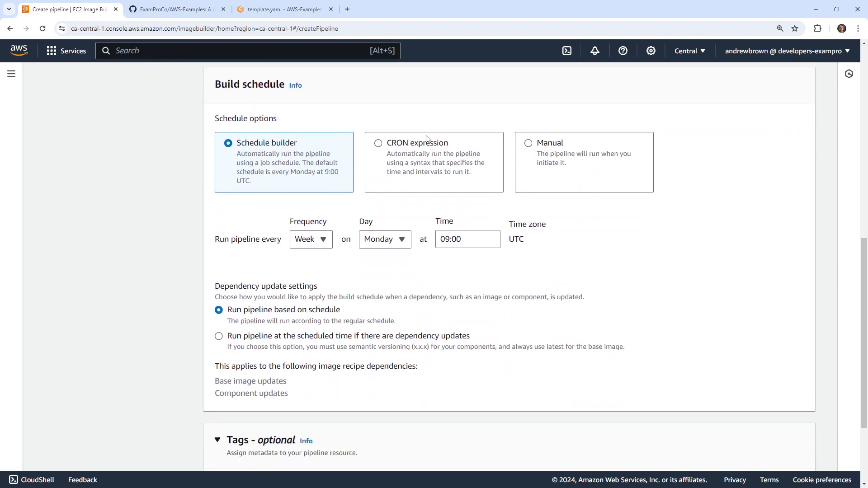
mouse_move(571, 136)
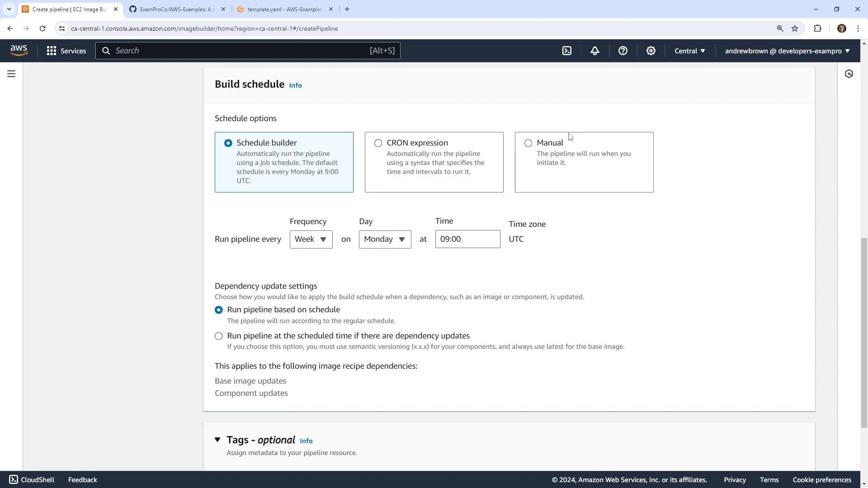
scroll(down, 3)
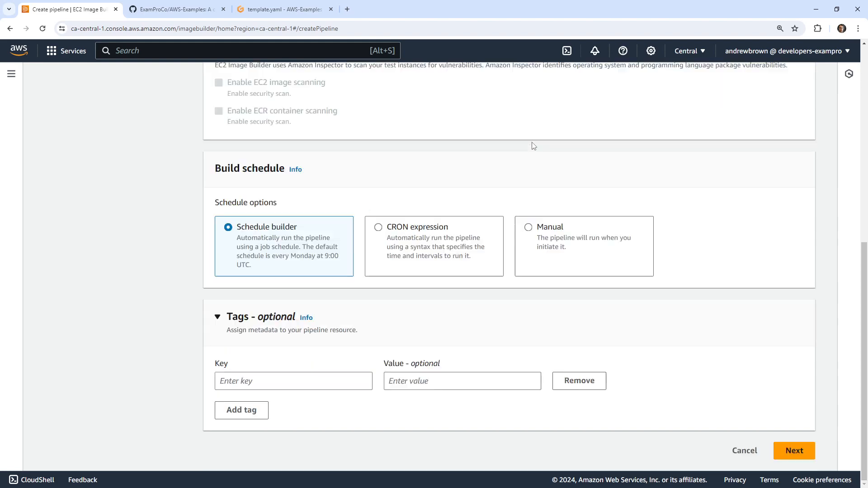
click(527, 227)
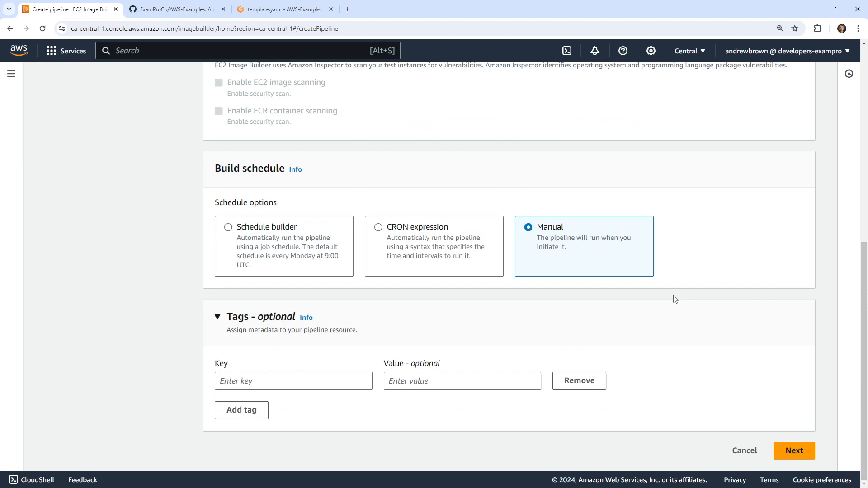
- Create a new AMI output recipe named MyBasicAMI at version 1.0.0
click(793, 450)
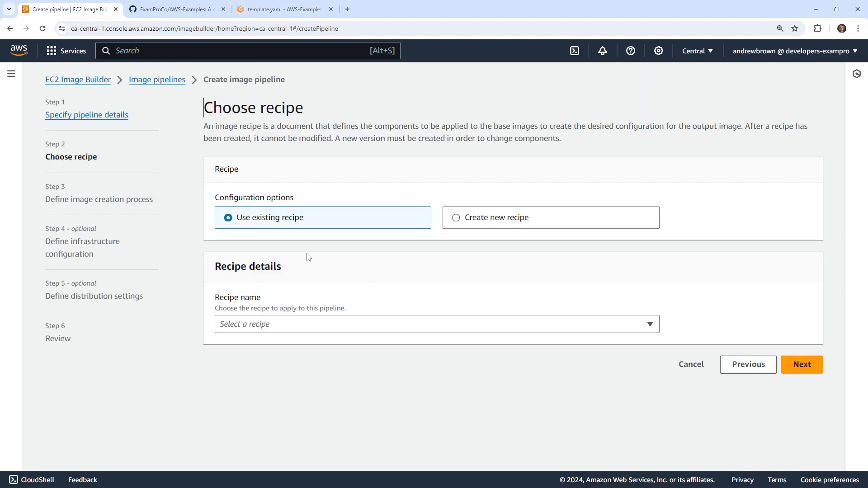
mouse_move(369, 247)
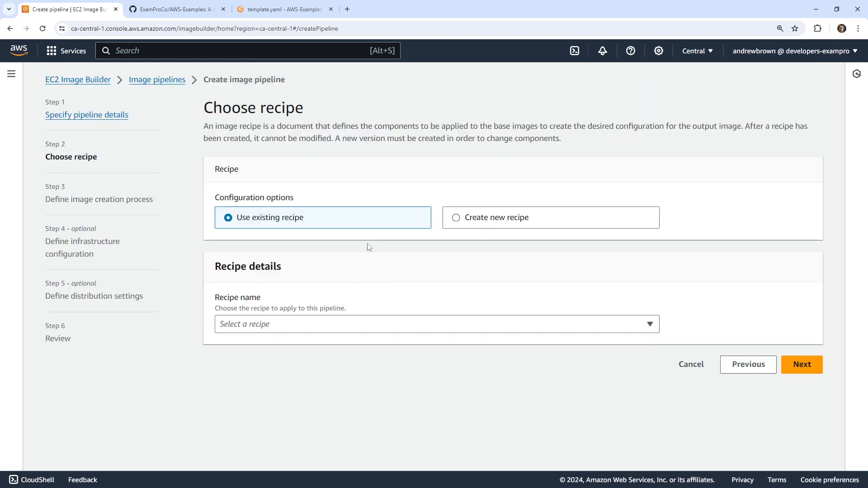
click(456, 217)
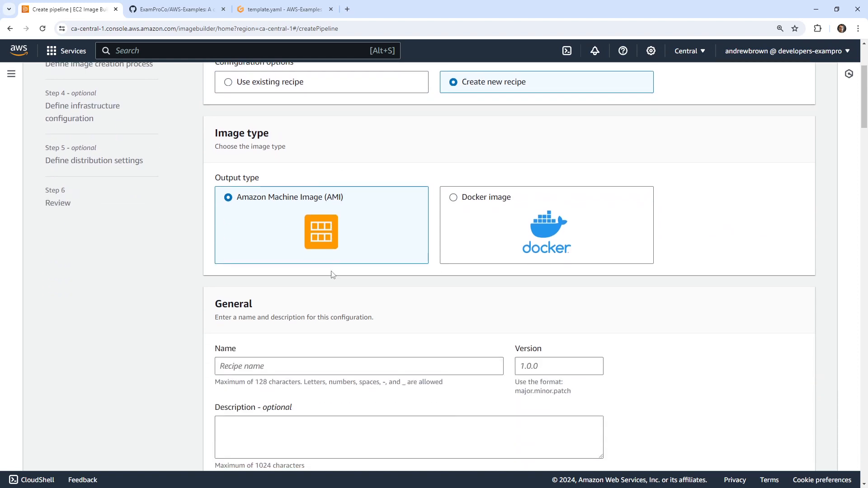
mouse_move(475, 214)
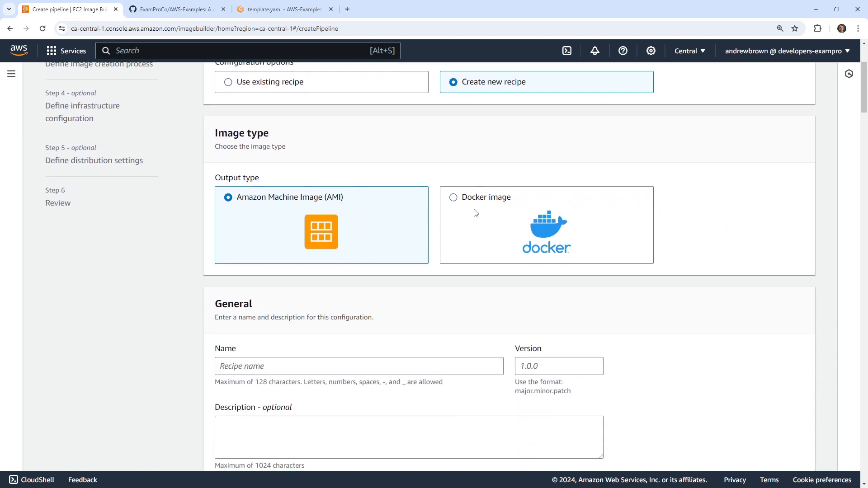
scroll(down, 3)
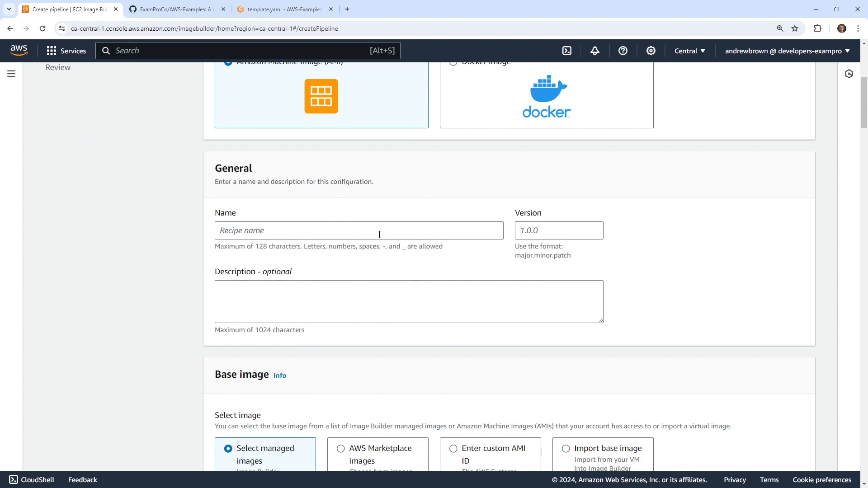
text(MyBasicAMI)
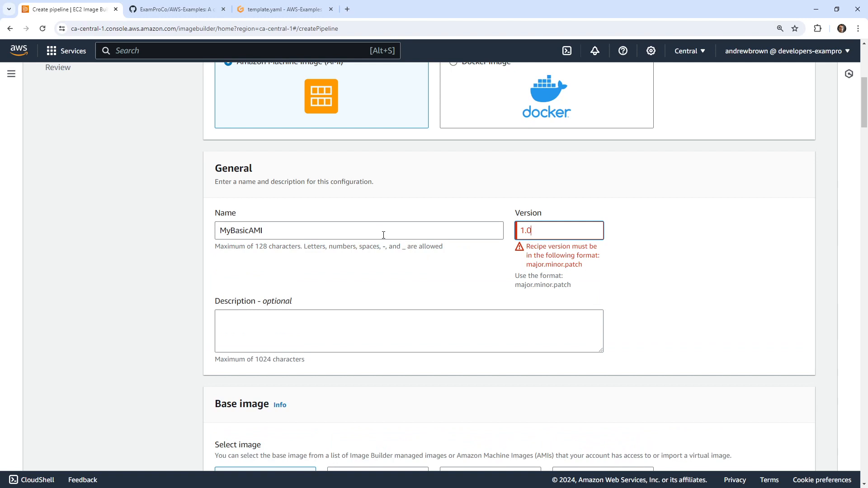
text(.0)
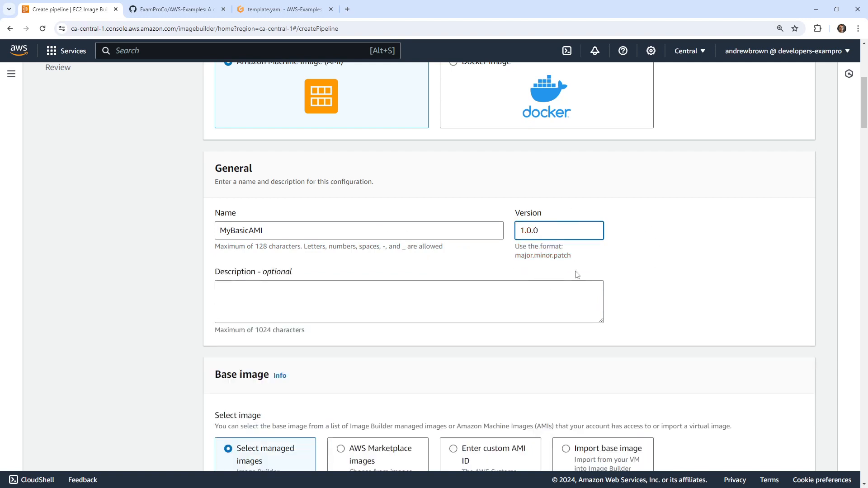
mouse_move(475, 258)
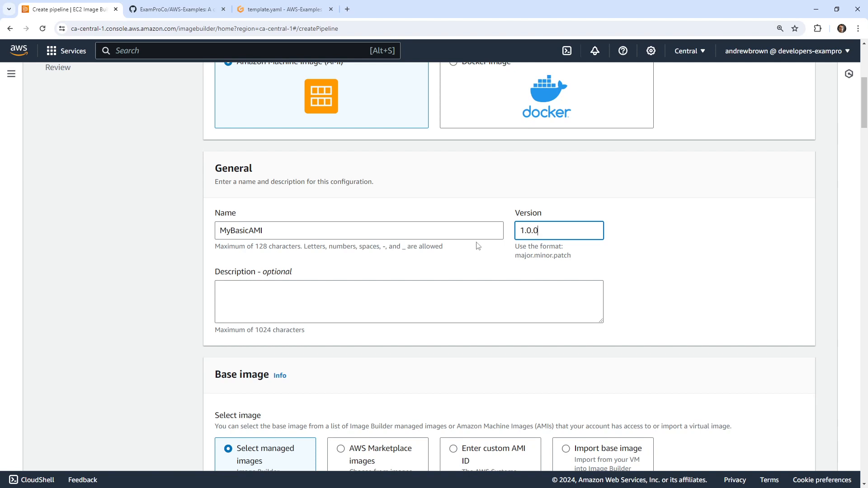
mouse_move(302, 272)
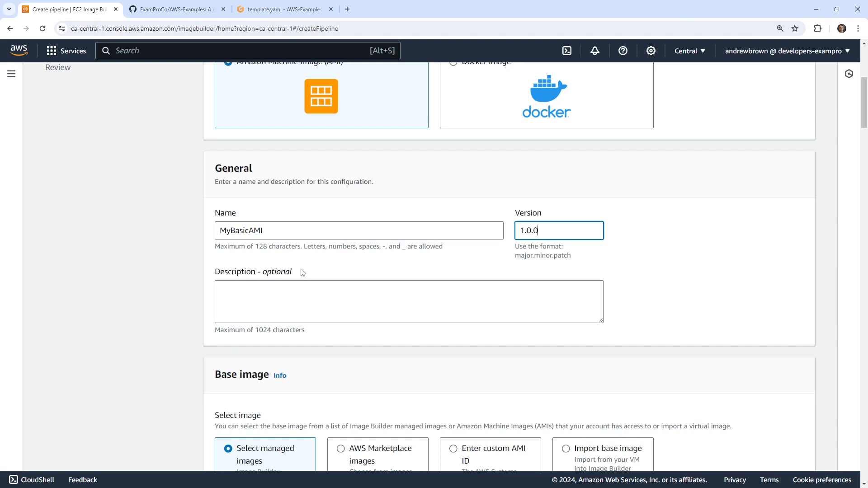
scroll(down, 3)
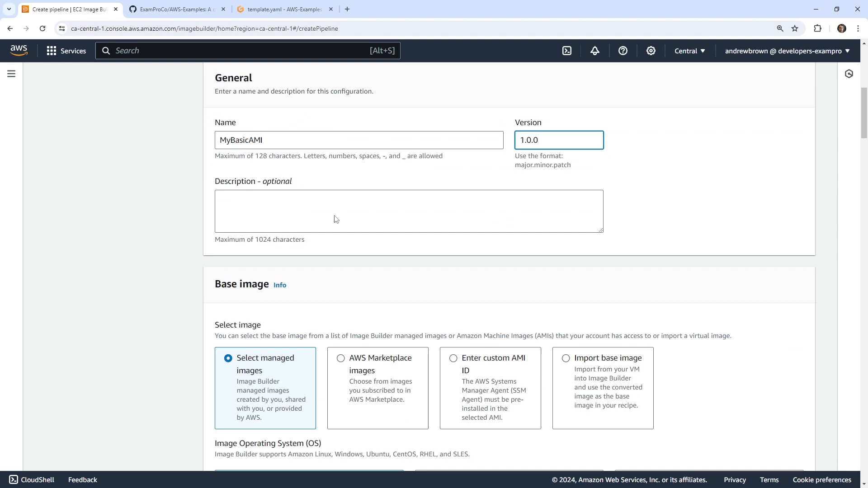
- Scroll through the recipe's base image settings, keeping Amazon Linux 2023 ARM64 quick start
scroll(down, 3)
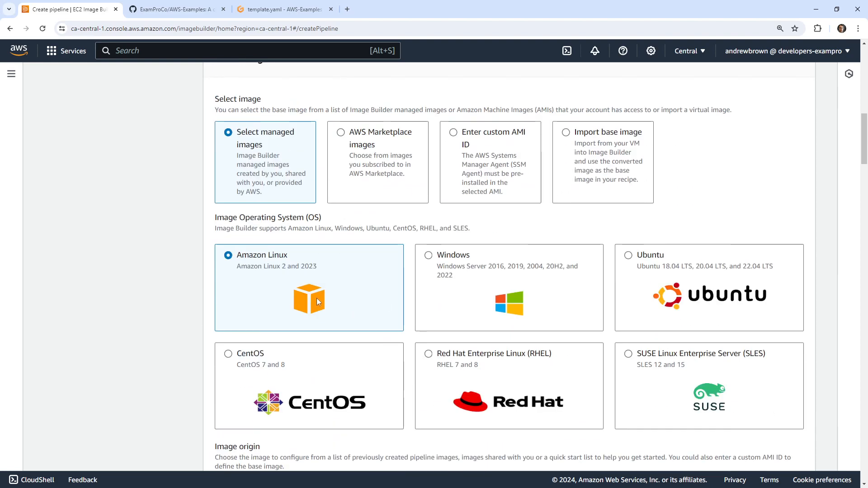
scroll(up, 3)
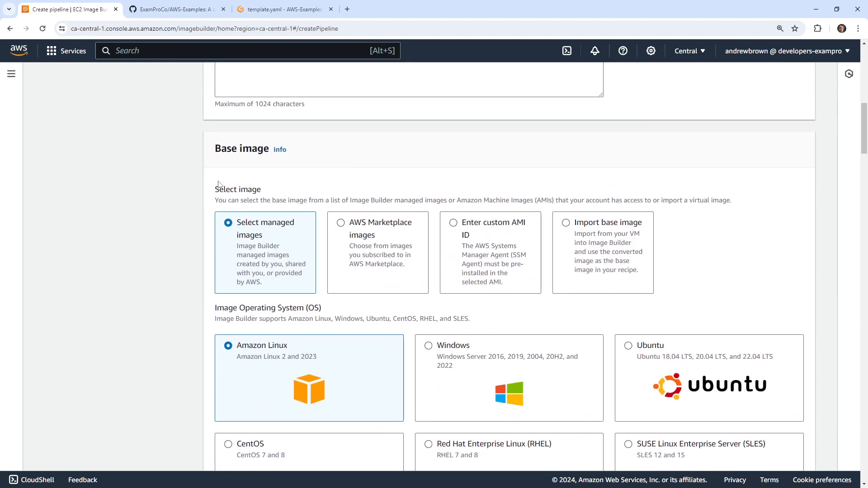
scroll(down, 3)
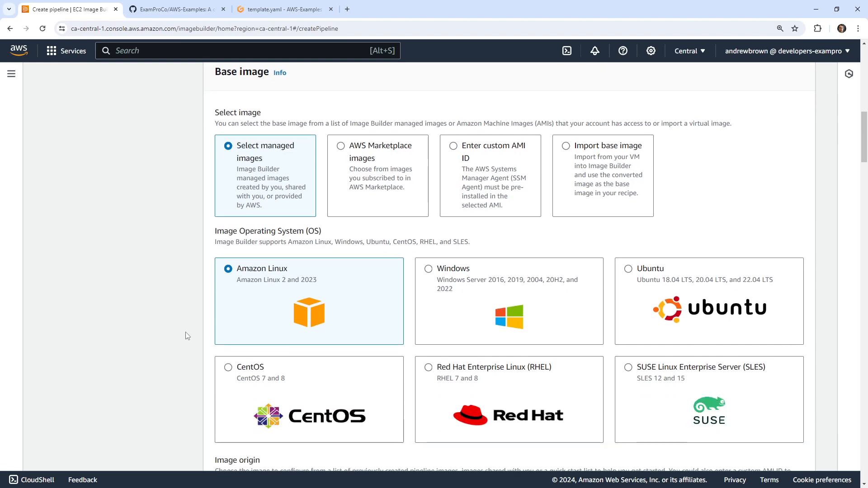
scroll(down, 3)
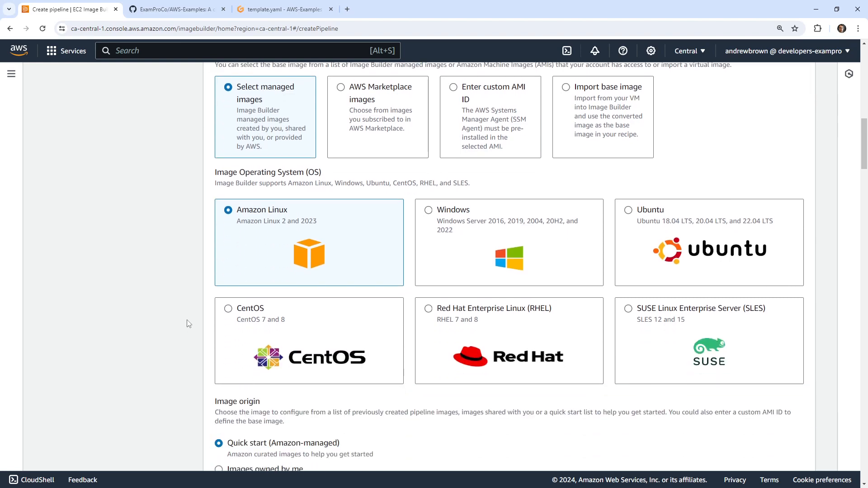
scroll(down, 3)
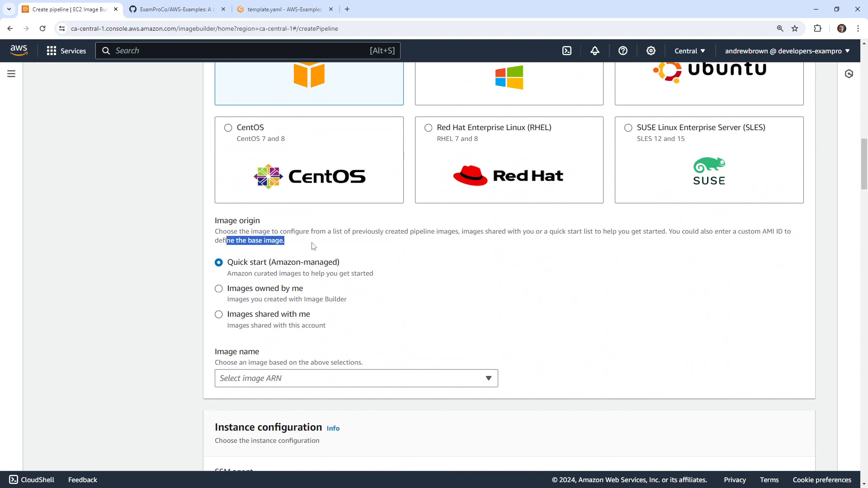
scroll(down, 3)
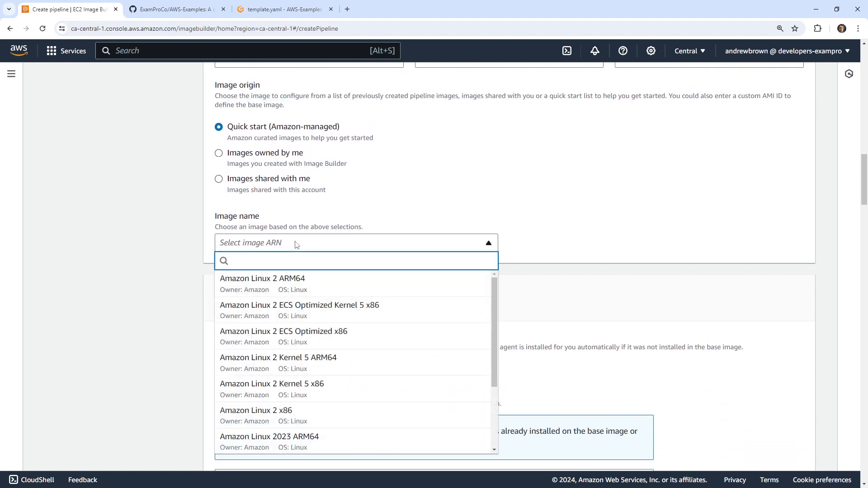
scroll(down, 3)
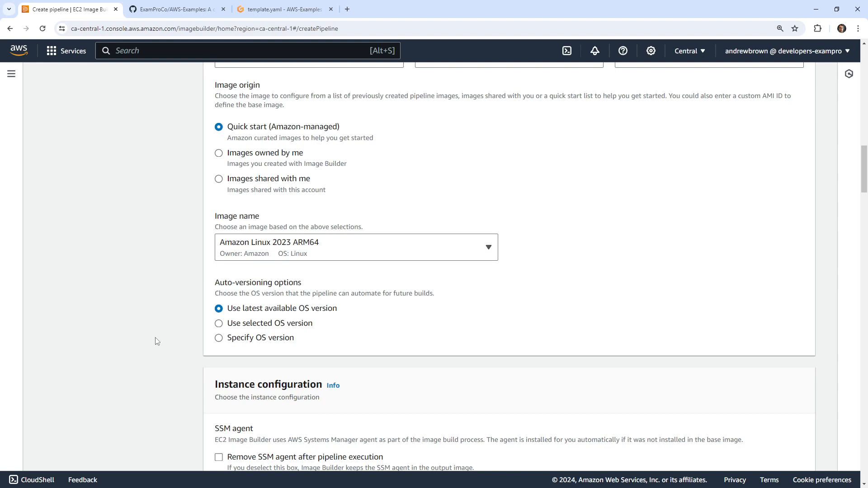
scroll(down, 3)
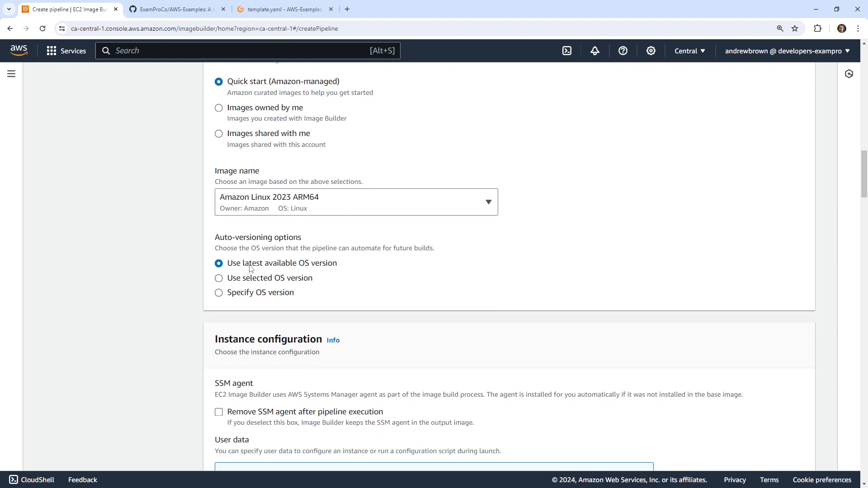
scroll(down, 3)
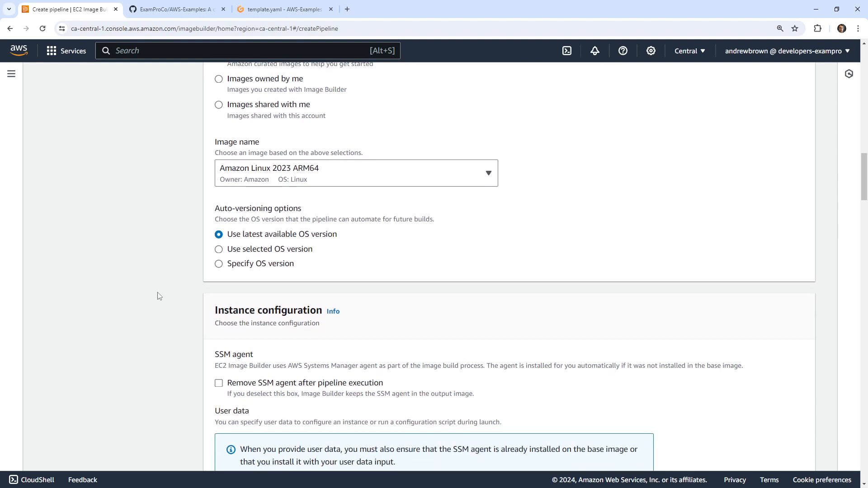
scroll(down, 3)
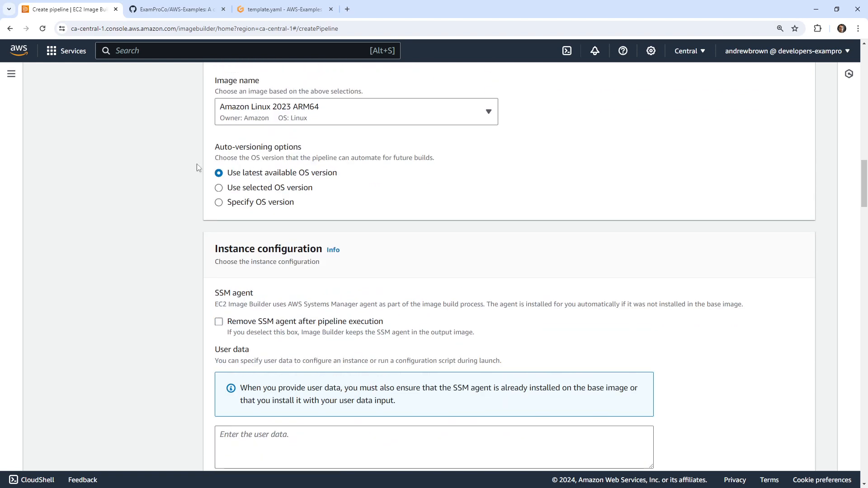
mouse_move(285, 222)
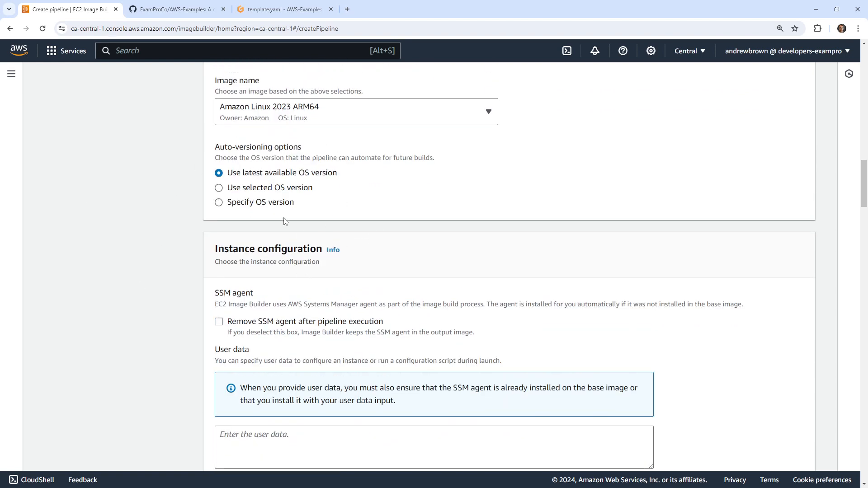
mouse_move(188, 242)
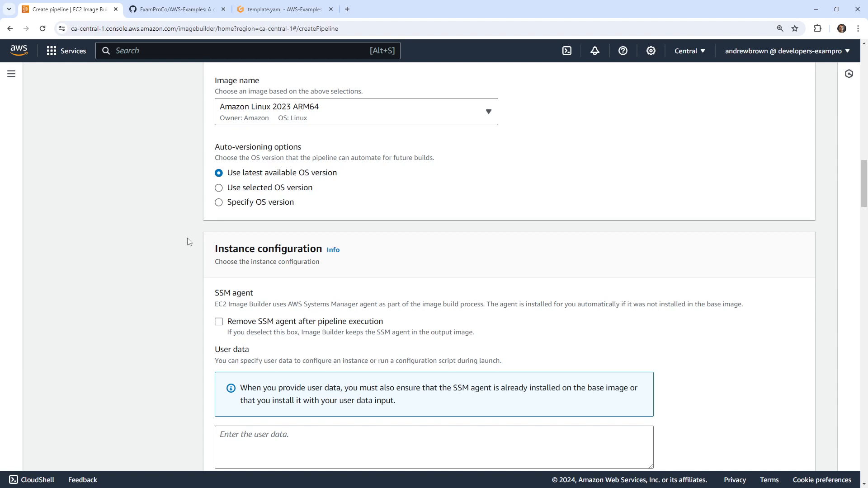
scroll(down, 3)
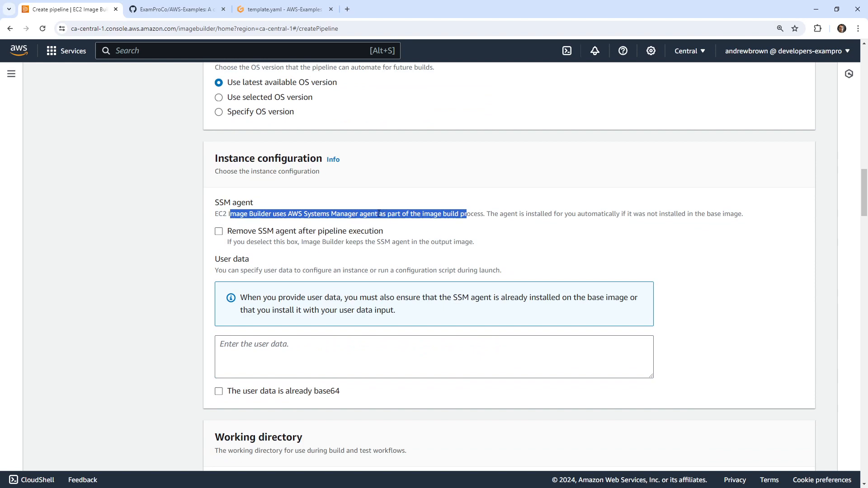
scroll(down, 3)
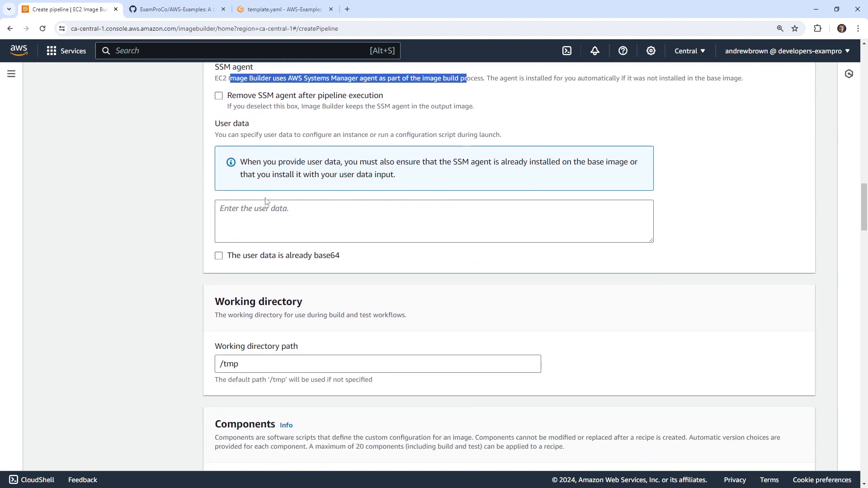
scroll(up, 3)
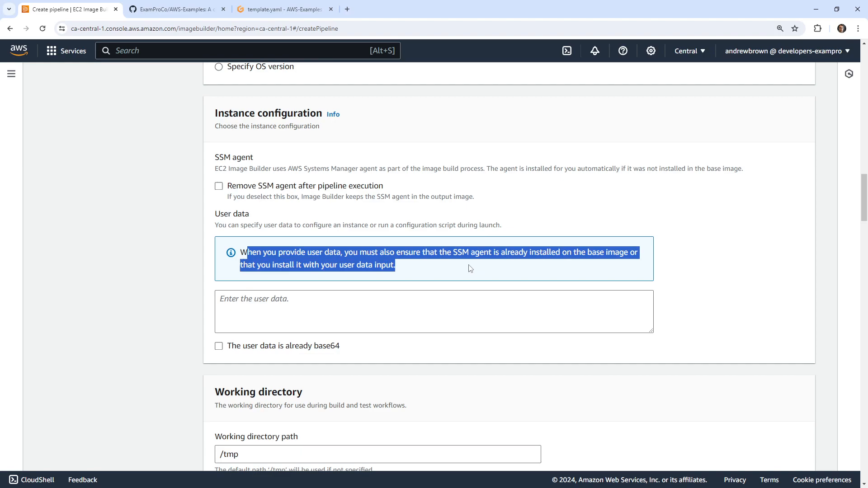
- In the Gitpod workspace, open ec2/userdata/userdata.sh and select the whole Apache setup script to copy
click(175, 10)
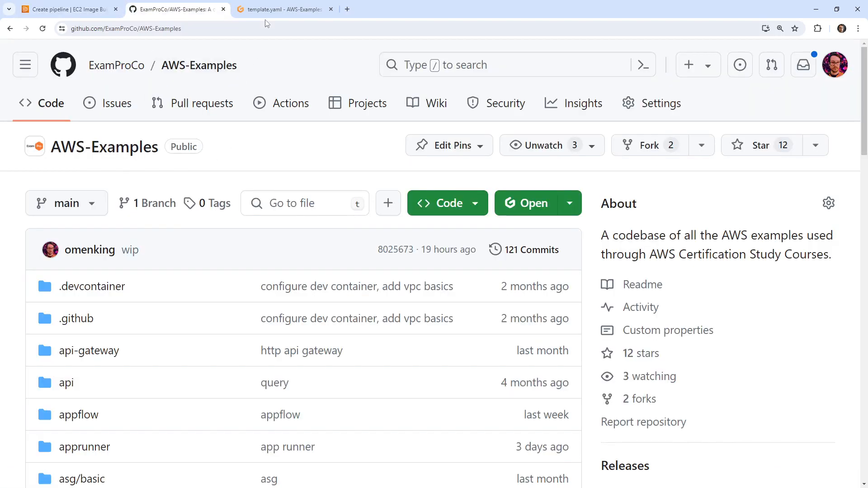
click(282, 9)
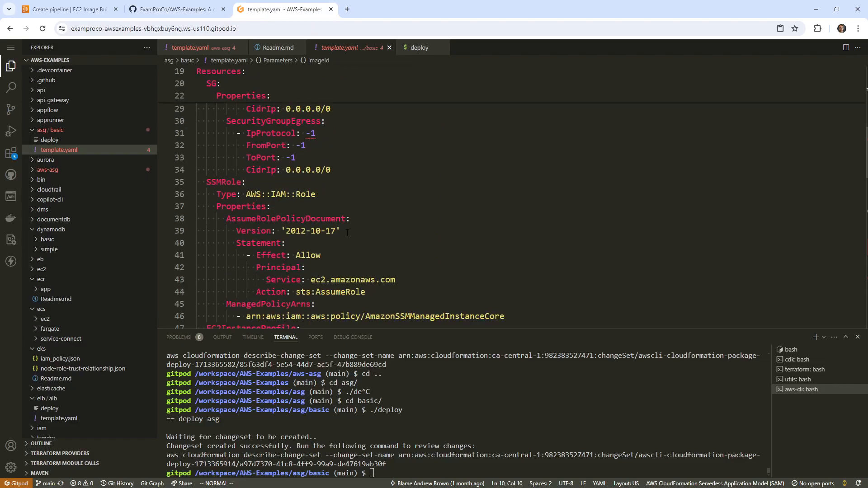
scroll(down, 3)
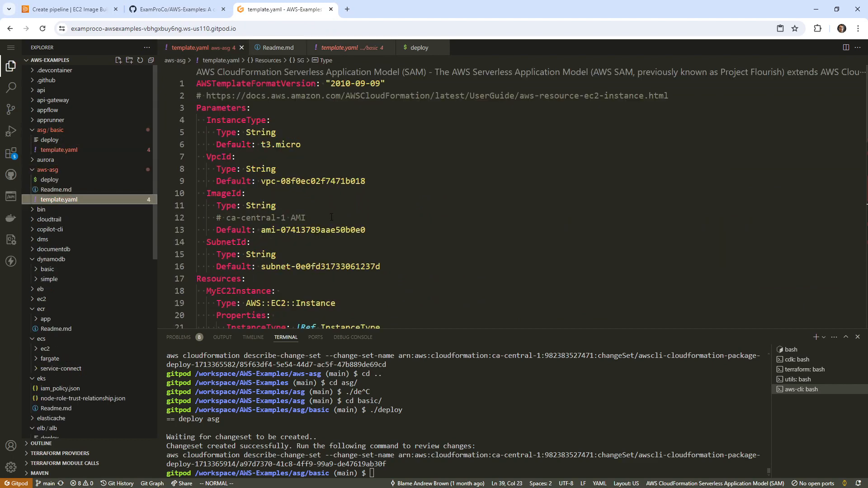
scroll(down, 3)
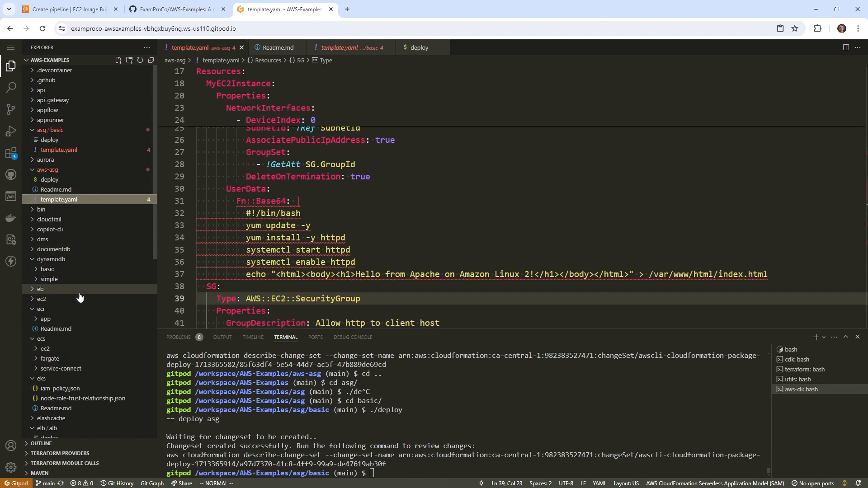
click(42, 298)
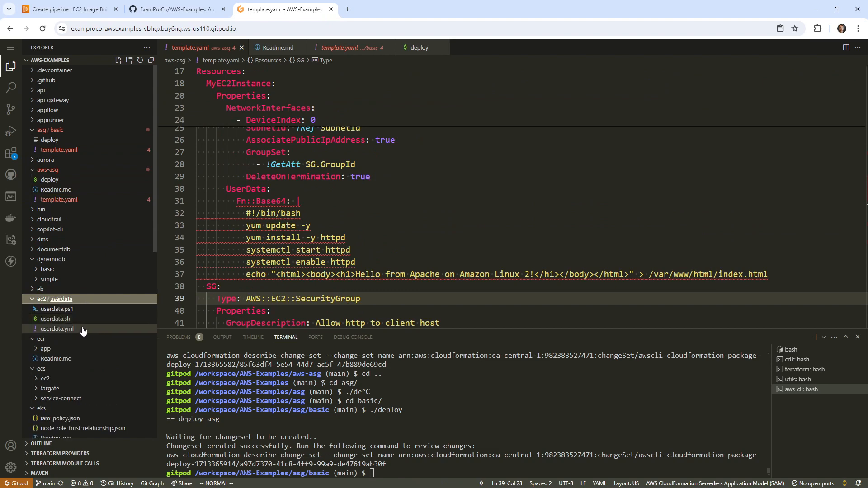
click(55, 319)
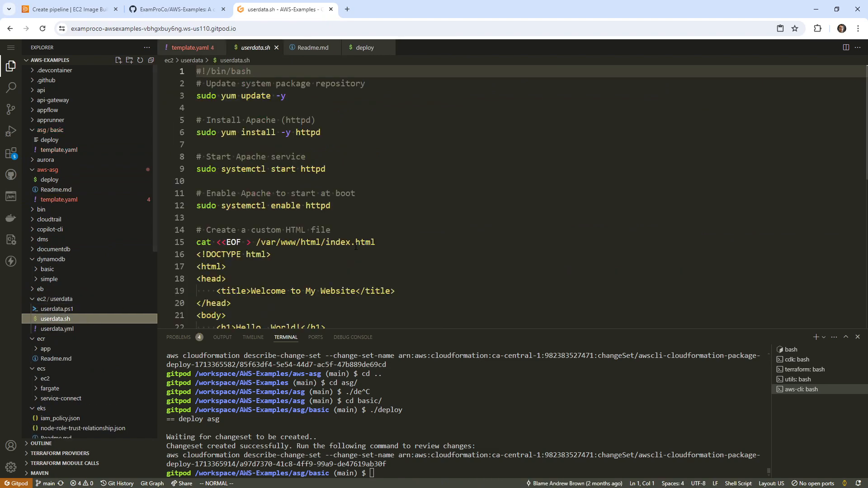
key(ctrl+a)
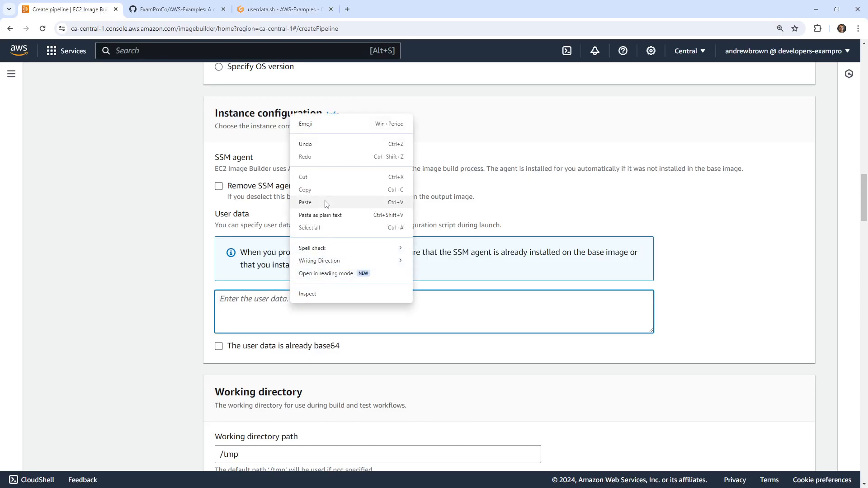
- Paste the copied Apache install script into the recipe's User data field
click(305, 202)
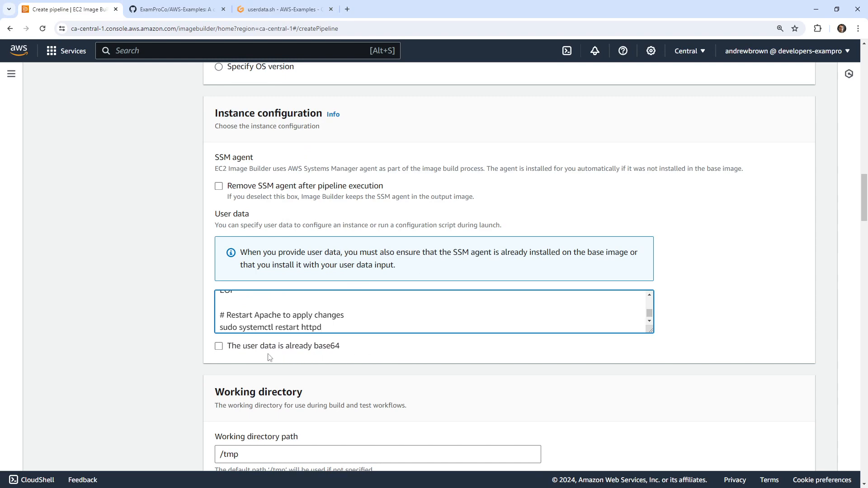
mouse_move(167, 304)
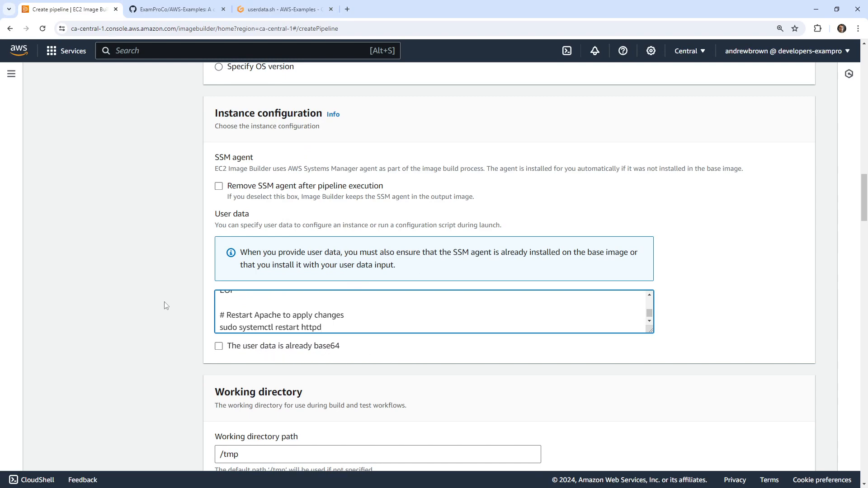
scroll(down, 3)
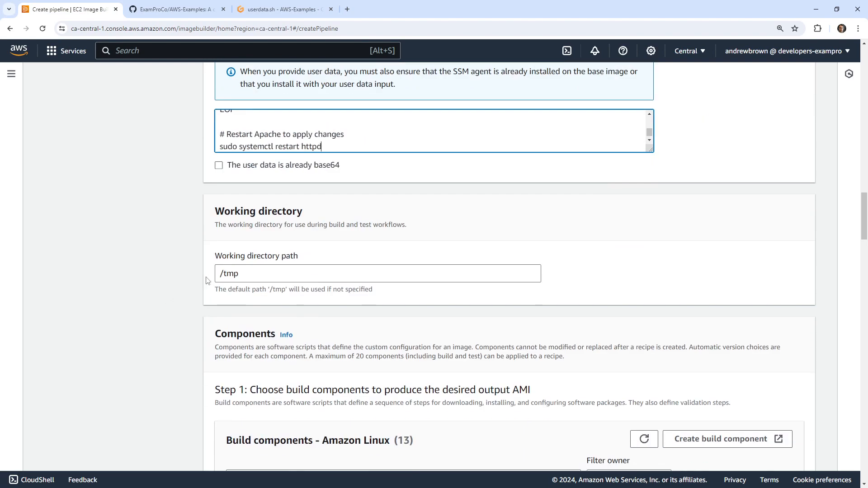
scroll(down, 3)
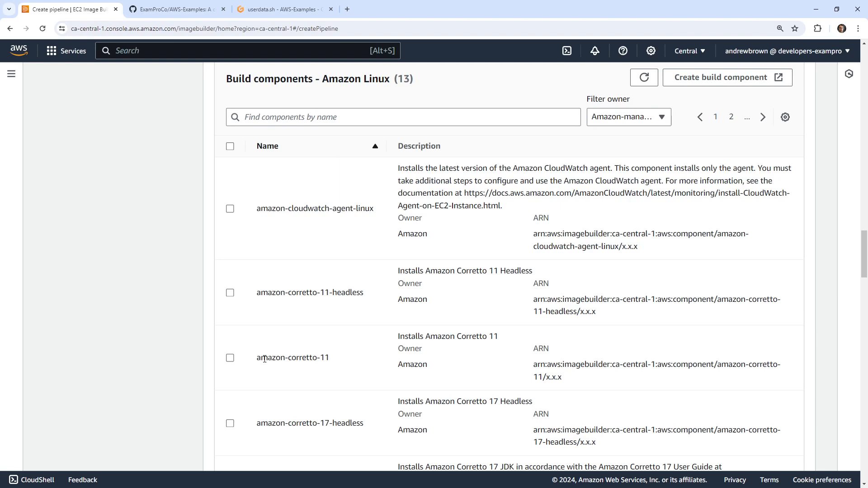
click(230, 358)
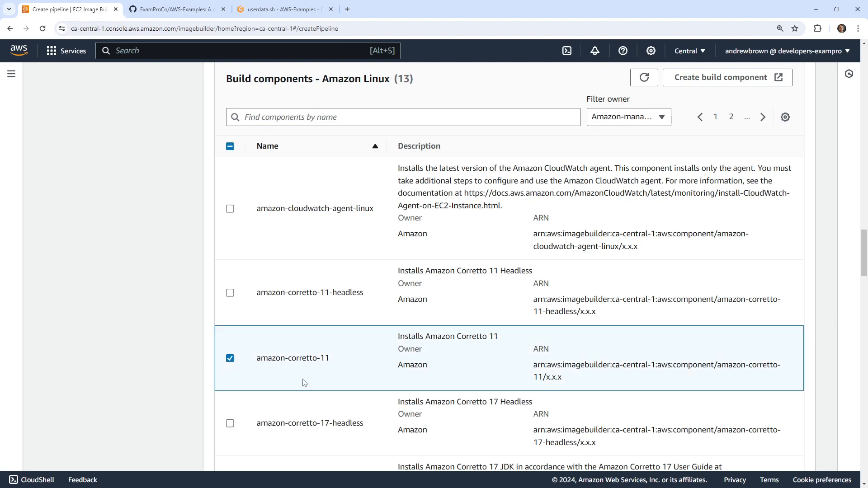
scroll(down, 3)
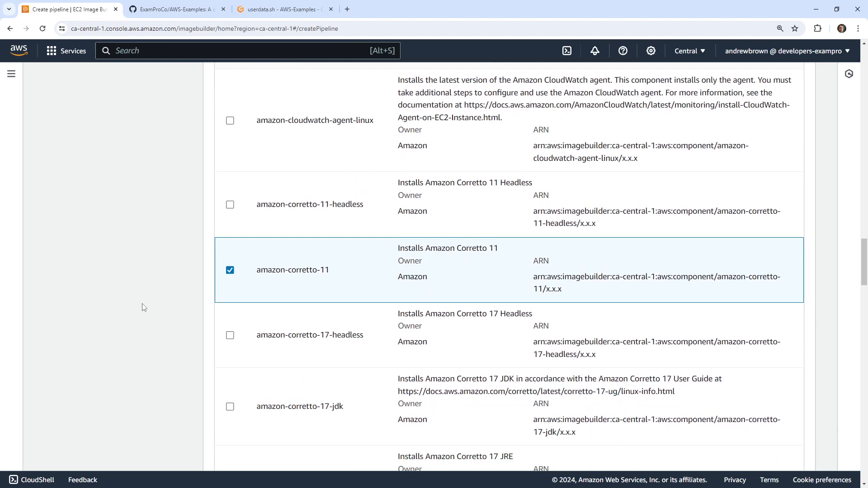
scroll(down, 3)
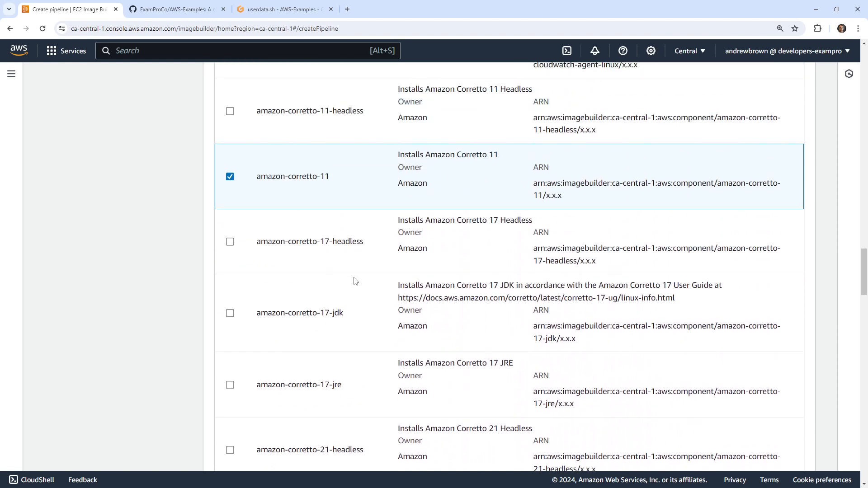
mouse_move(480, 253)
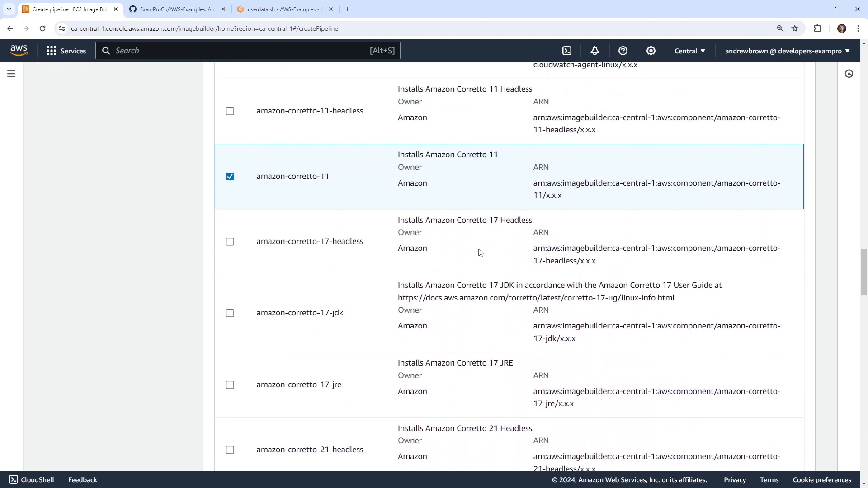
click(229, 176)
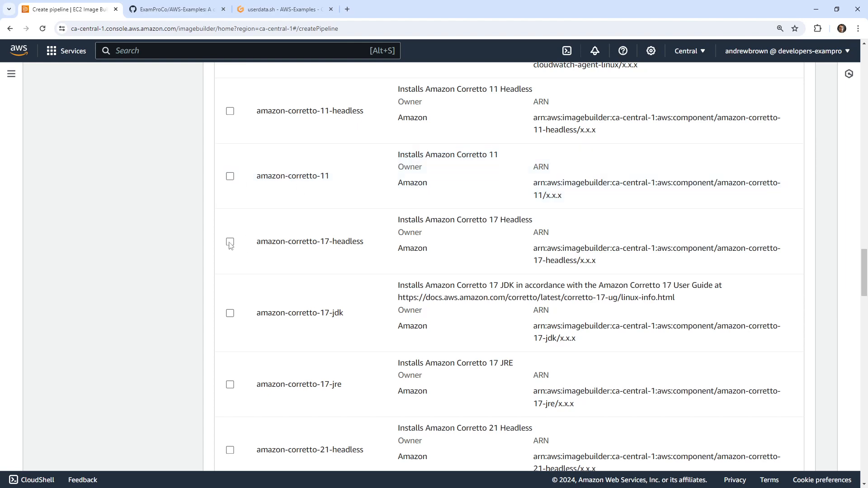
click(229, 242)
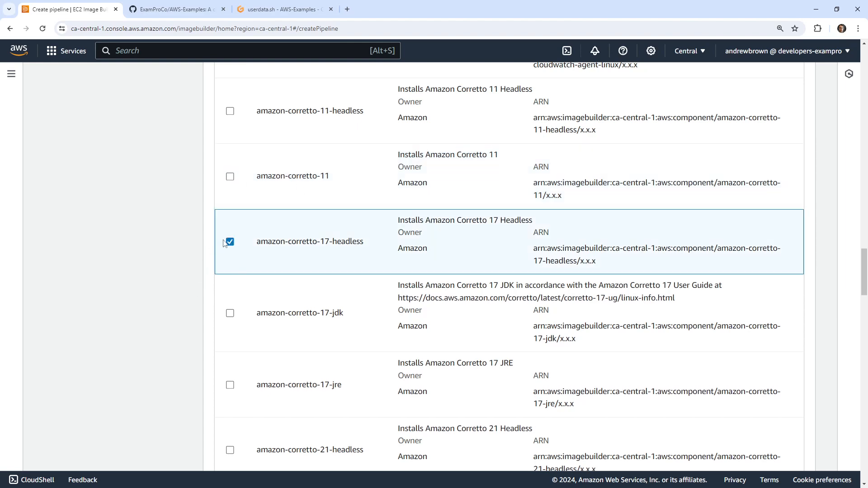
mouse_move(228, 242)
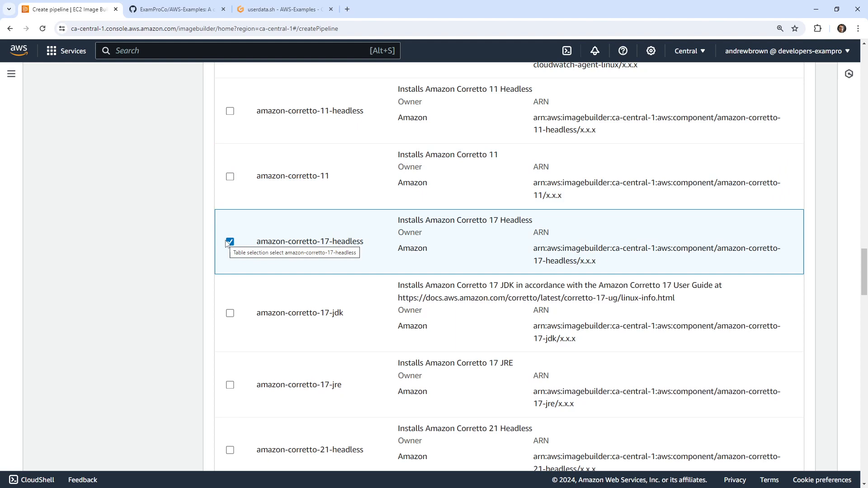
scroll(down, 3)
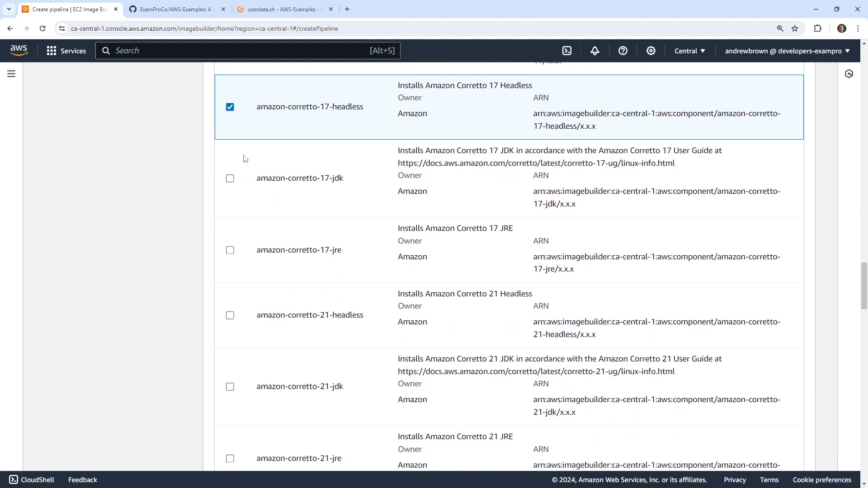
scroll(up, 3)
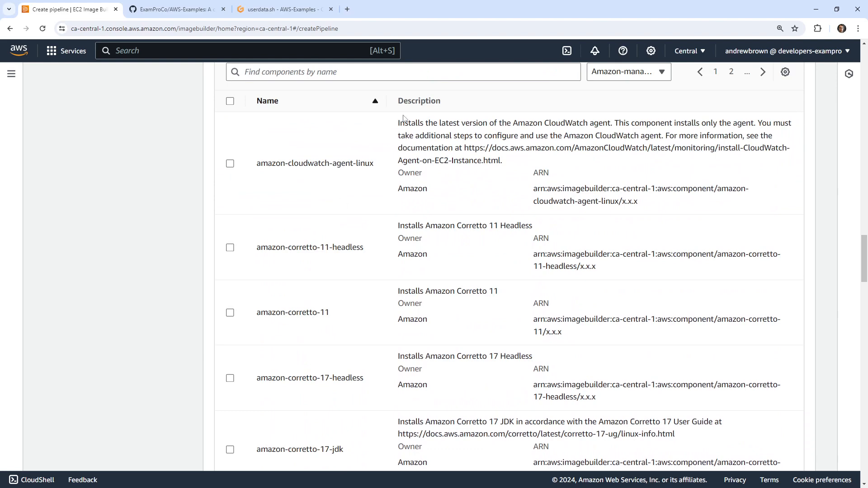
scroll(down, 3)
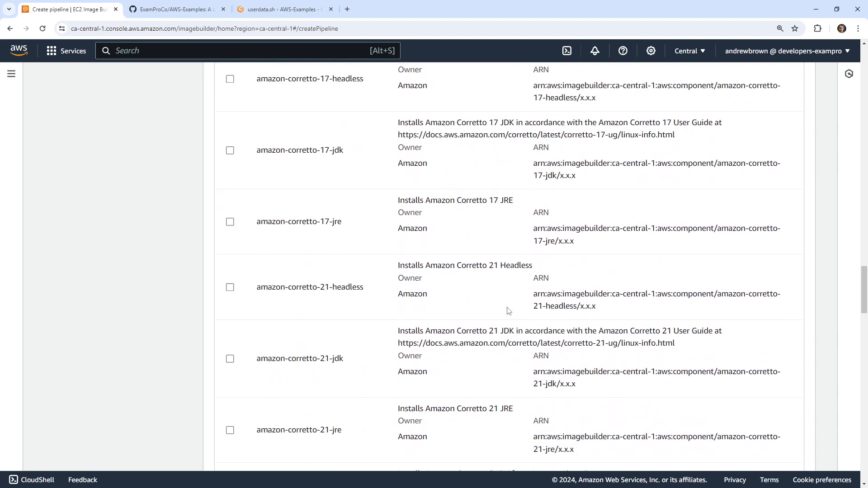
scroll(down, 3)
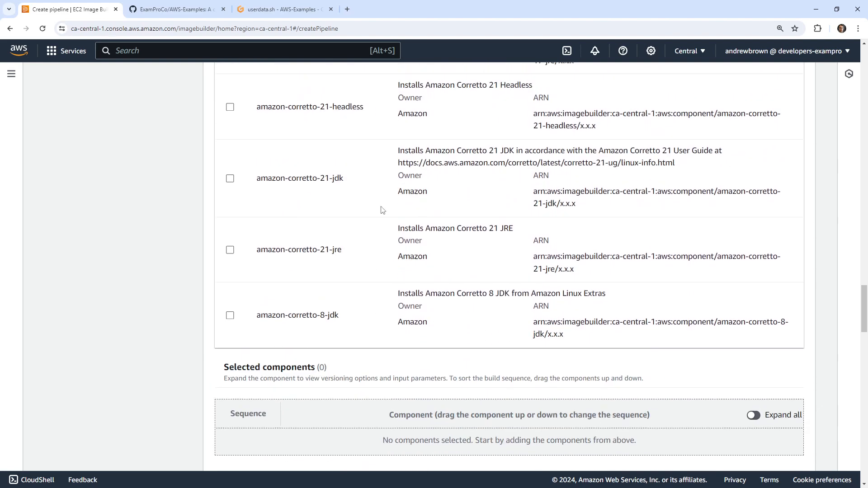
scroll(up, 3)
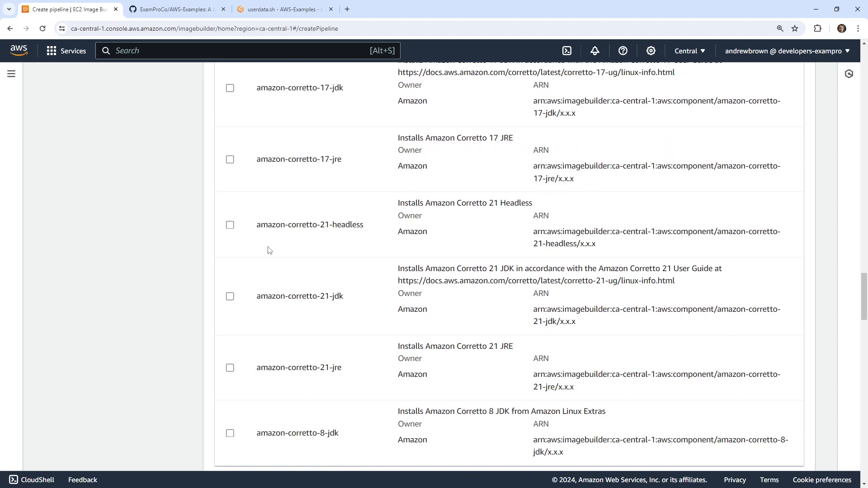
mouse_move(249, 243)
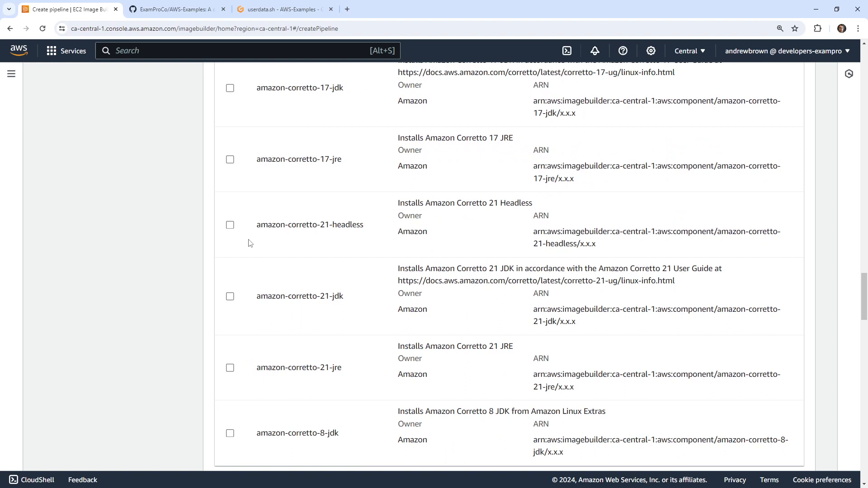
mouse_move(303, 329)
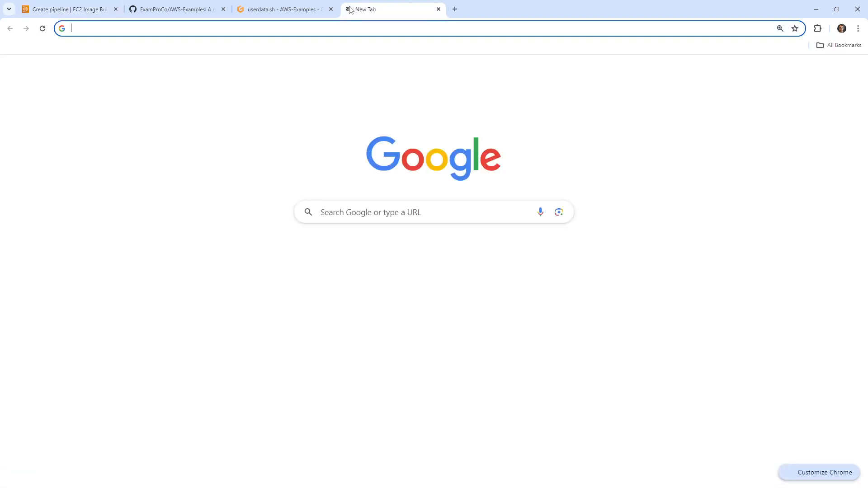
- Search 'jre vs jdk vs headless' and read the Stack Overflow answer on headless JRE
text(jre)
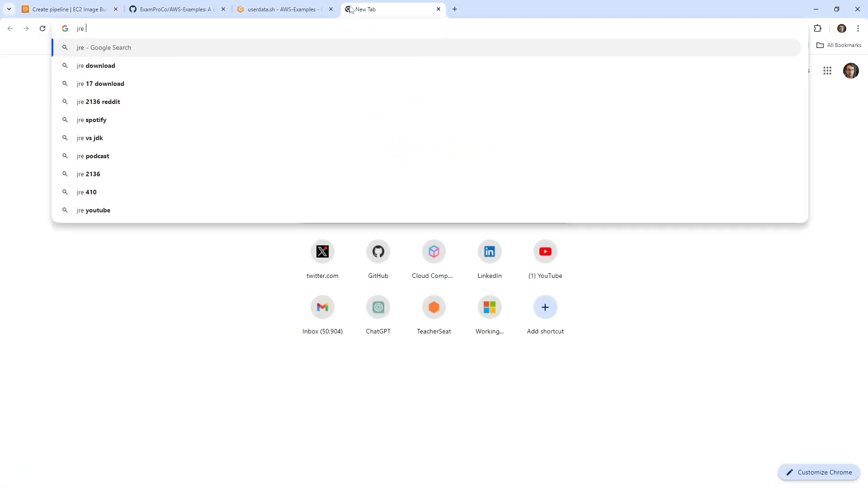
text(vs jdj v)
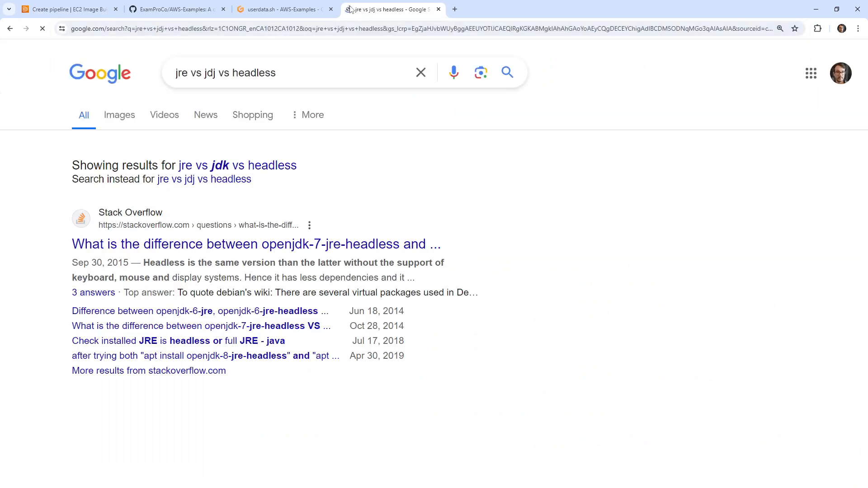
click(256, 245)
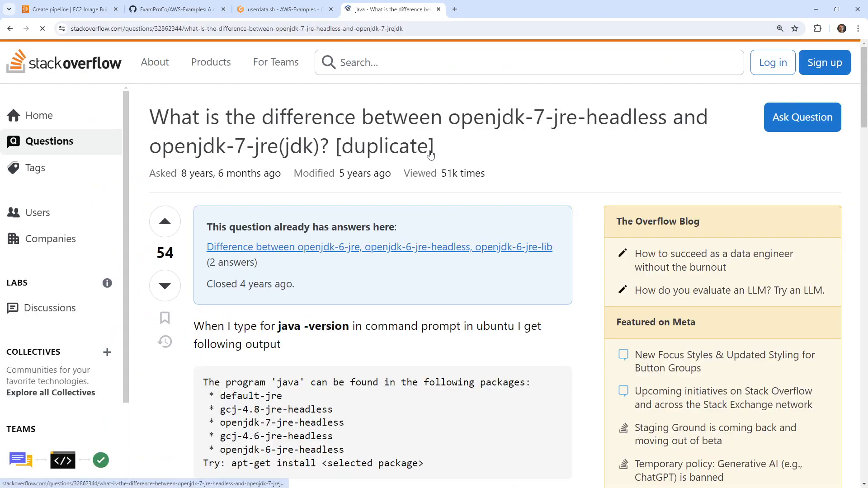
scroll(down, 3)
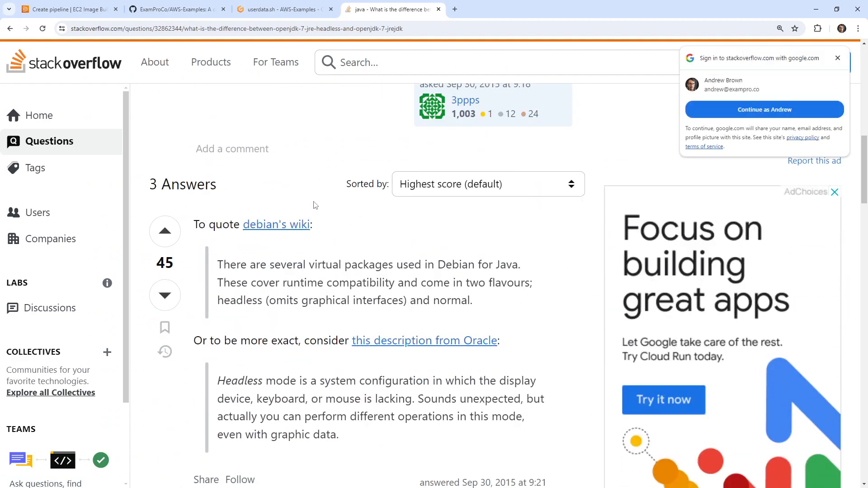
scroll(down, 3)
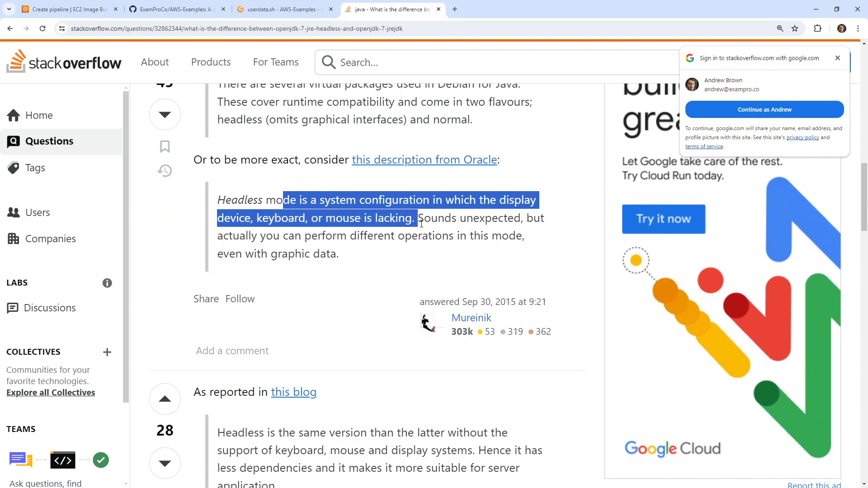
scroll(down, 3)
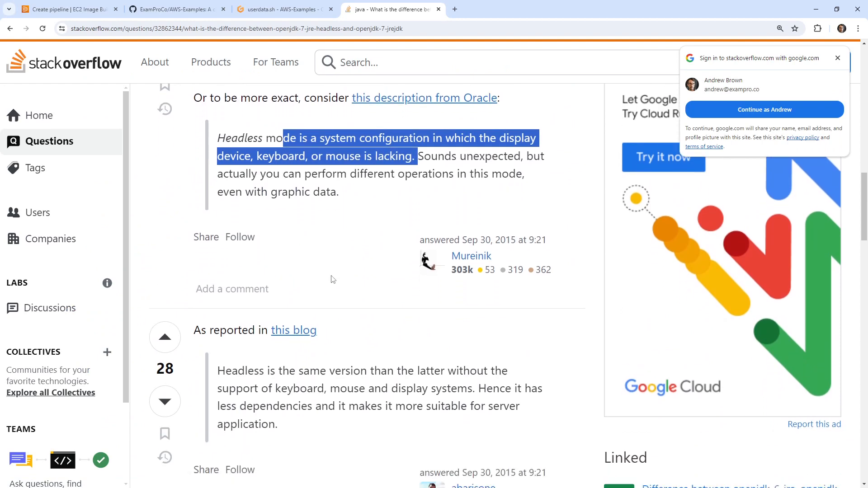
scroll(up, 3)
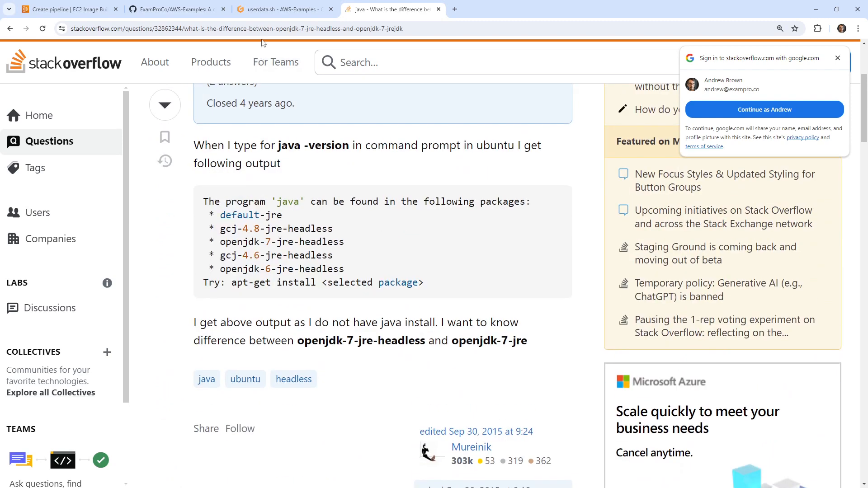
- Run a second search for 'jdk vs jre', then return to the userdata.sh tab
click(238, 29)
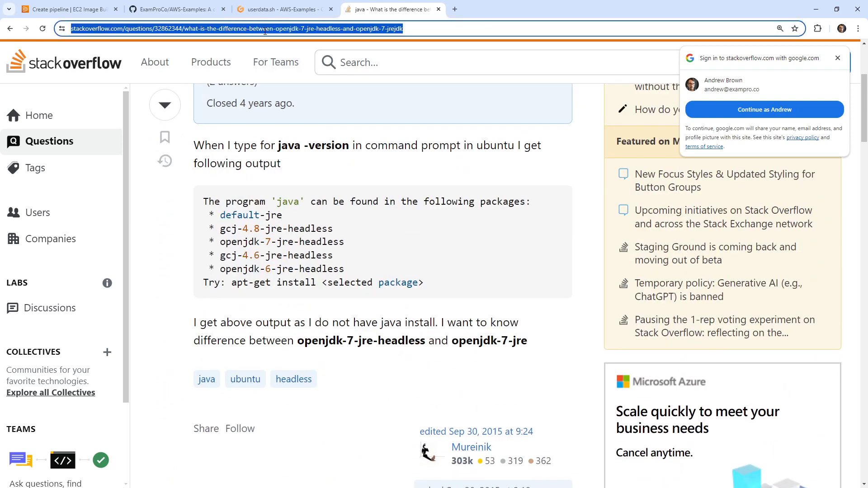
text(jd)
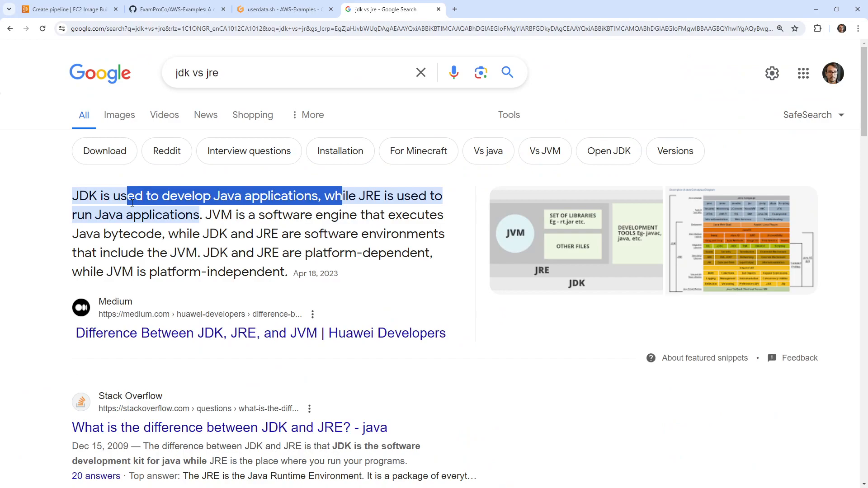
click(284, 9)
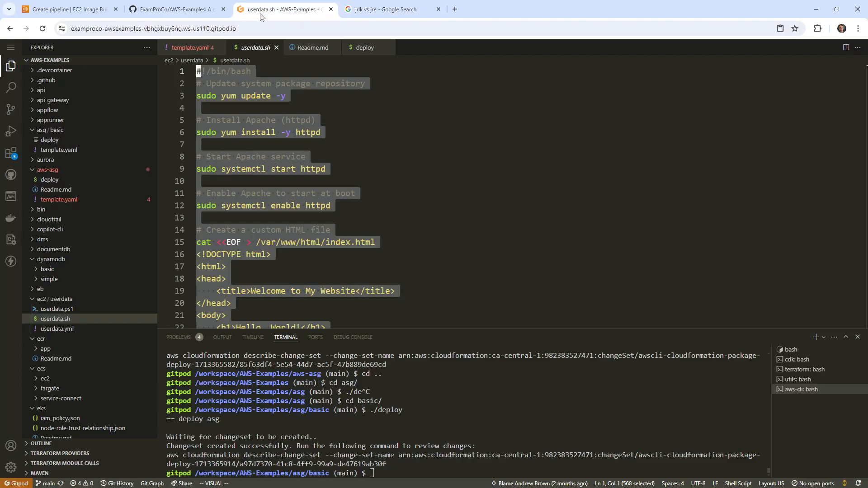
- Back on the pipeline form, add amazon-corretto-21-jdk as a build component
click(66, 9)
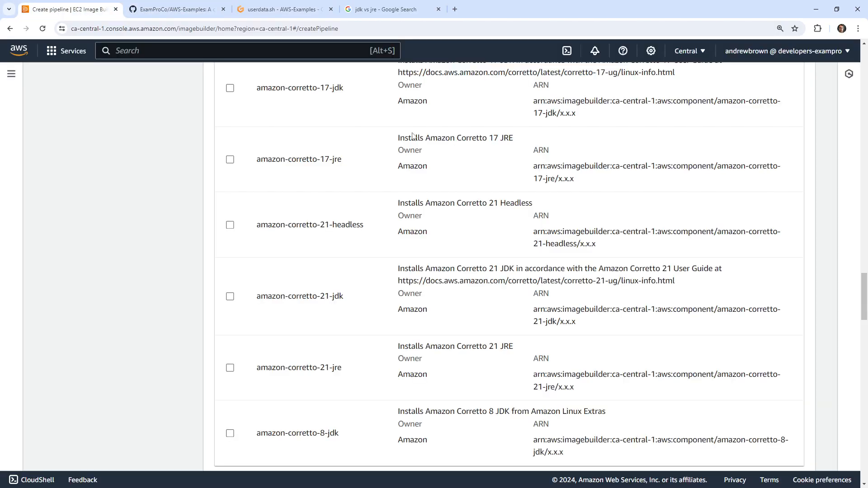
click(230, 297)
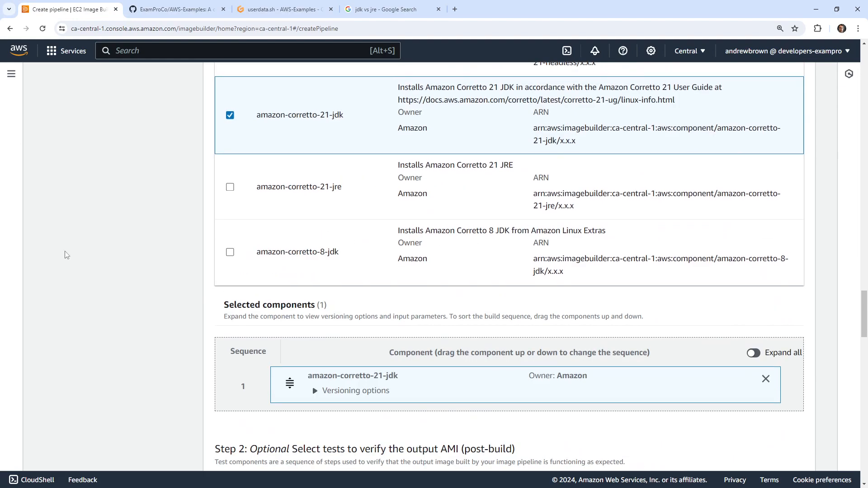
scroll(up, 3)
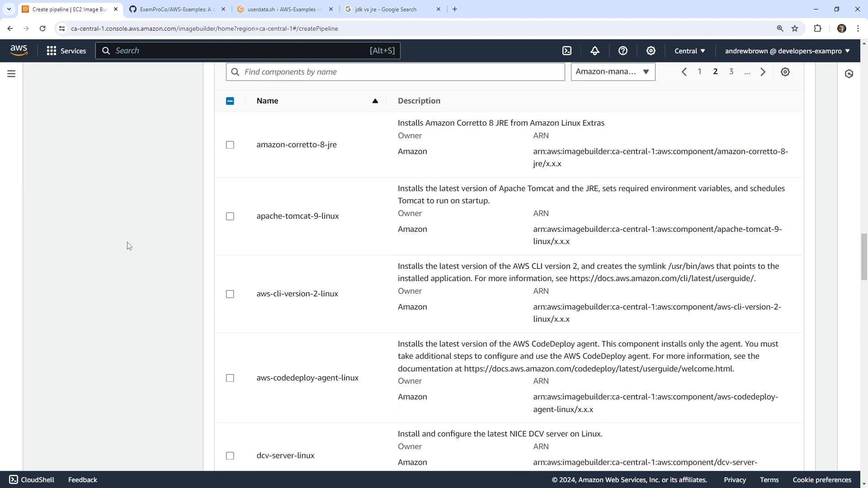
scroll(down, 3)
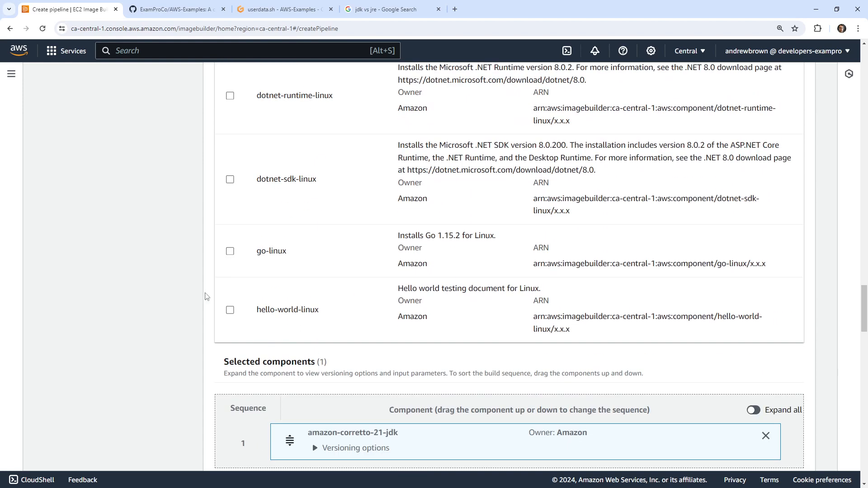
mouse_move(459, 299)
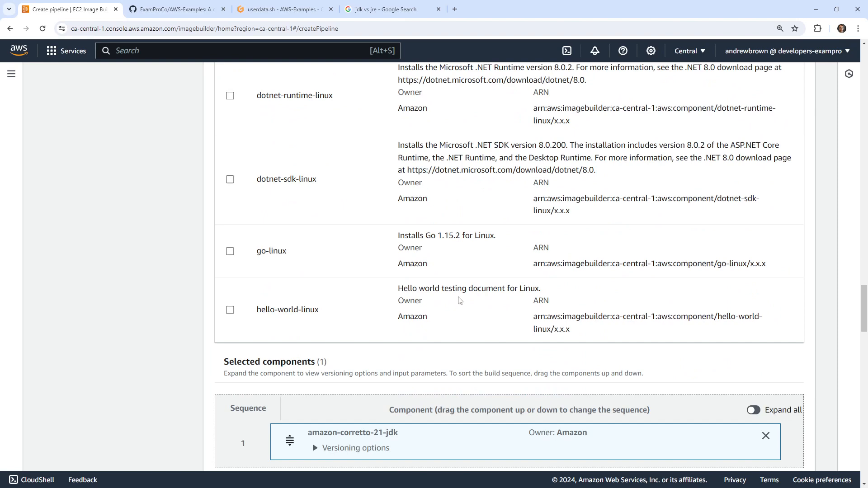
mouse_move(319, 258)
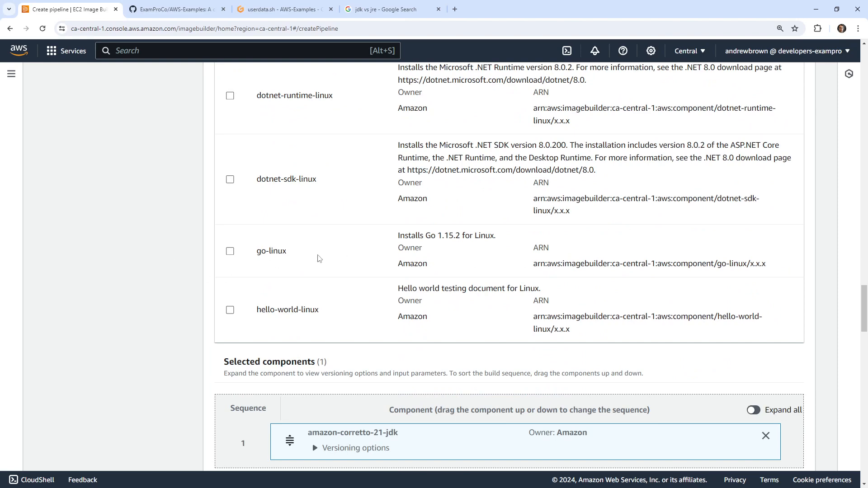
scroll(up, 3)
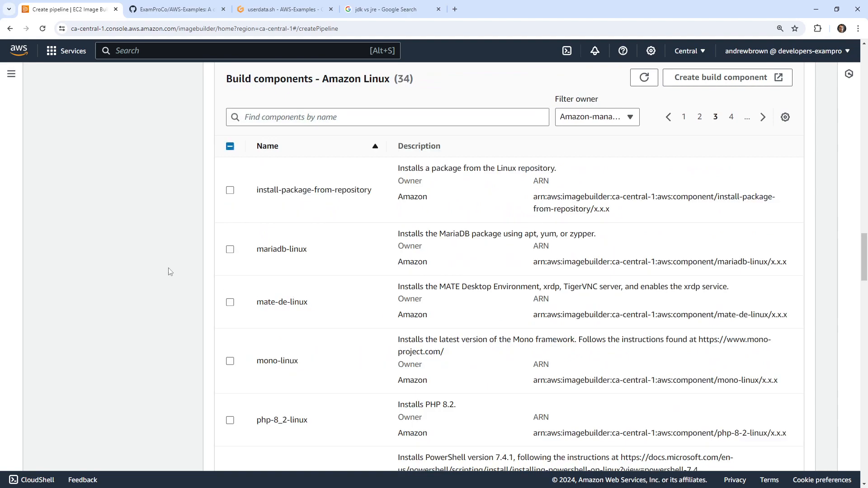
- Filter the components list and add python-3-linux as the second build component
scroll(down, 3)
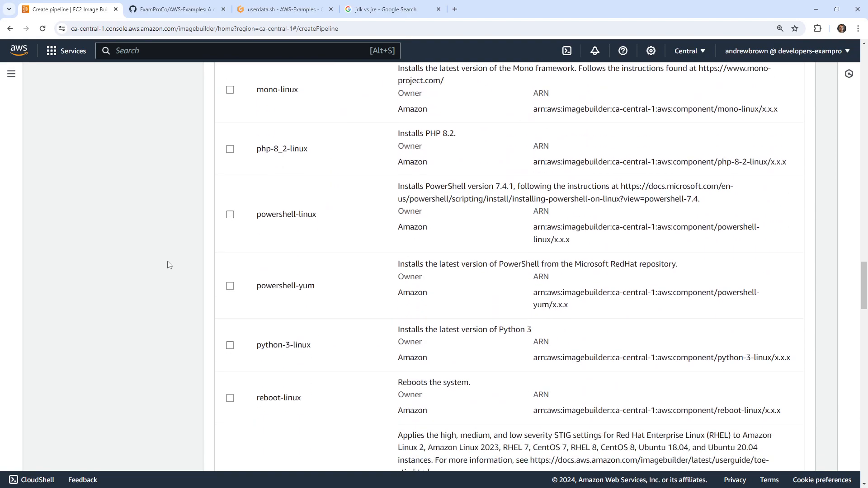
scroll(up, 3)
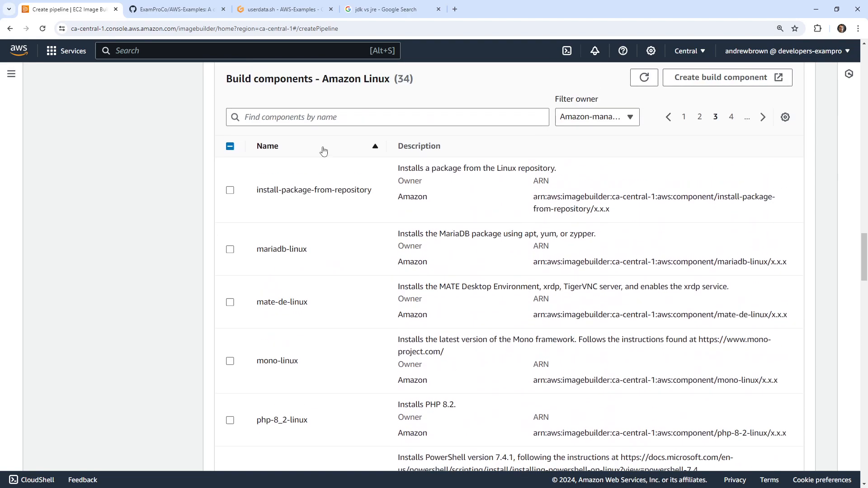
text(ruby)
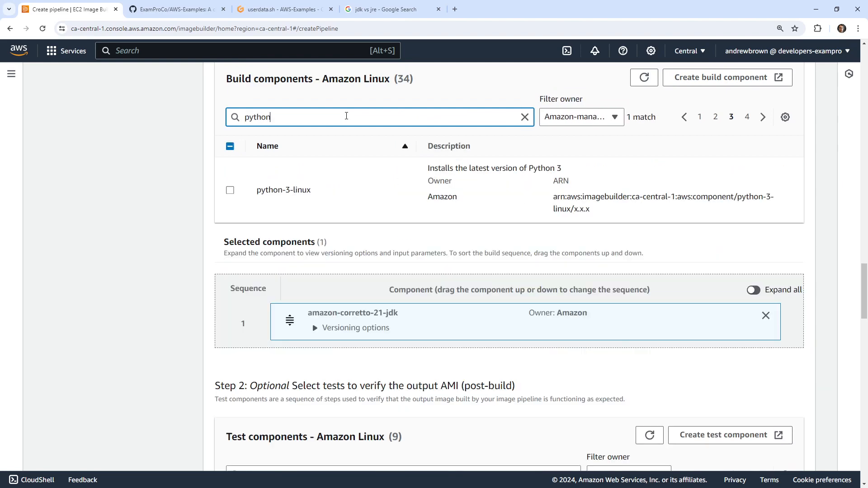
click(230, 190)
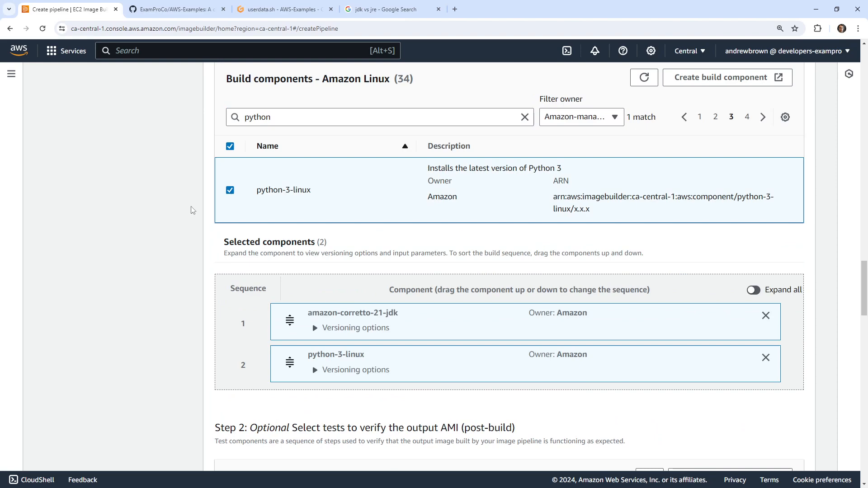
scroll(down, 3)
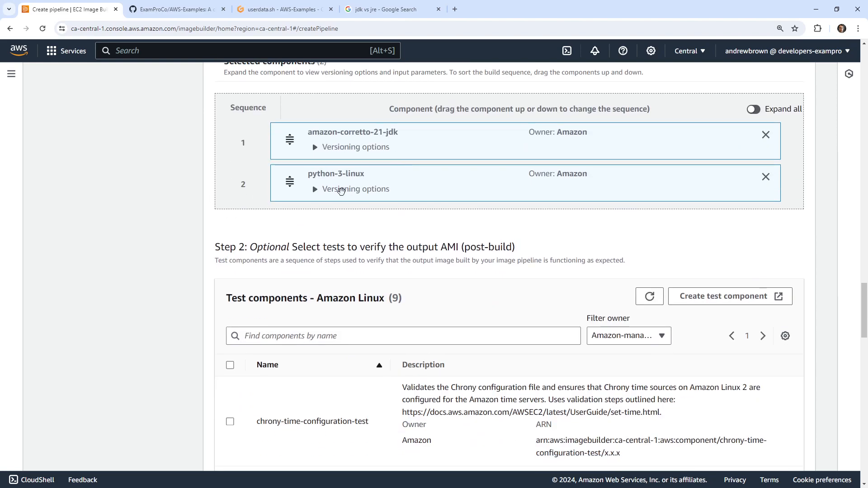
scroll(down, 3)
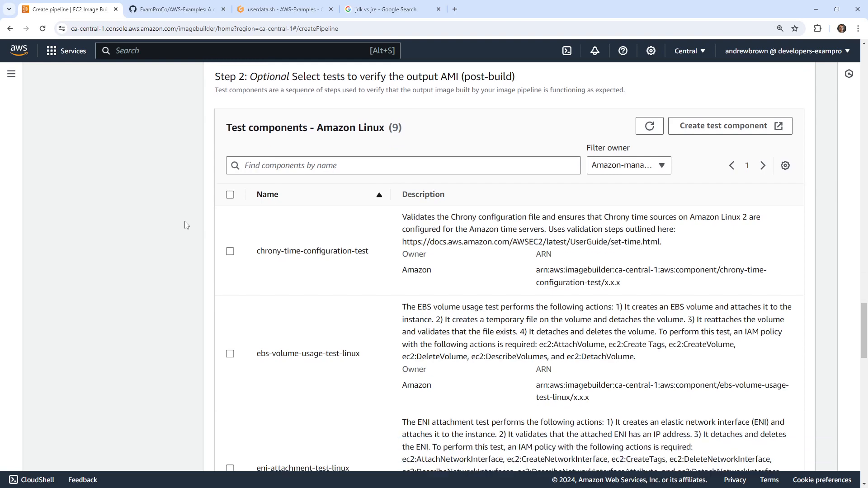
- Select reboot-test-linux as the only test component, leaving root storage at 8 GiB gp2
scroll(down, 3)
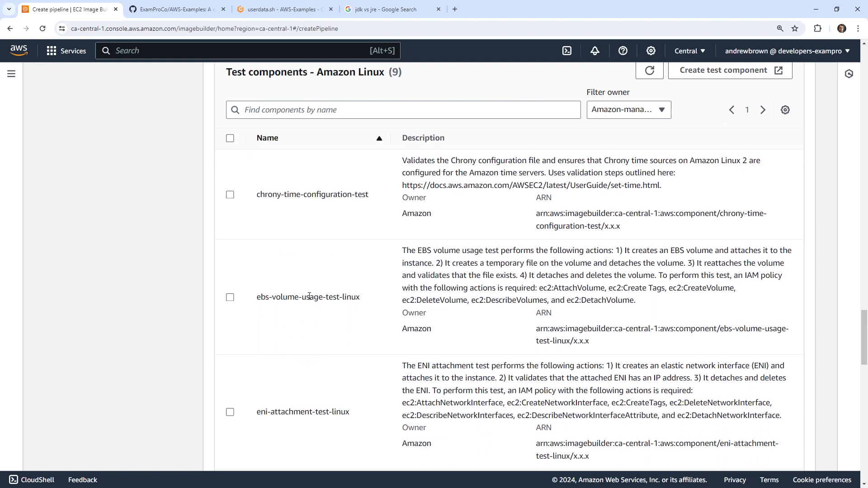
scroll(down, 3)
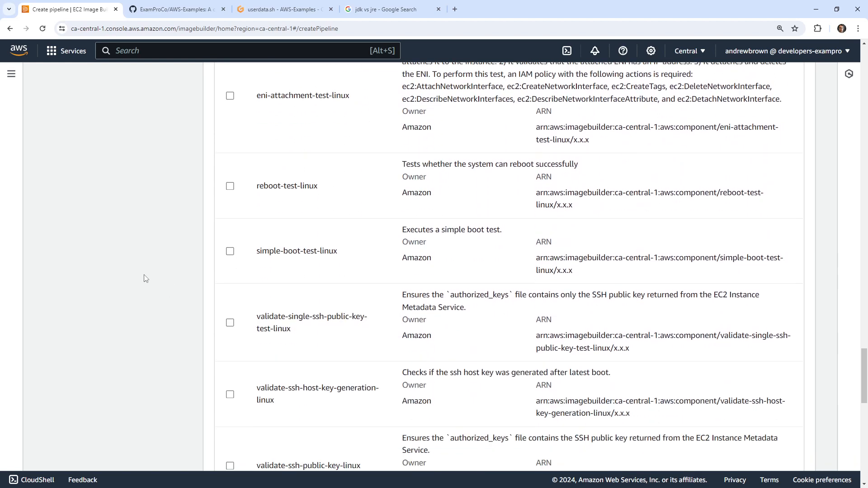
mouse_move(583, 166)
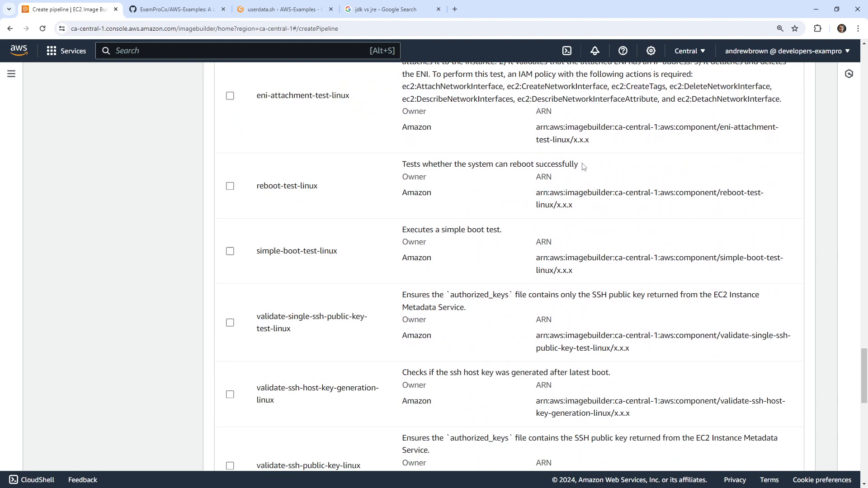
click(230, 187)
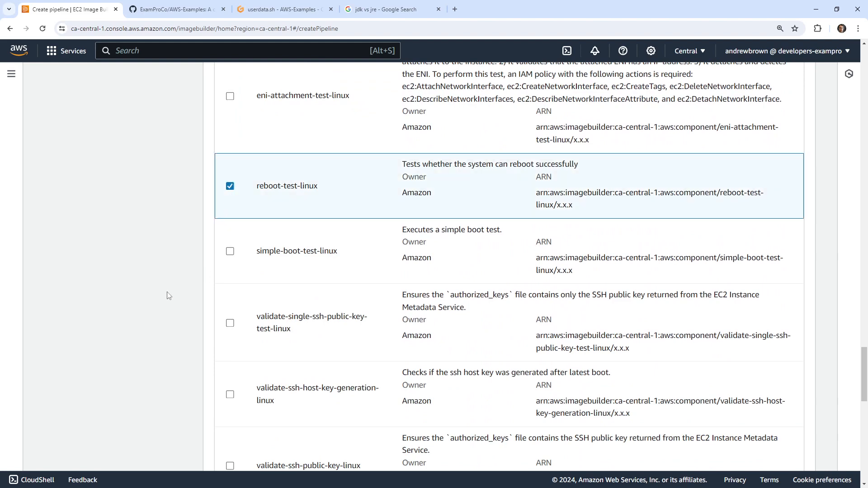
scroll(down, 3)
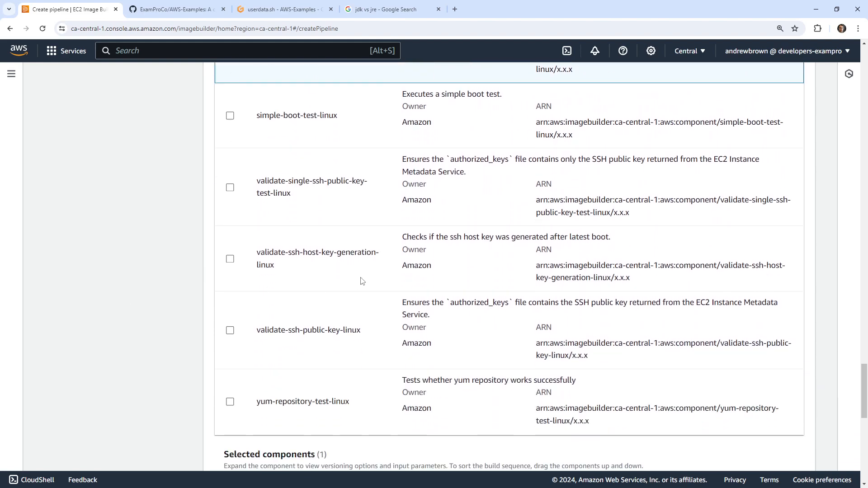
scroll(down, 3)
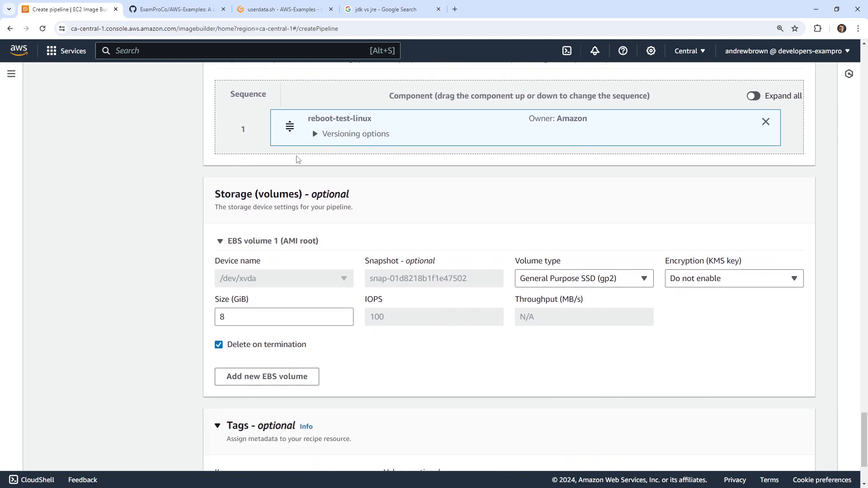
scroll(down, 3)
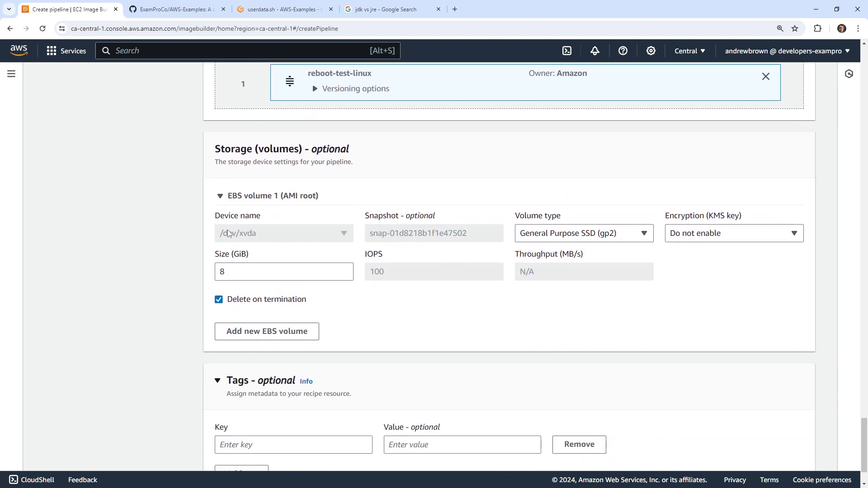
scroll(down, 3)
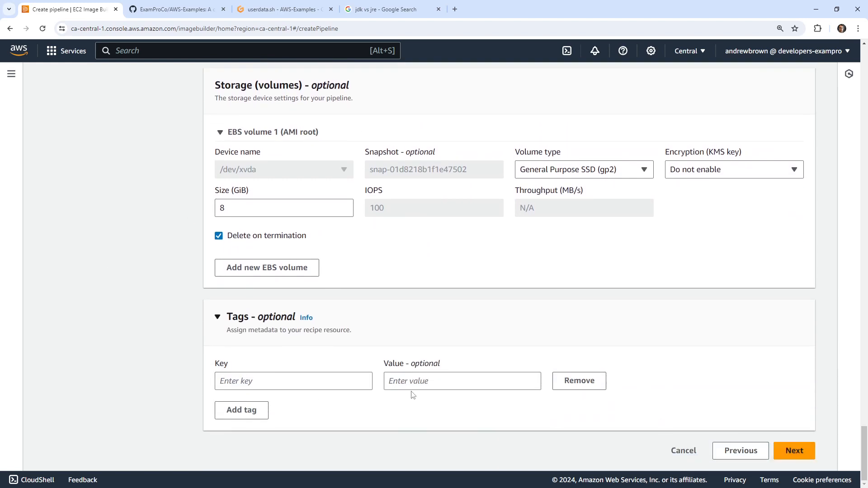
- Choose Custom workflows with build-image/x.x.x as the build workflow and show its Info help
click(794, 451)
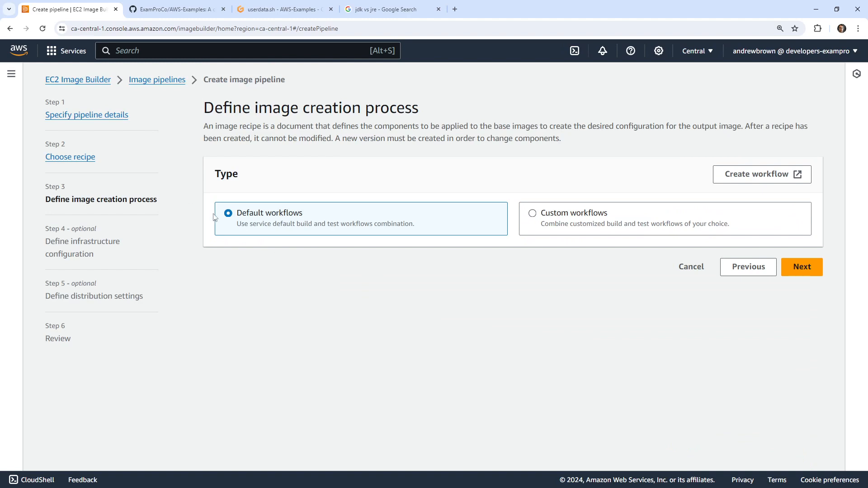
click(532, 213)
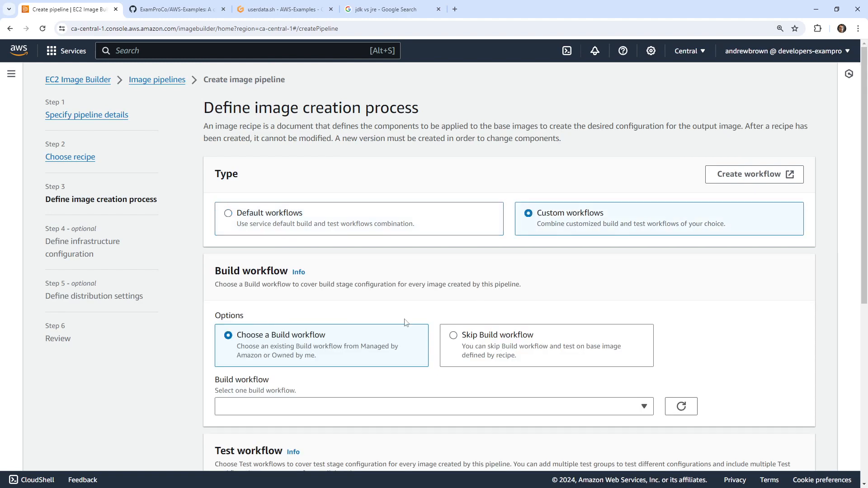
scroll(down, 3)
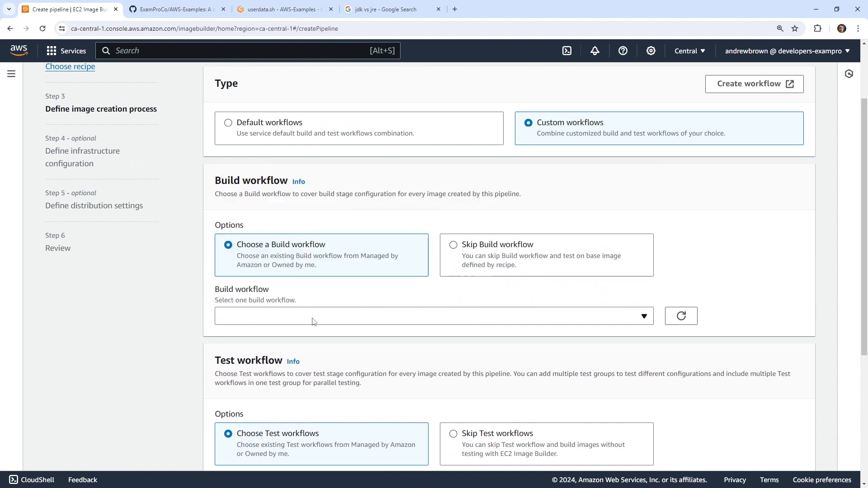
mouse_move(194, 307)
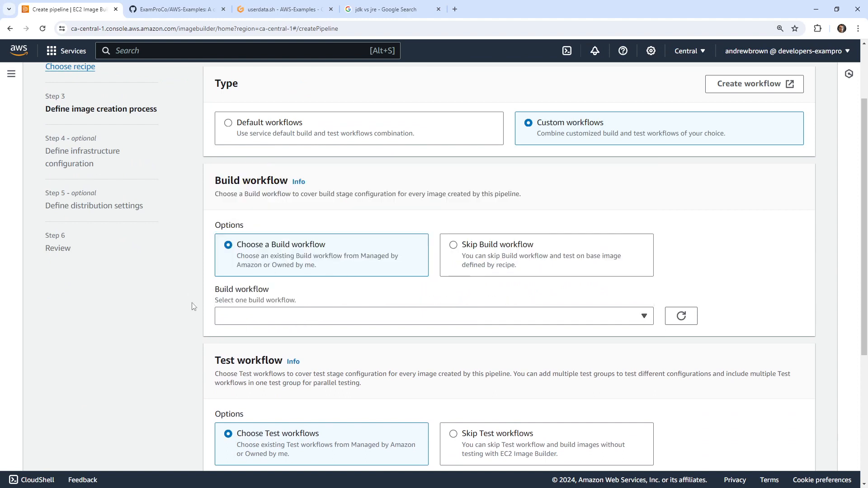
mouse_move(220, 192)
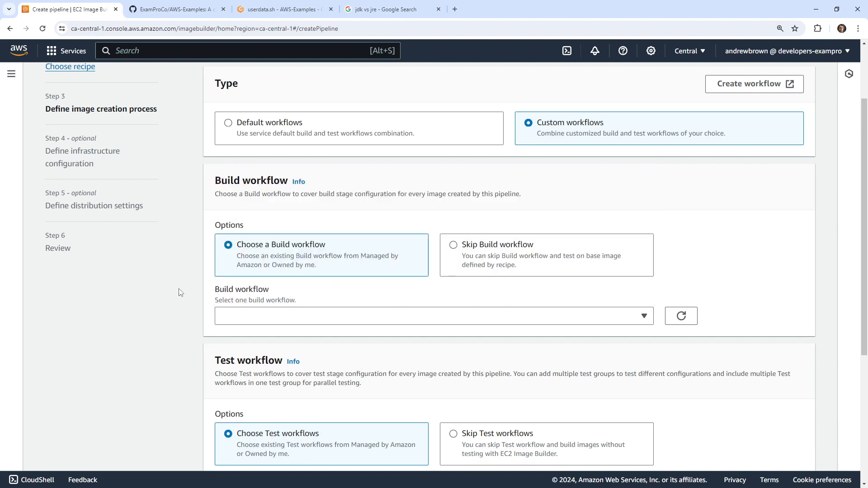
scroll(down, 3)
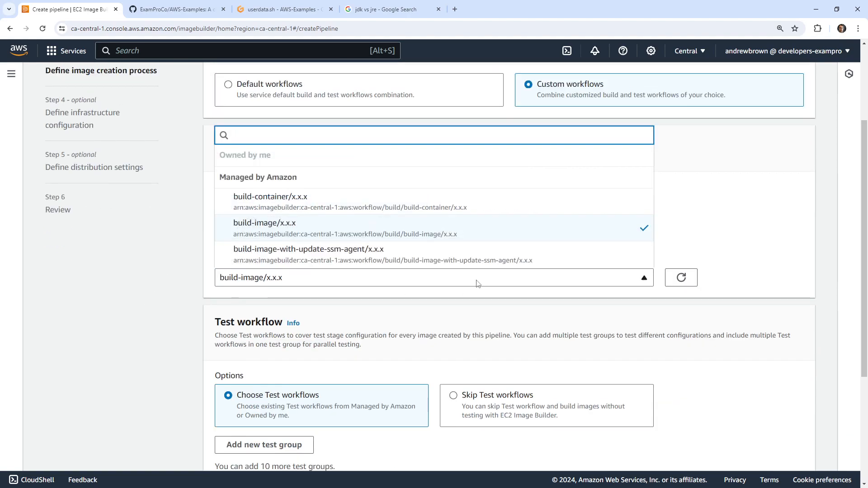
click(298, 163)
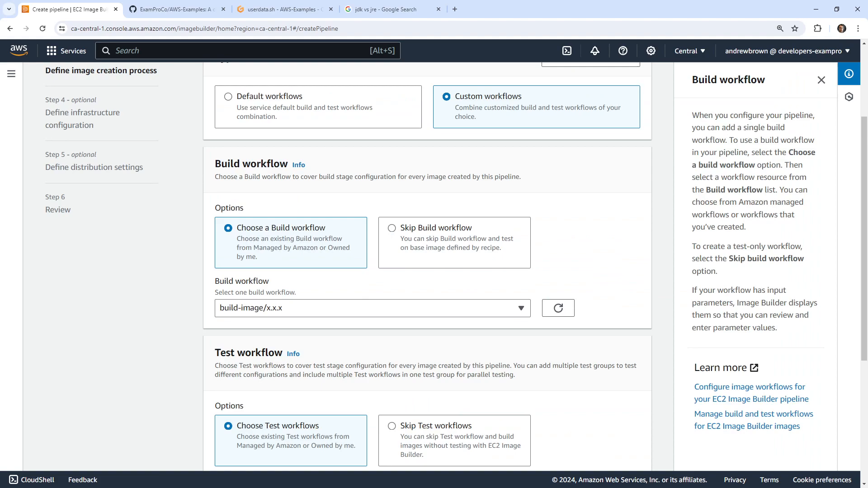
- Glance at the Configure image workflows guide and return to the Create pipeline tab
click(751, 394)
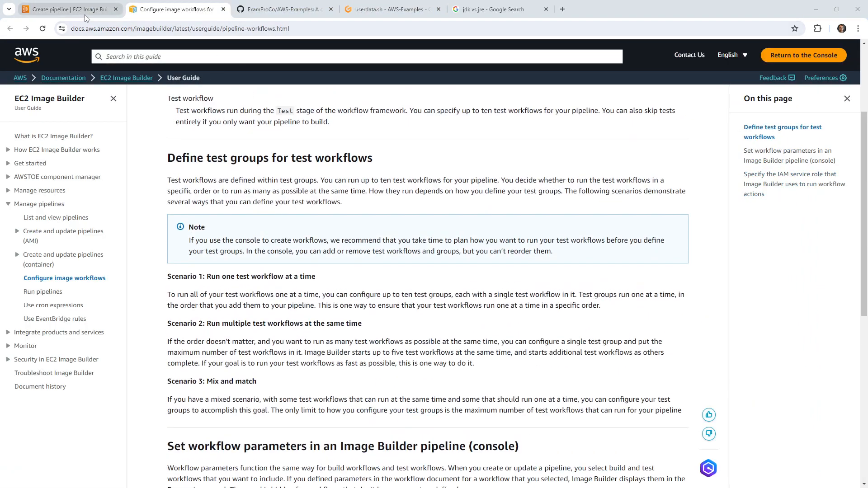
click(66, 9)
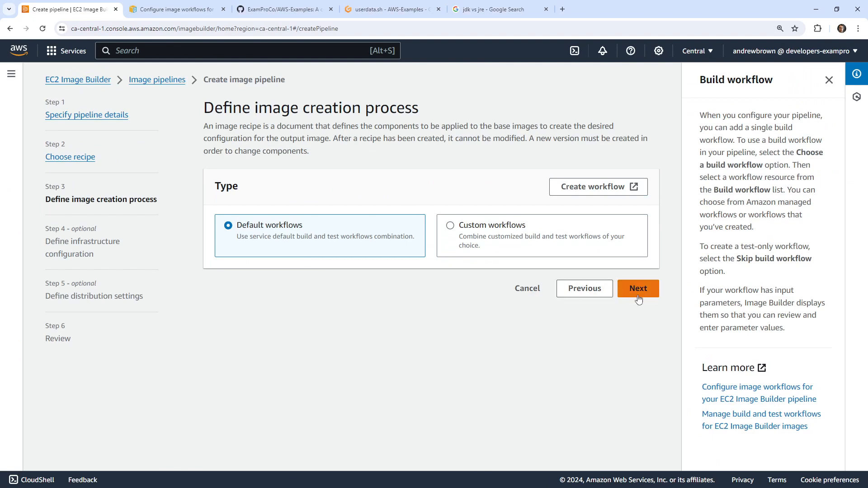
- Advance to the infrastructure step and keep 'Create infrastructure configuration using service defaults' selected
click(638, 288)
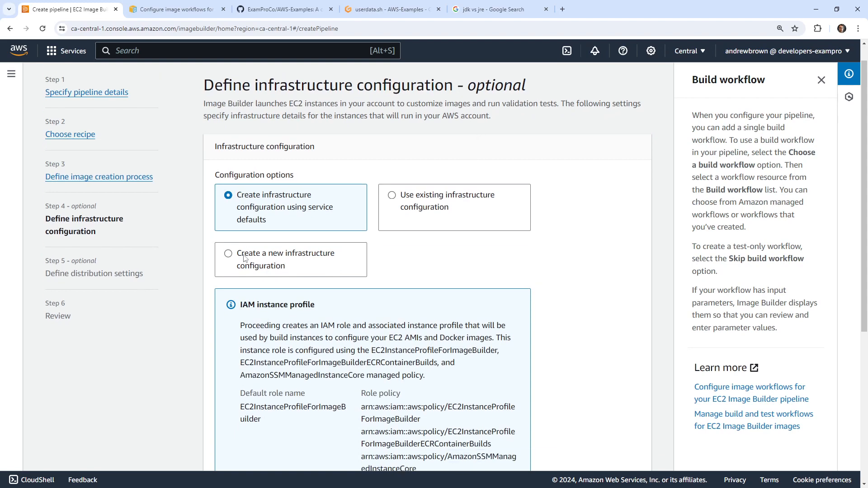
scroll(down, 3)
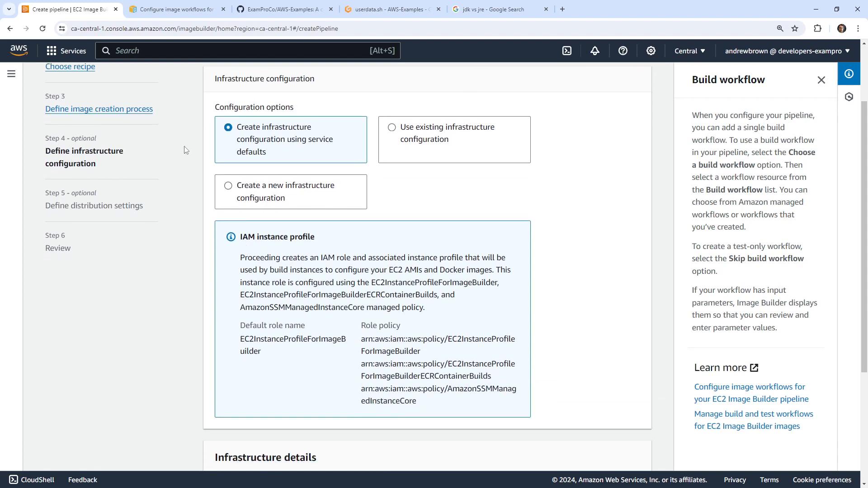
click(821, 79)
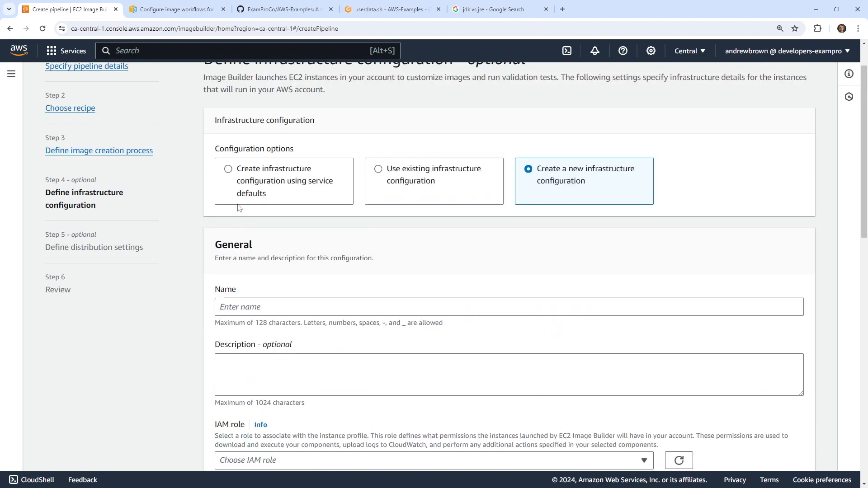
click(228, 169)
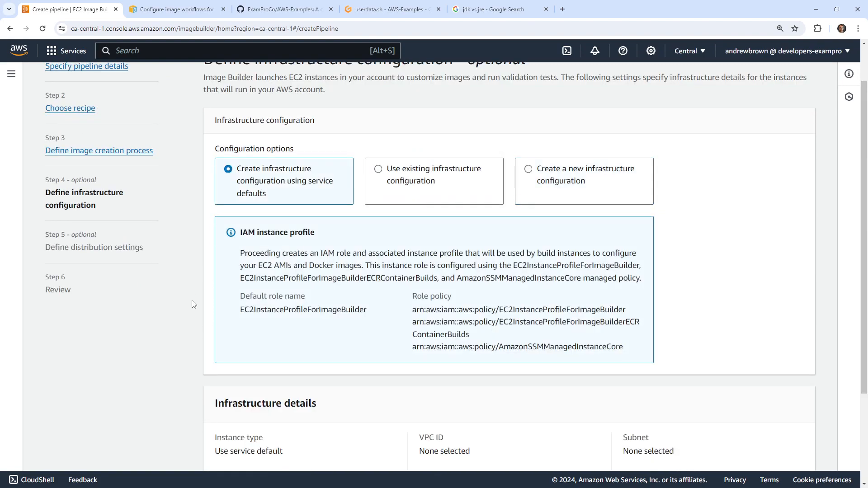
scroll(down, 3)
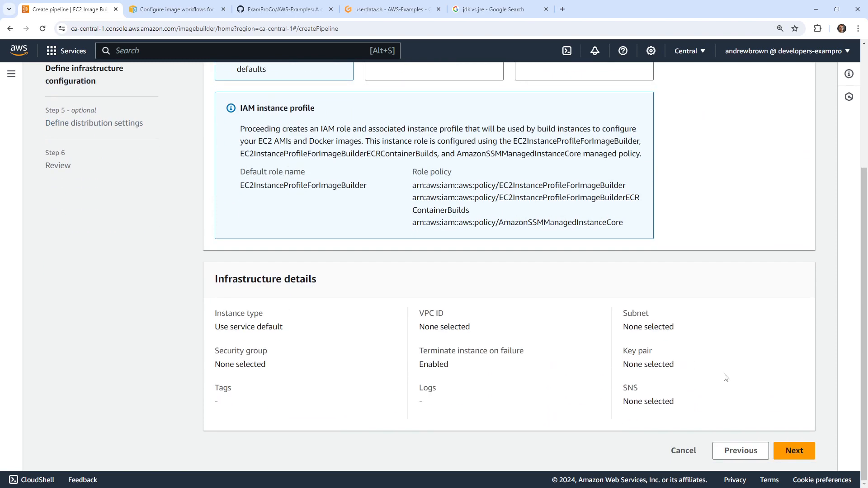
- Accept default distribution settings, review, and create MyBasicPipeline
click(794, 451)
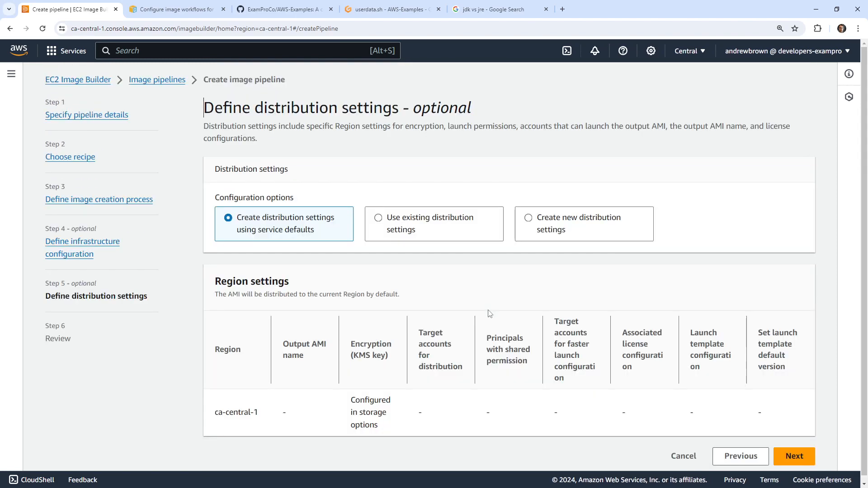
mouse_move(373, 262)
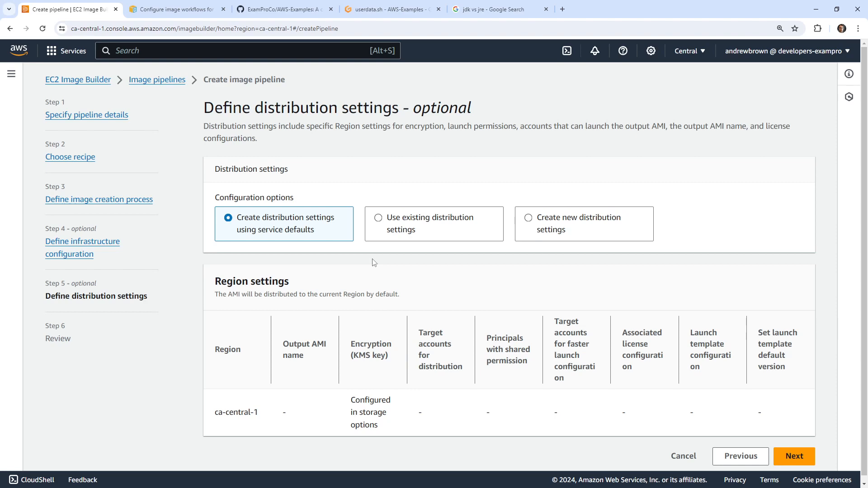
mouse_move(396, 270)
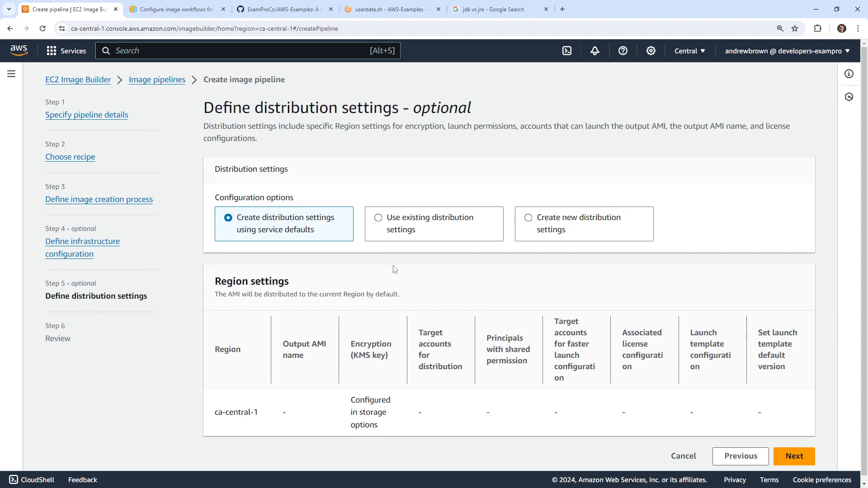
mouse_move(800, 423)
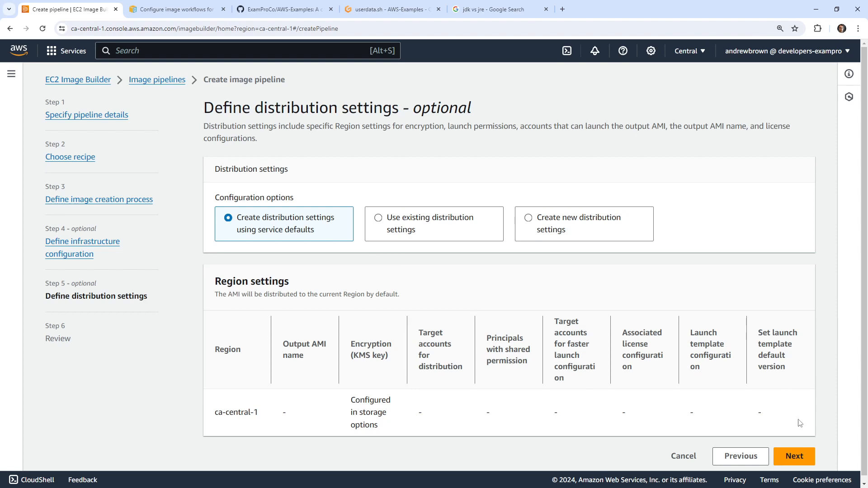
click(794, 456)
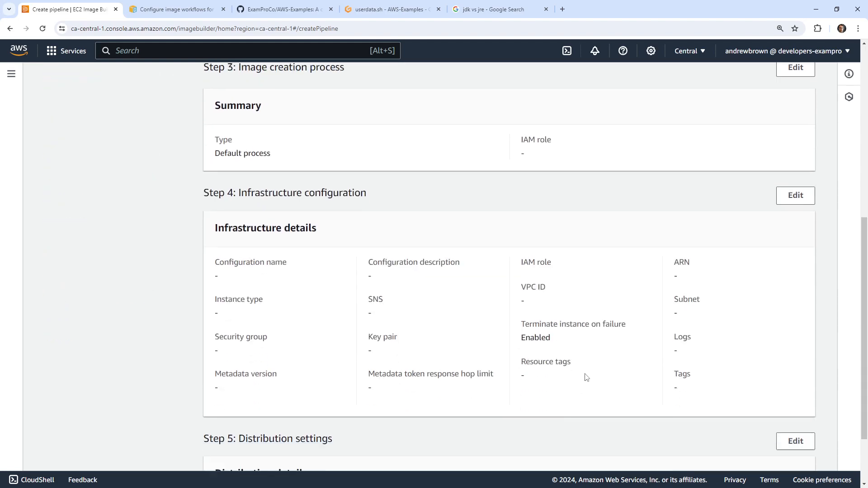
scroll(down, 3)
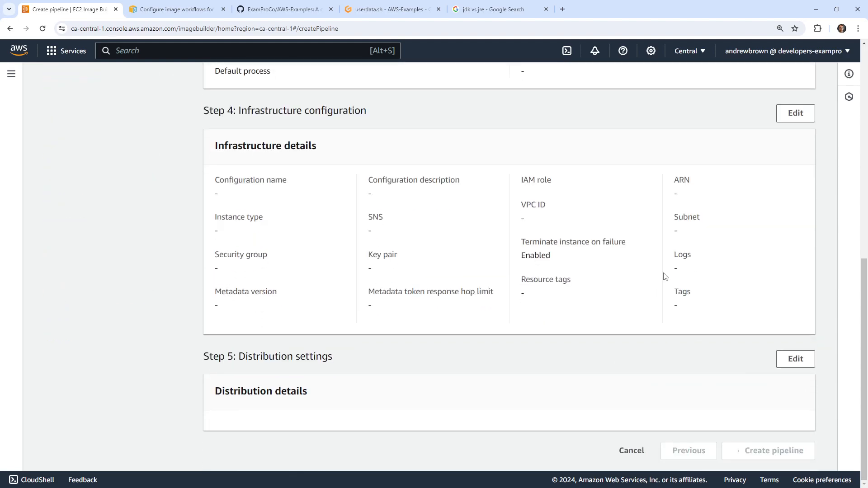
click(768, 451)
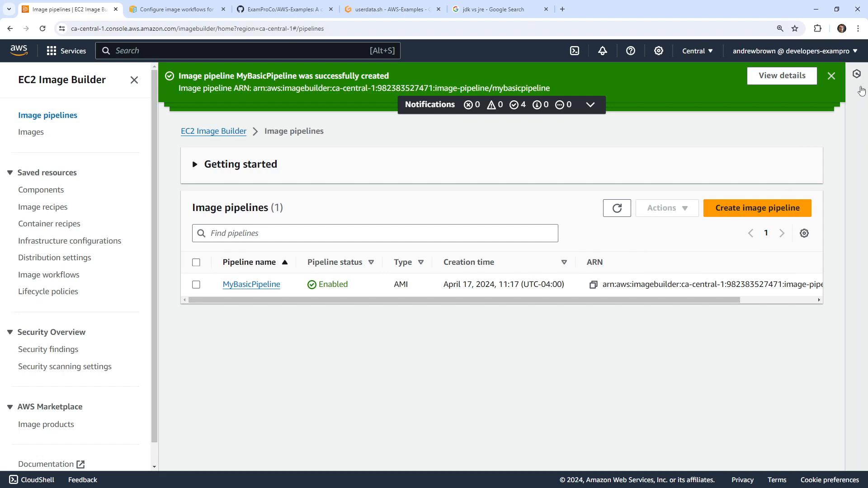
- Dismiss the success banner and run MyBasicPipeline via Actions > Run pipeline
click(831, 76)
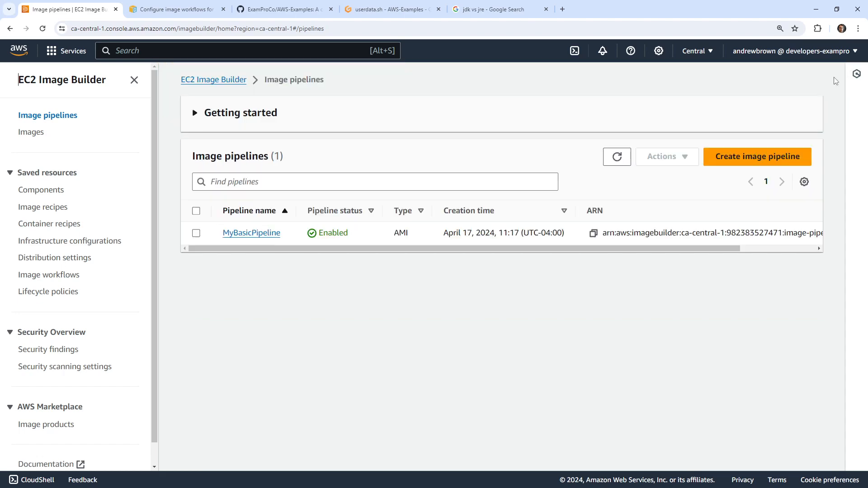
click(251, 233)
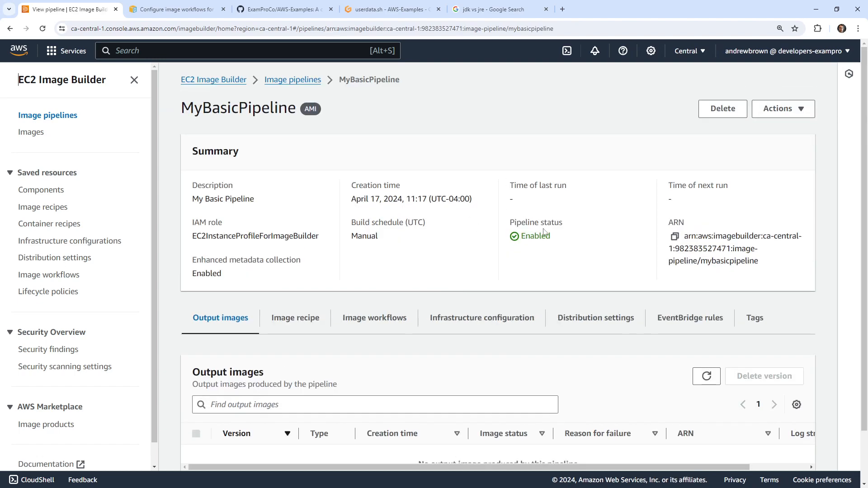
scroll(down, 3)
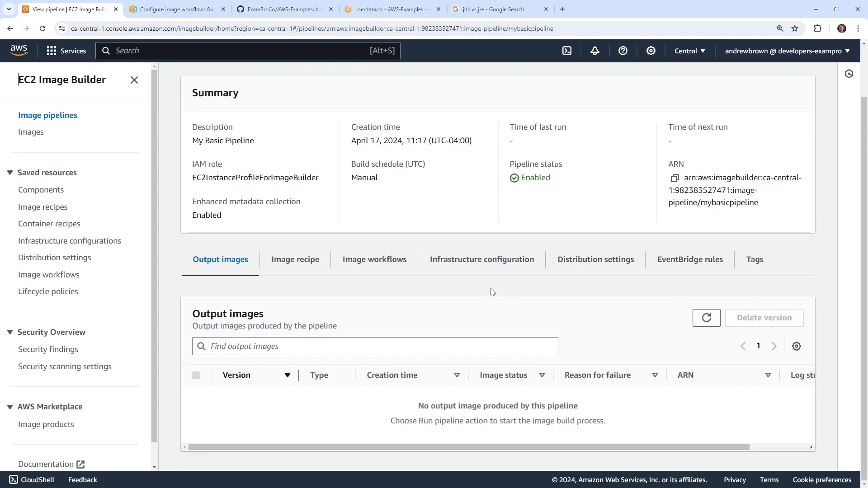
click(779, 107)
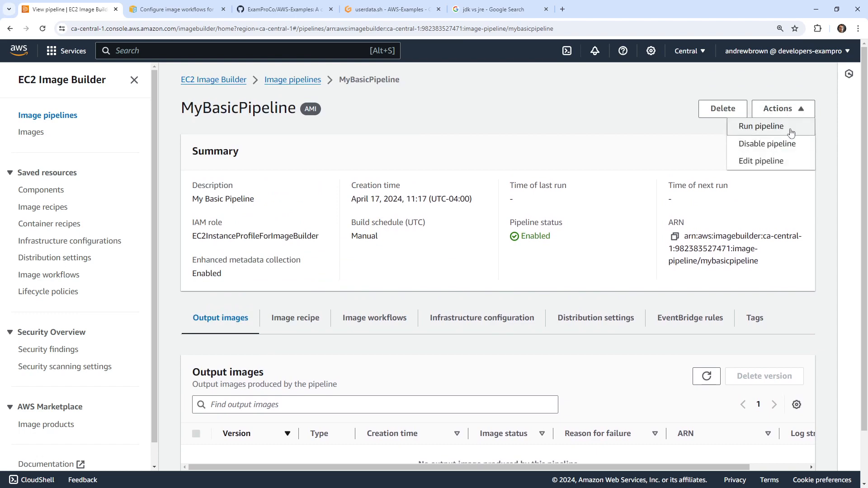
click(762, 126)
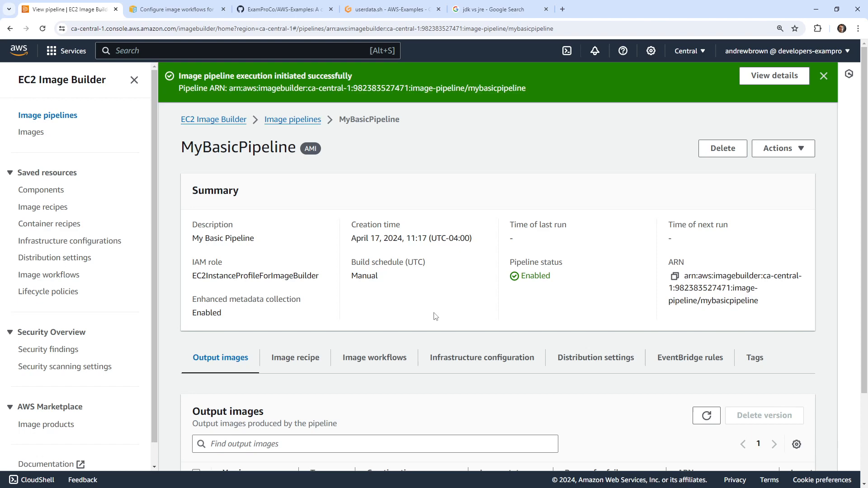
scroll(down, 3)
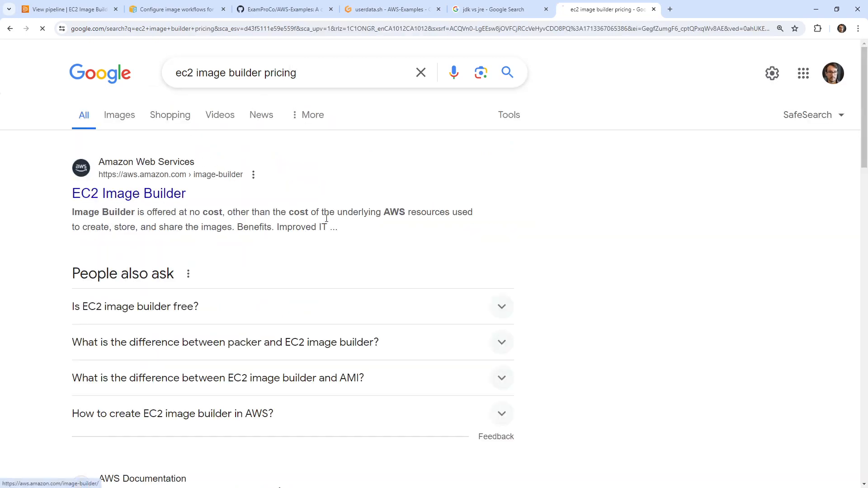
- Open the EC2 Image Builder product page and highlight its 'offered at no cost' sentence
click(129, 193)
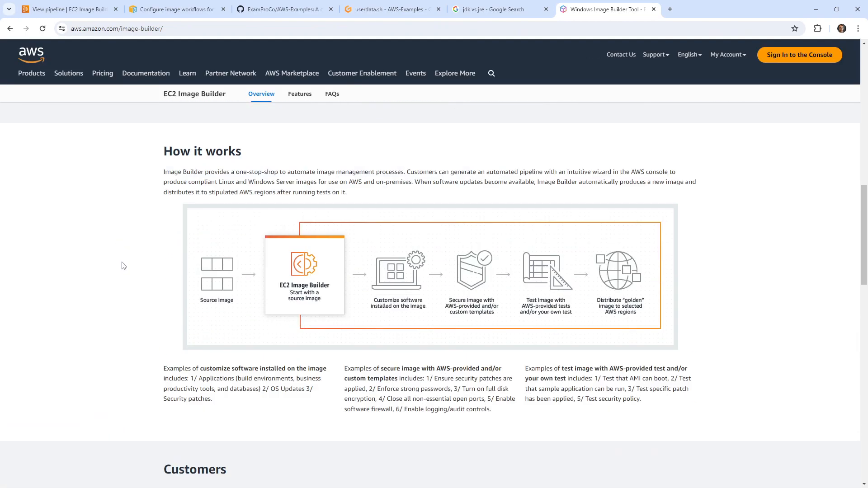
scroll(up, 3)
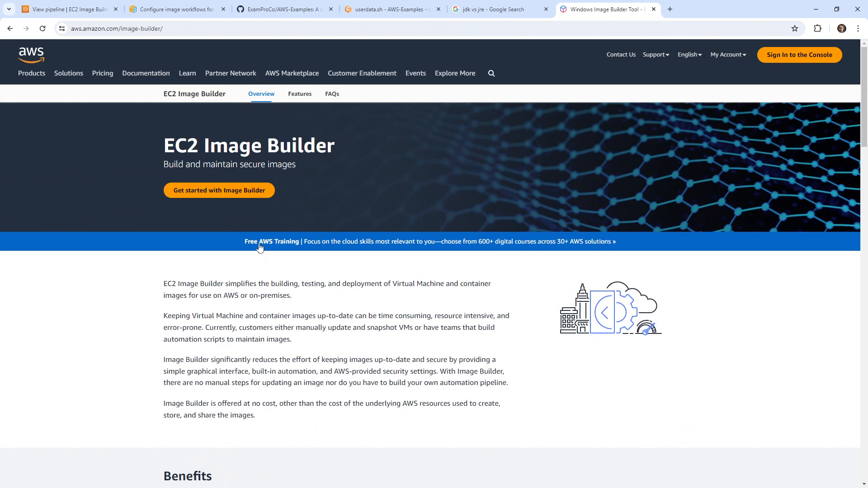
mouse_move(123, 330)
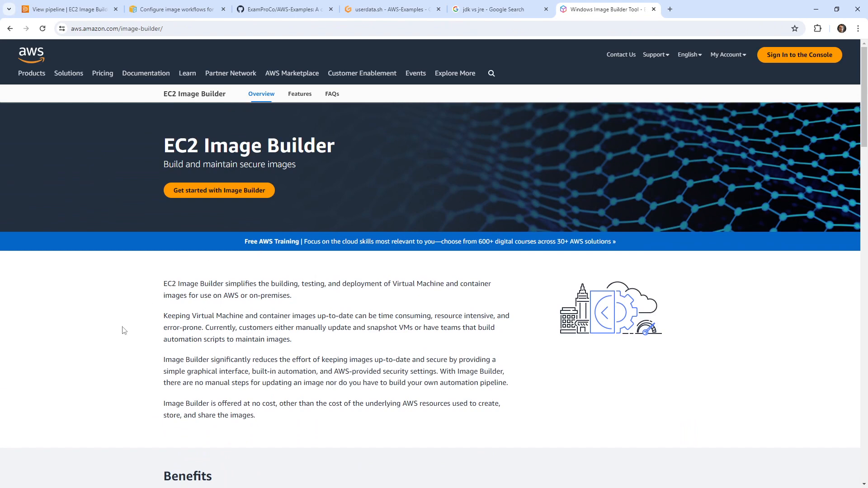
double_click(227, 404)
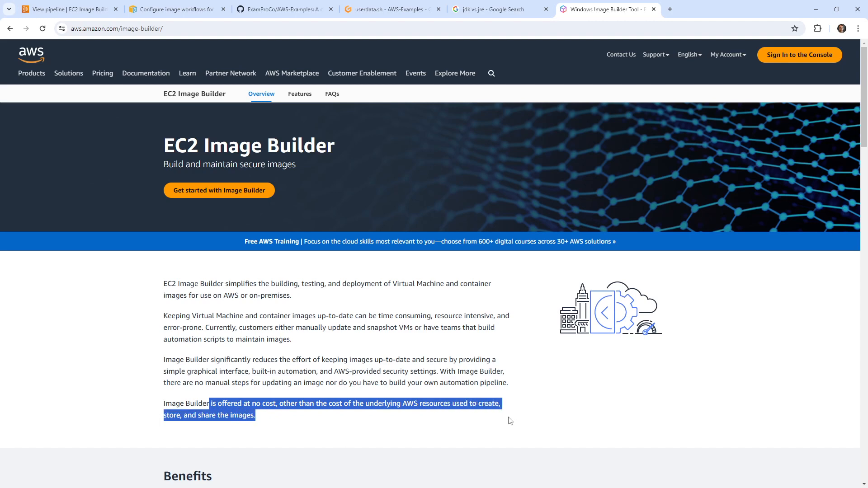
mouse_move(515, 156)
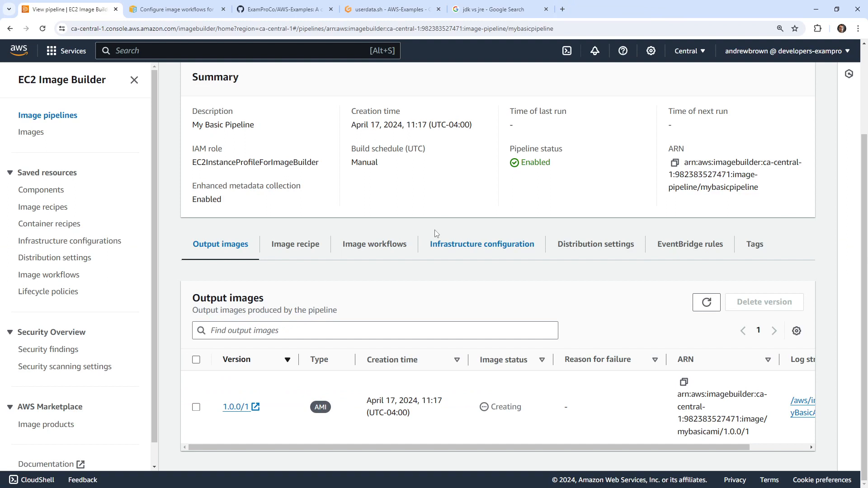
mouse_move(209, 418)
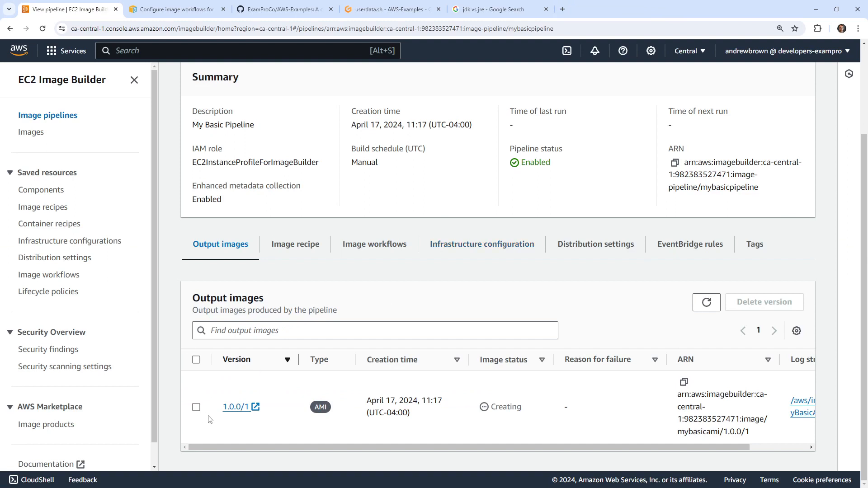
- Inspect image version 1.0.0/1's infrastructure configuration and distribution settings
click(236, 407)
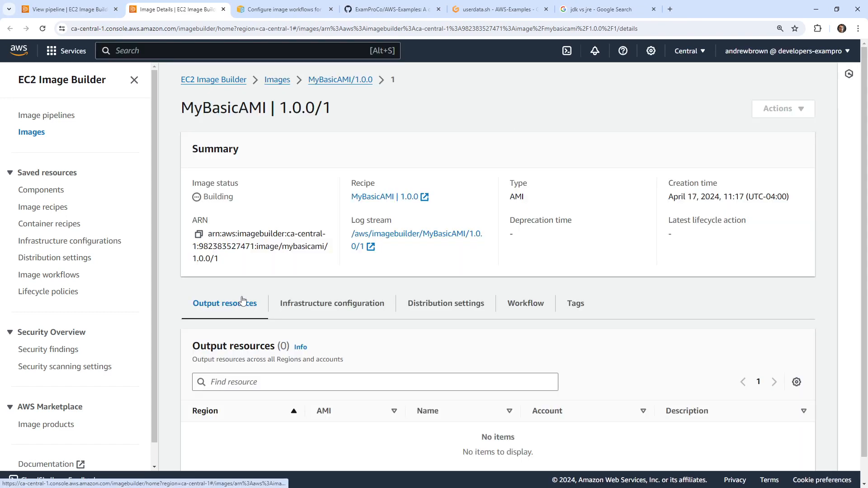
click(332, 303)
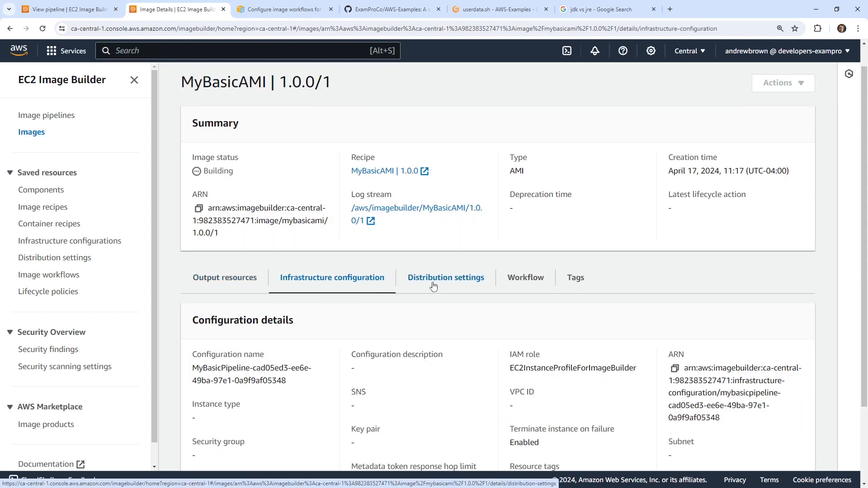
click(445, 278)
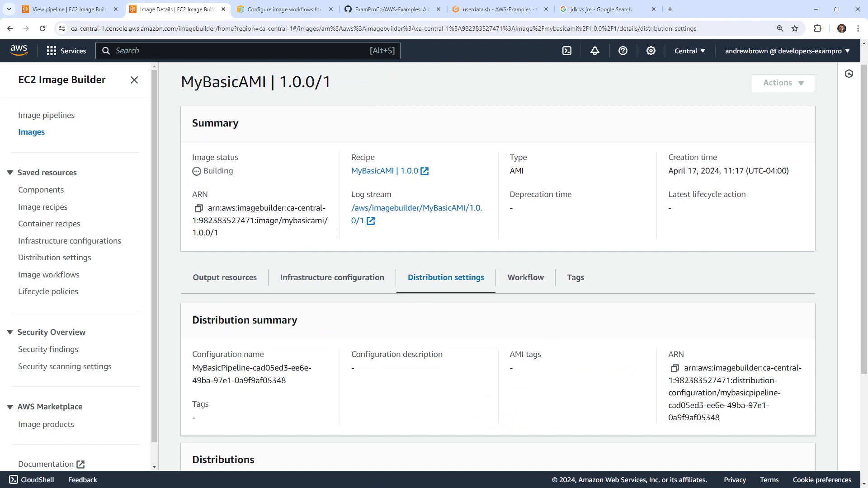
click(603, 9)
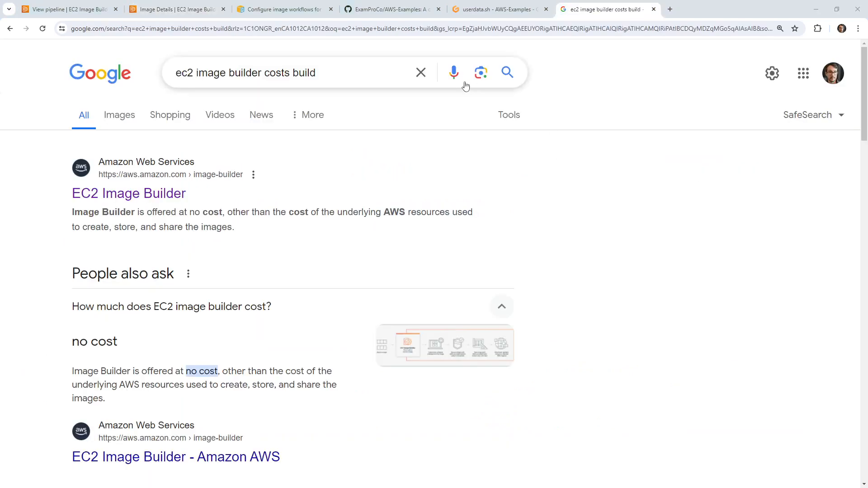
click(175, 9)
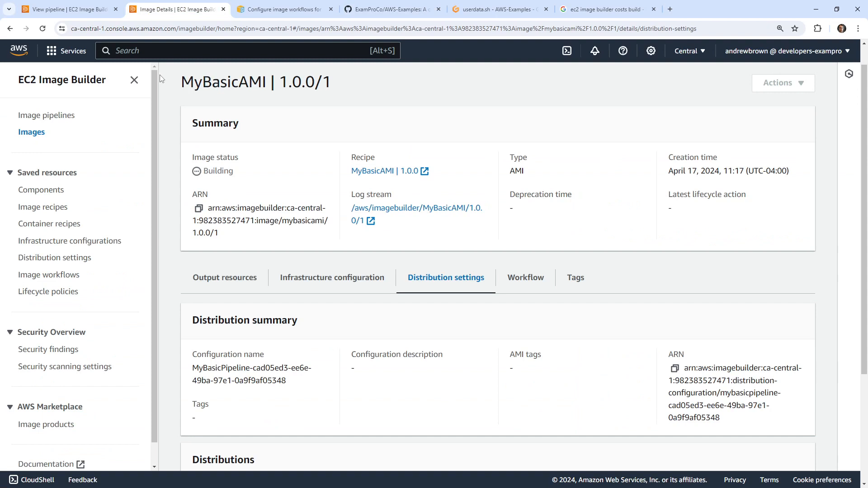
scroll(up, 3)
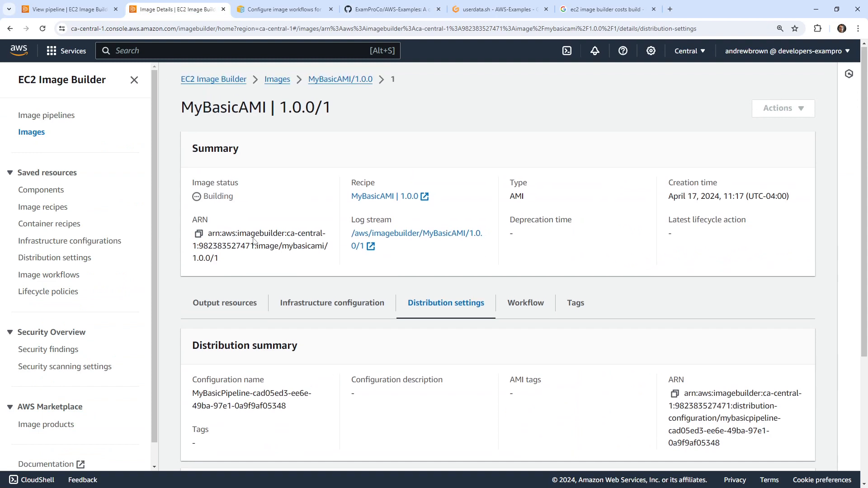
- View MyBasicPipeline's distribution and infrastructure configuration, then start a new infrastructure configuration form
click(276, 80)
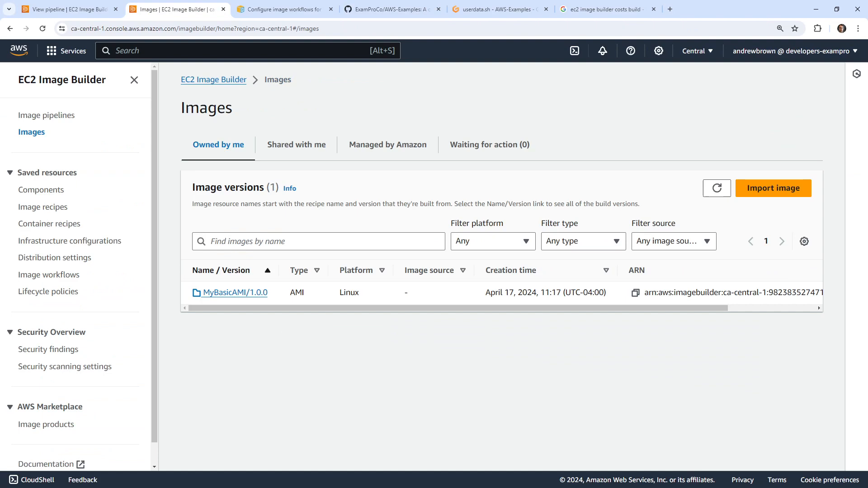
click(46, 115)
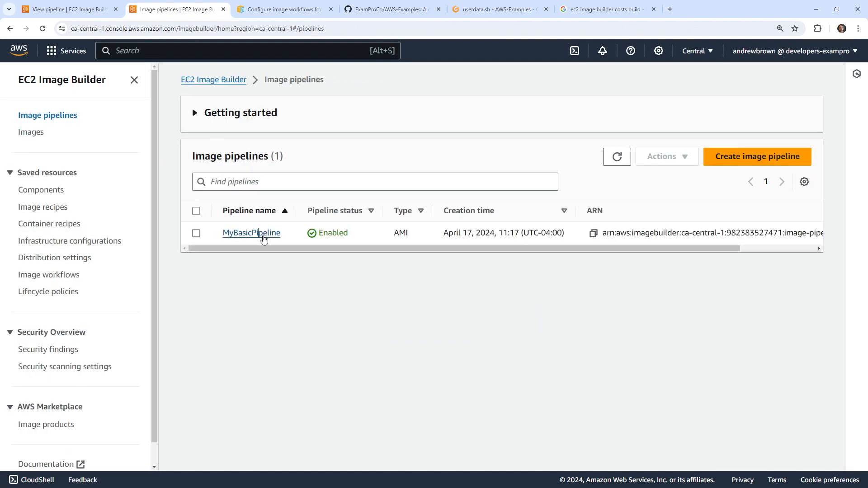
click(251, 232)
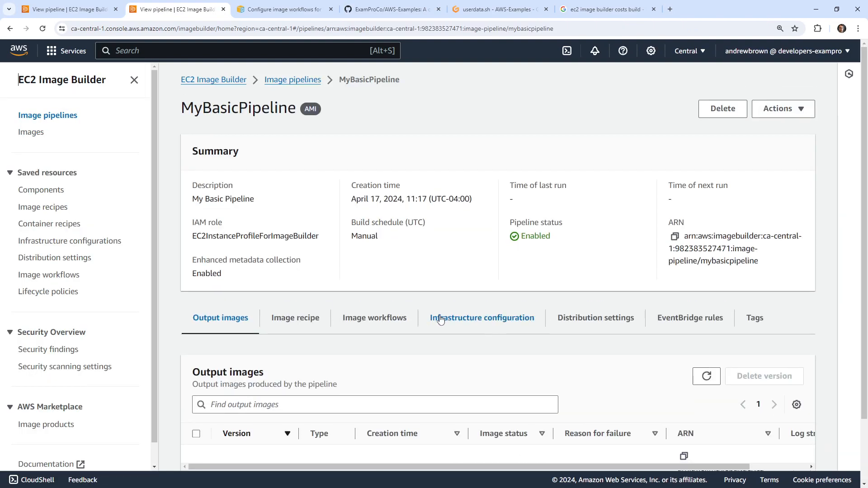
click(595, 318)
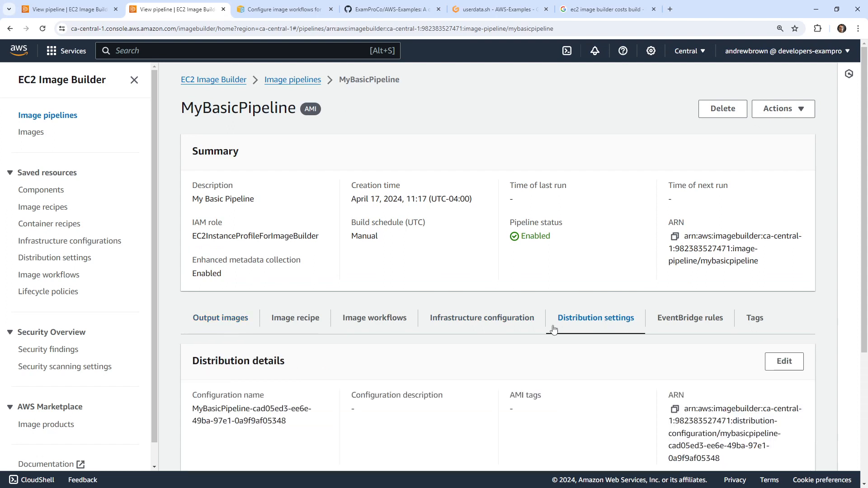
scroll(down, 3)
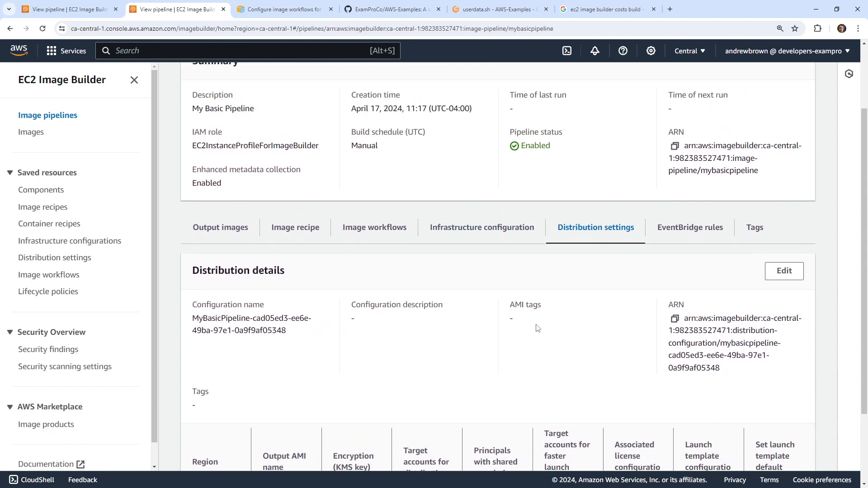
click(482, 227)
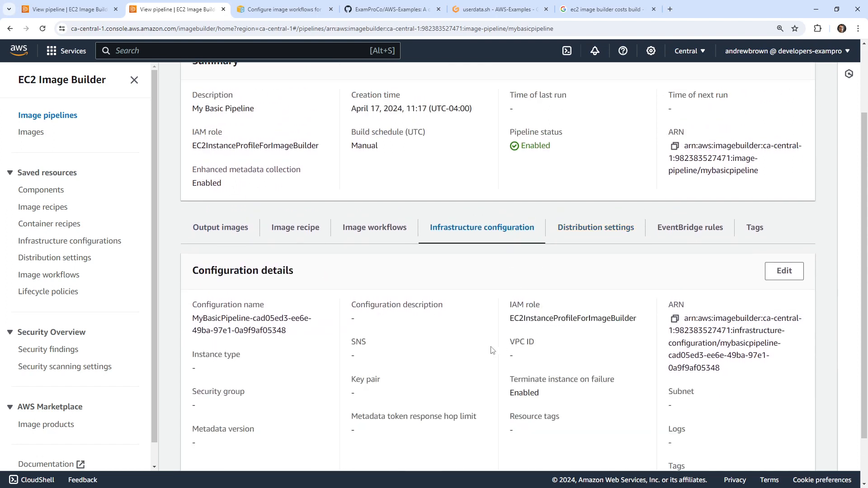
scroll(down, 3)
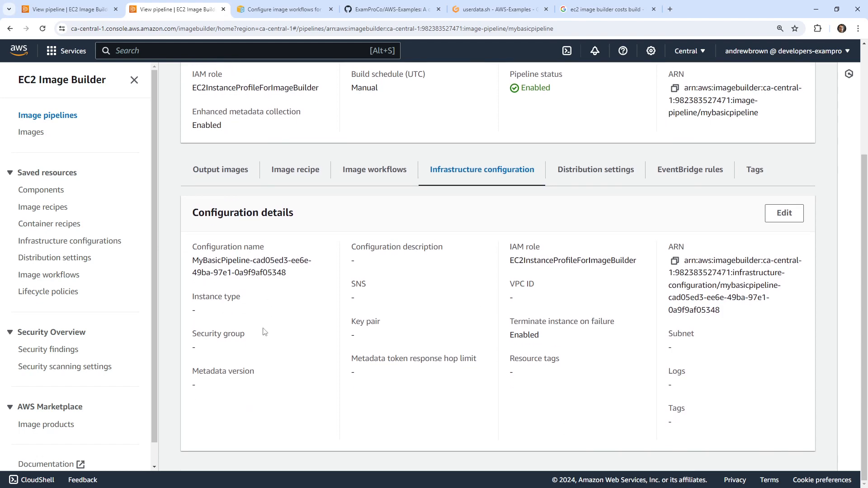
double_click(216, 297)
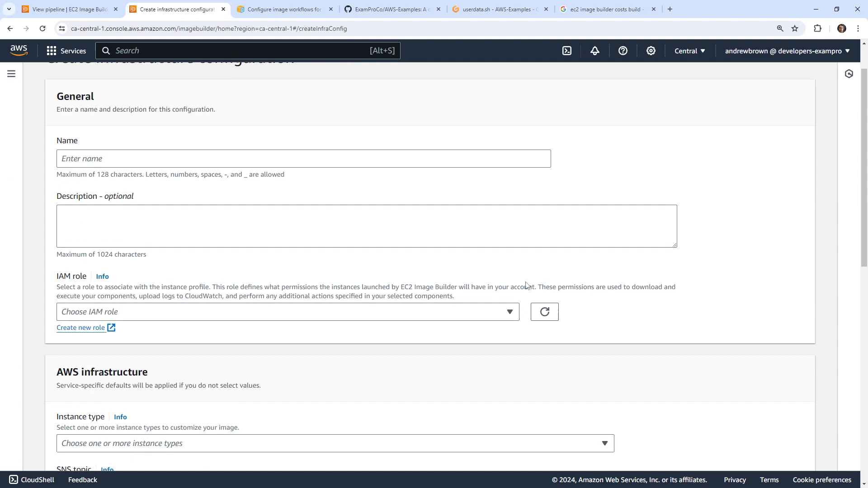
- Browse the instance type options, then cancel the new infrastructure configuration
scroll(down, 3)
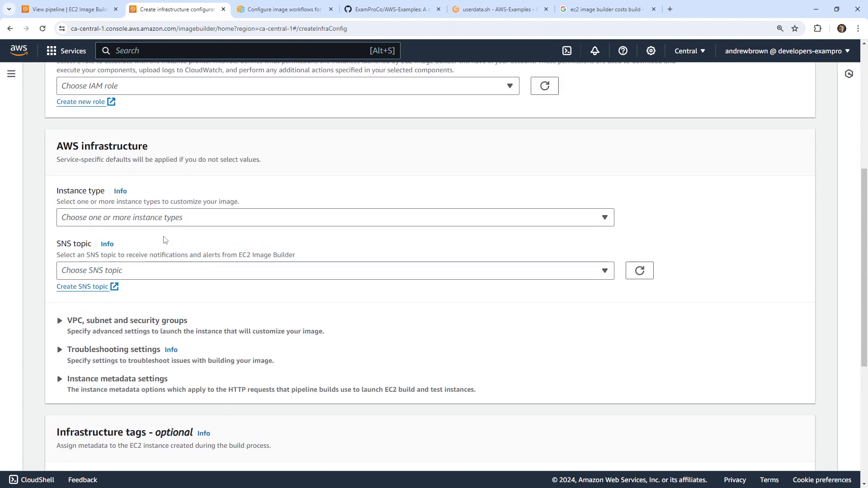
click(335, 217)
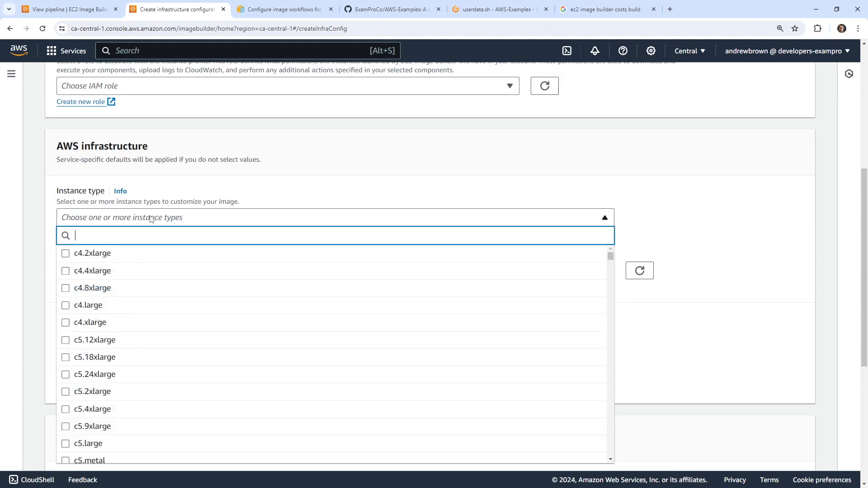
scroll(up, 3)
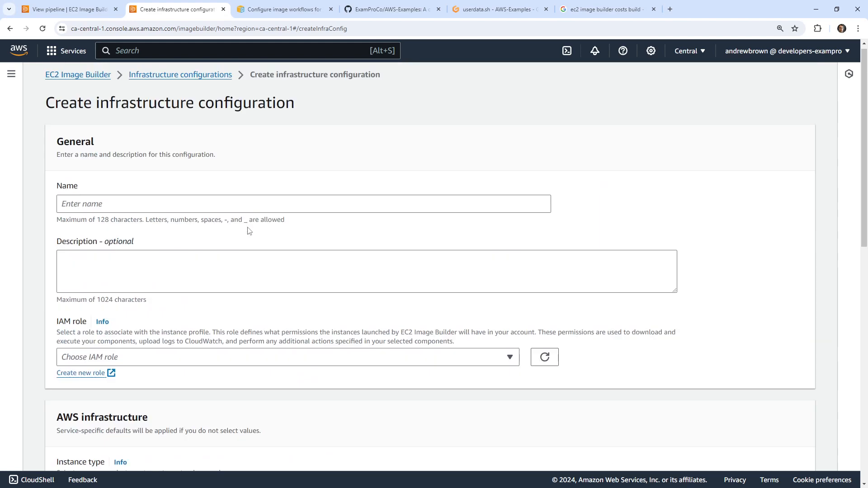
scroll(down, 3)
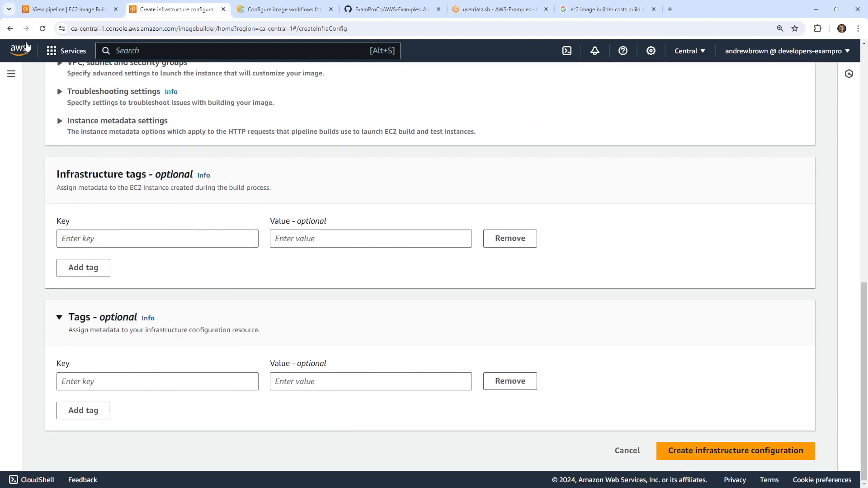
click(735, 450)
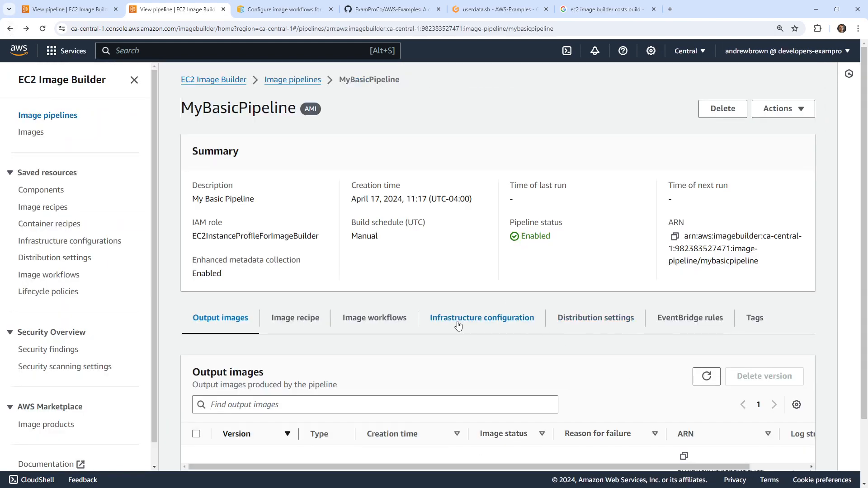
- Review MyBasicPipeline's distribution and infrastructure details, then go to the owned Images list
click(595, 317)
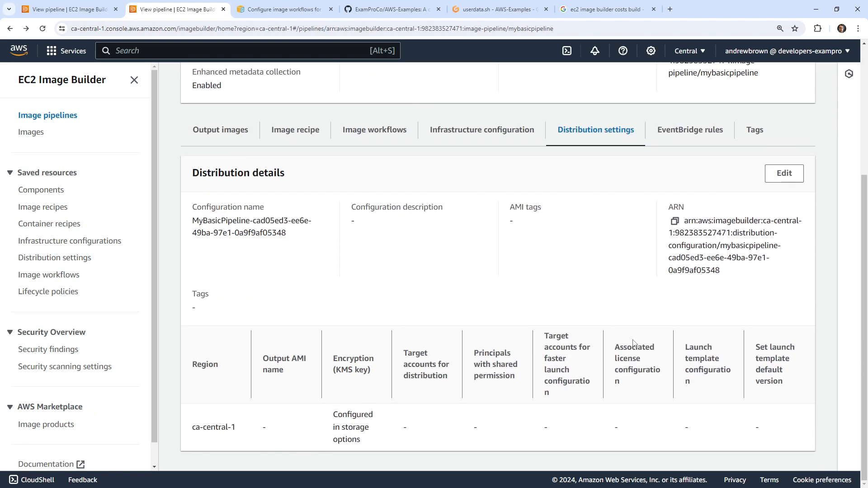
click(481, 129)
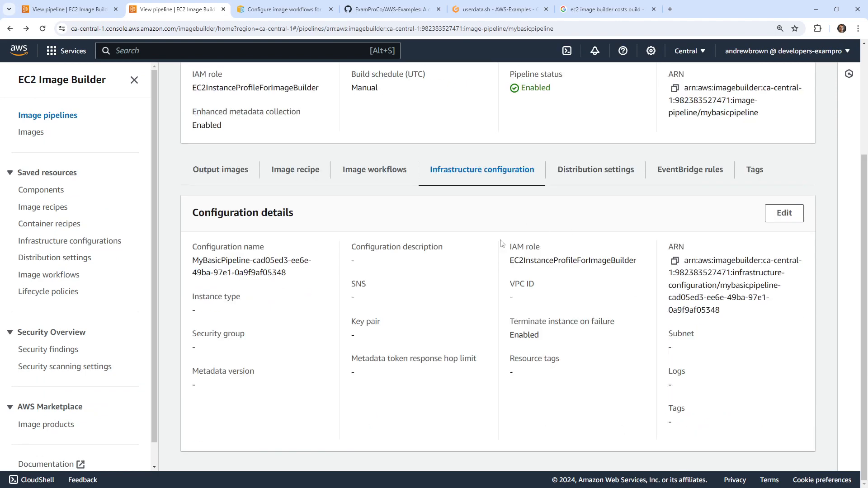
mouse_move(374, 169)
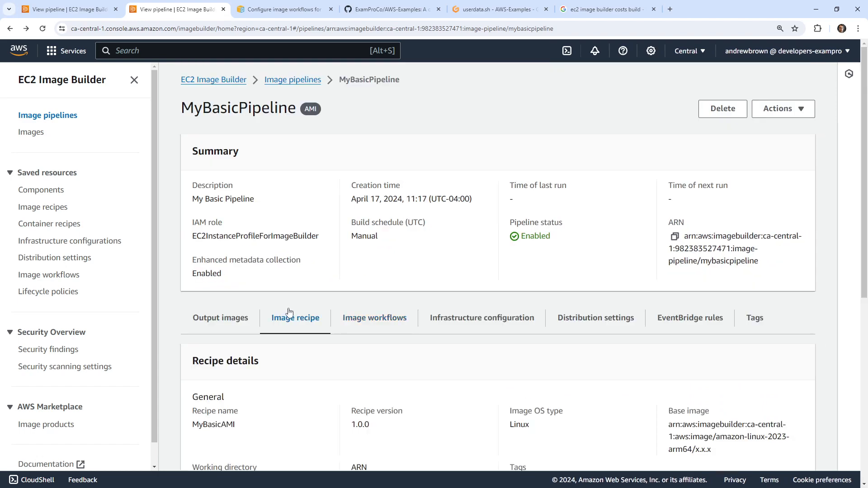
scroll(down, 3)
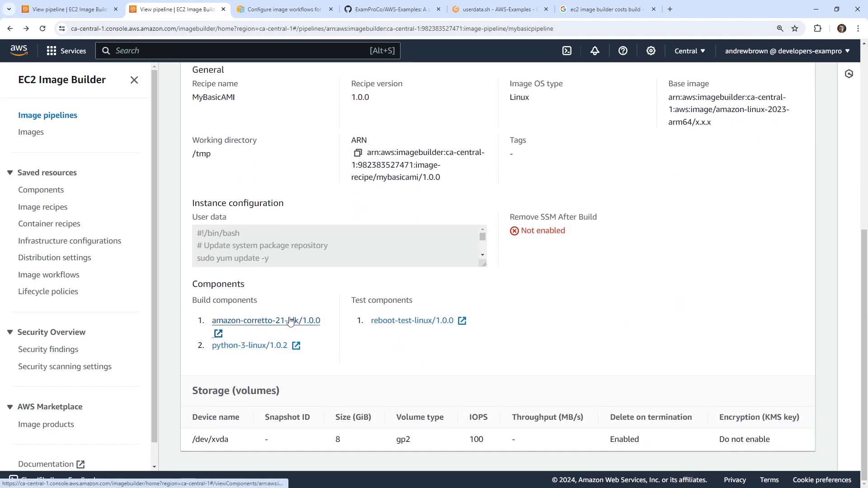
scroll(up, 3)
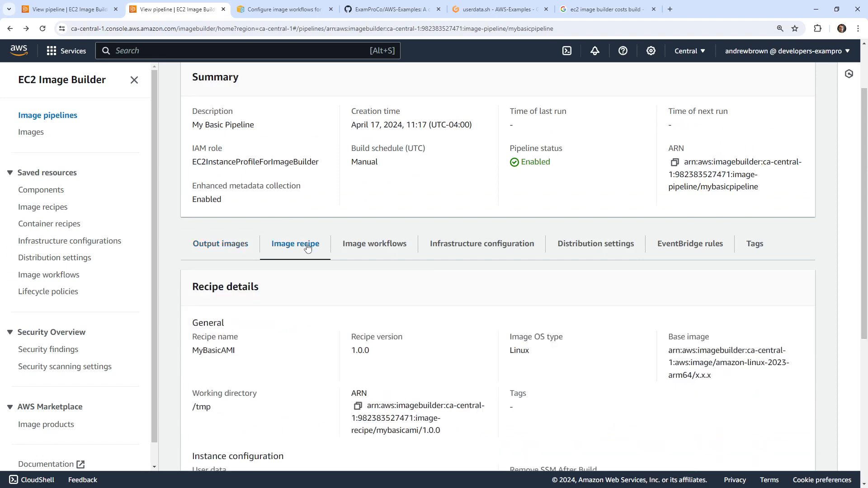
scroll(up, 3)
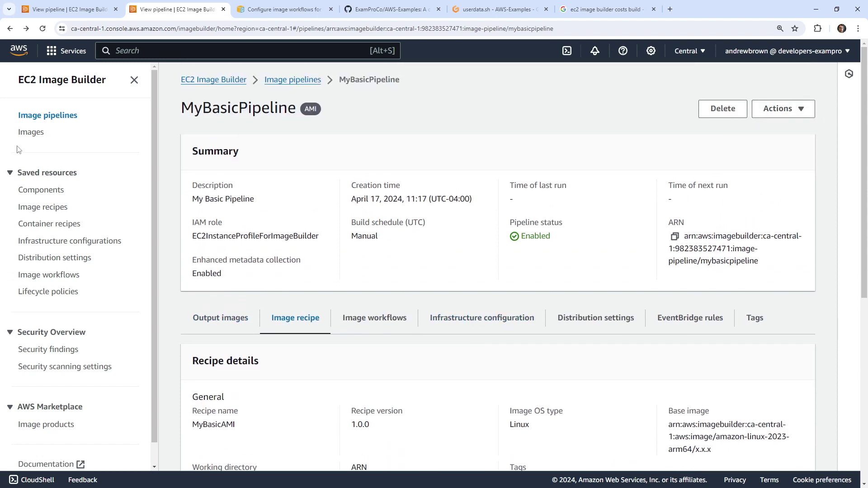
click(31, 132)
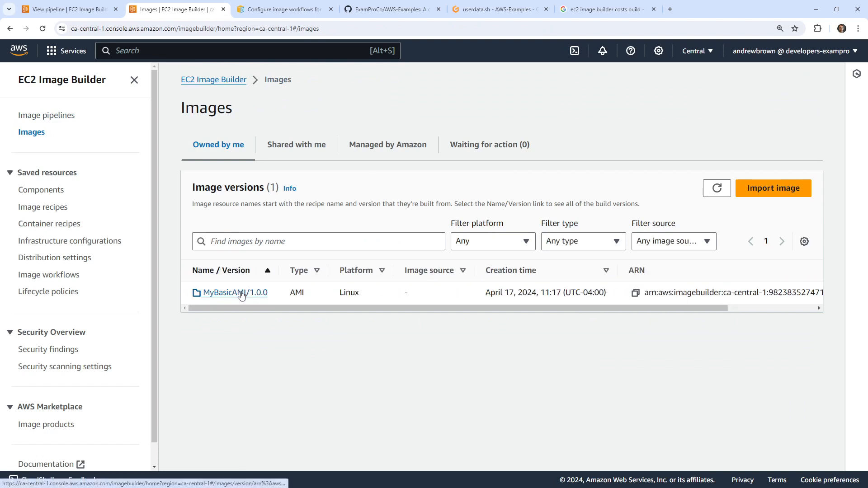
- Open the still-building MyBasicAMI 1.0.0/1 image and its Distribution settings
click(235, 292)
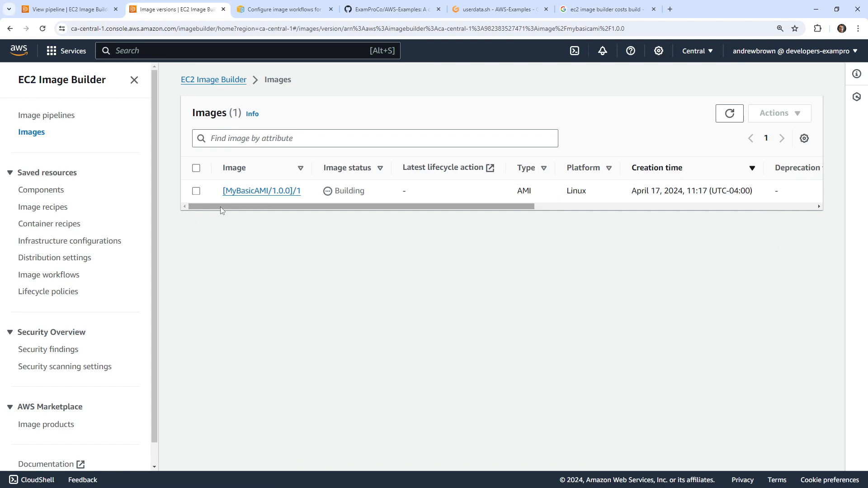
mouse_move(302, 260)
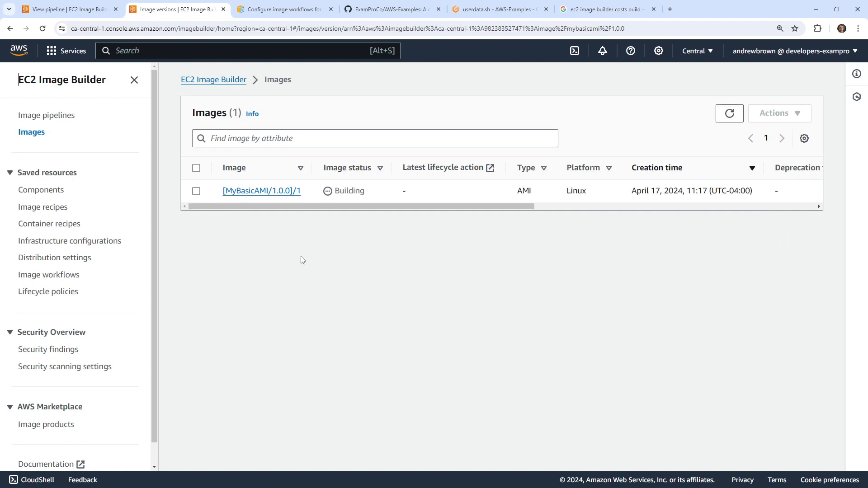
click(261, 191)
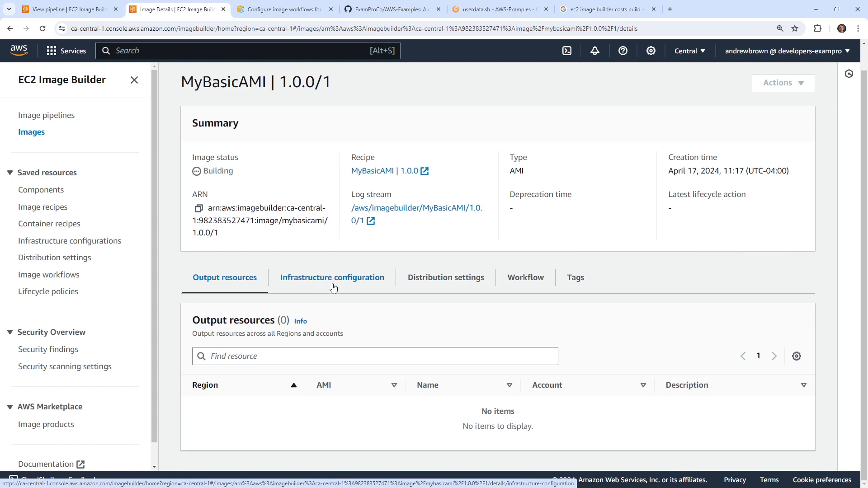
click(332, 278)
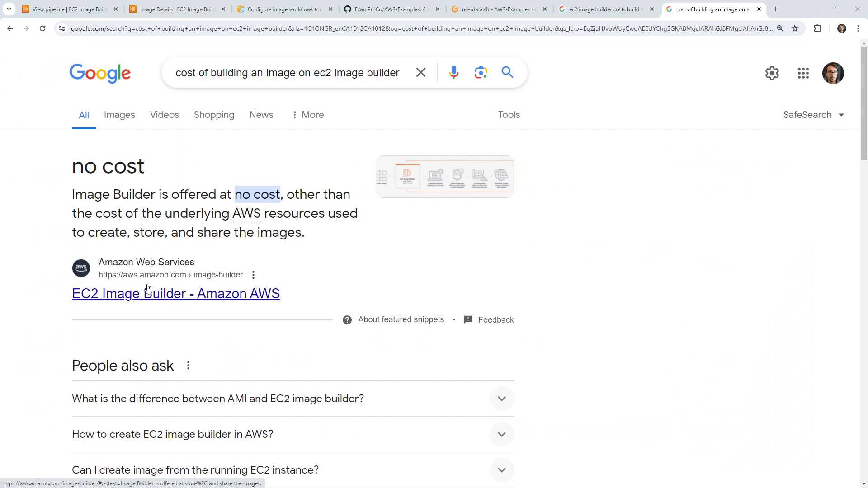
- Scroll through Google results on EC2 Image Builder build costs
scroll(down, 3)
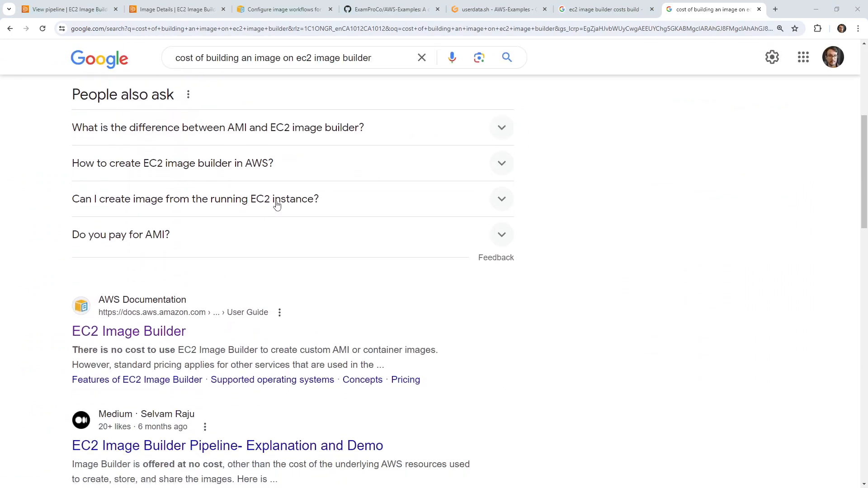
scroll(down, 3)
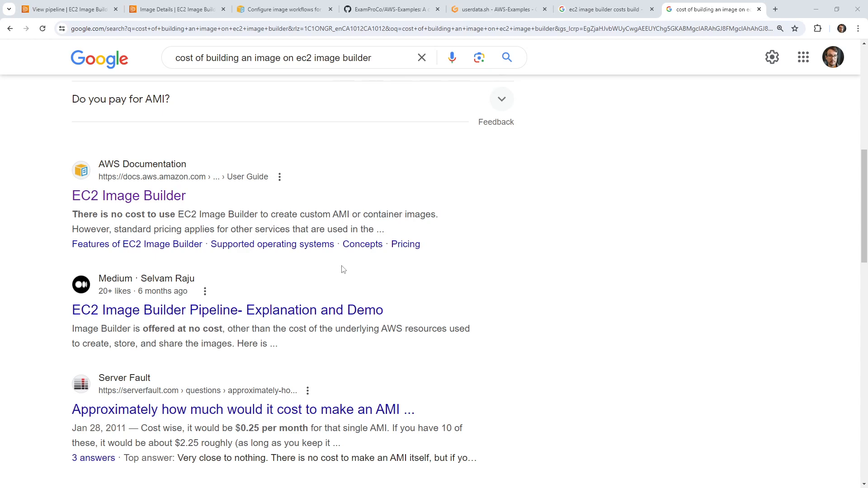
scroll(down, 3)
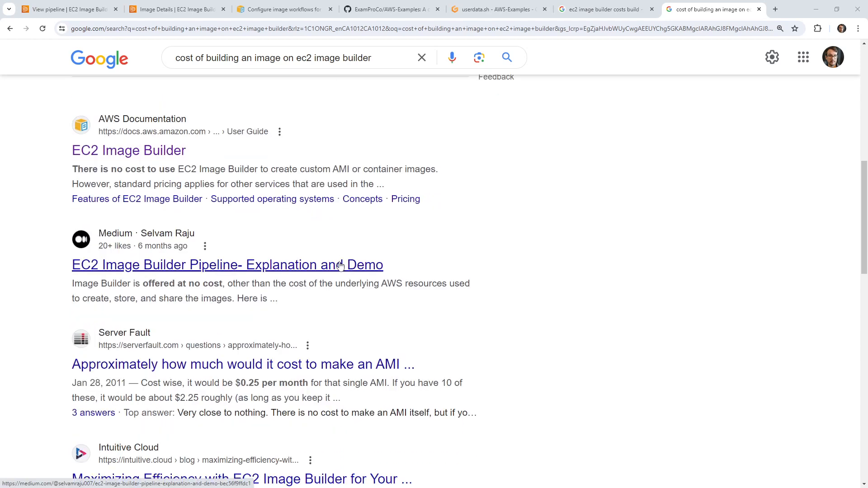
scroll(down, 3)
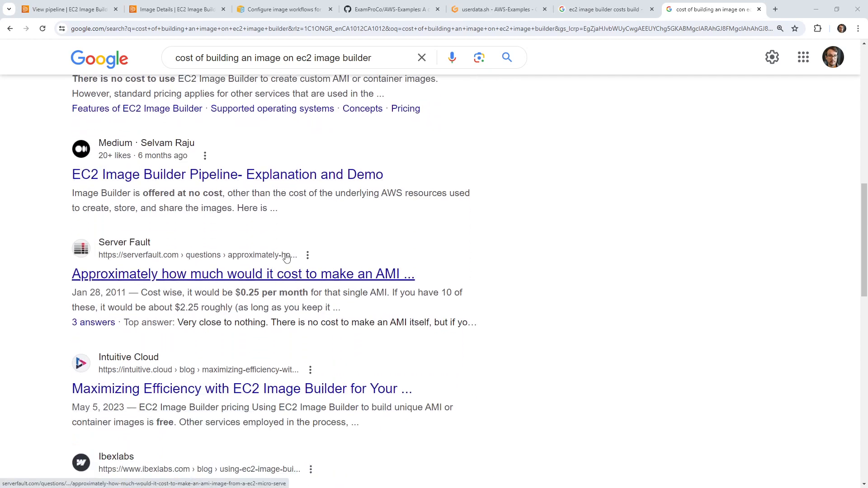
scroll(up, 3)
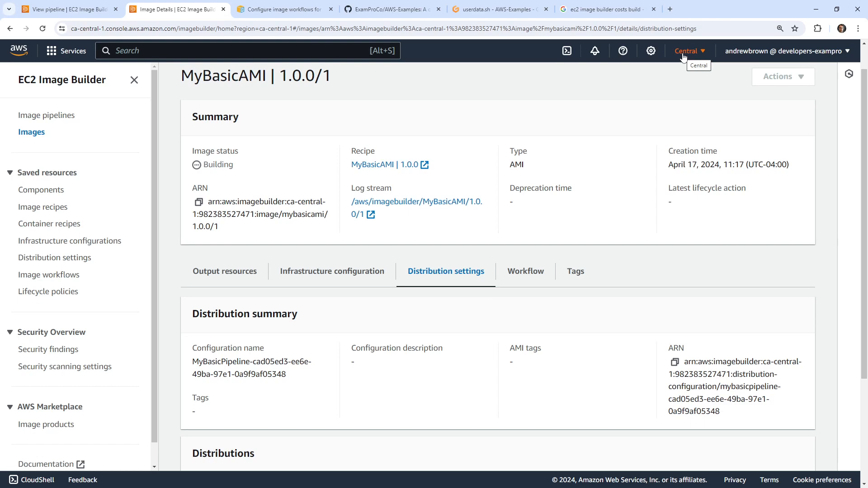
mouse_move(50, 51)
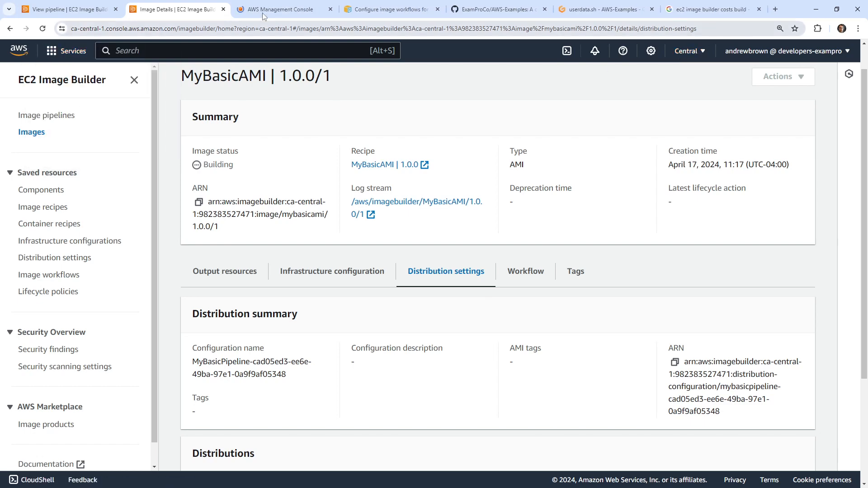
- Find Systems Manager via the 'ssm' console search, browse its landing page, and return to the MyBasicAMI build
click(282, 9)
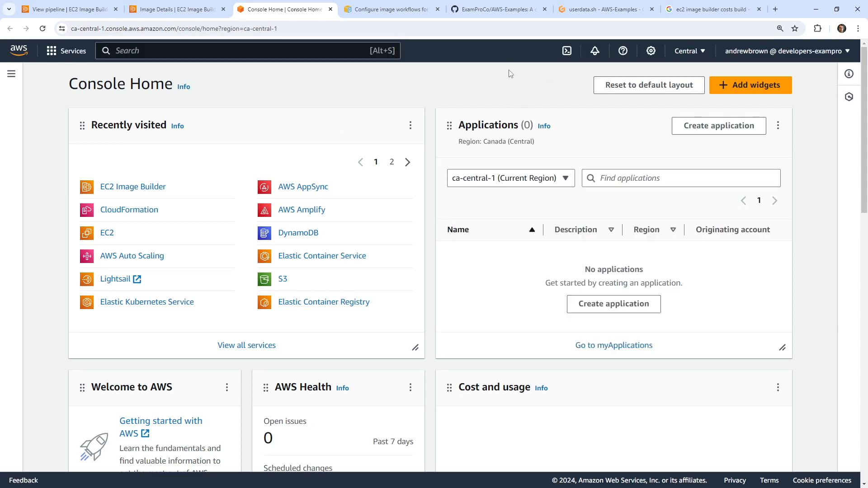
text(ssm)
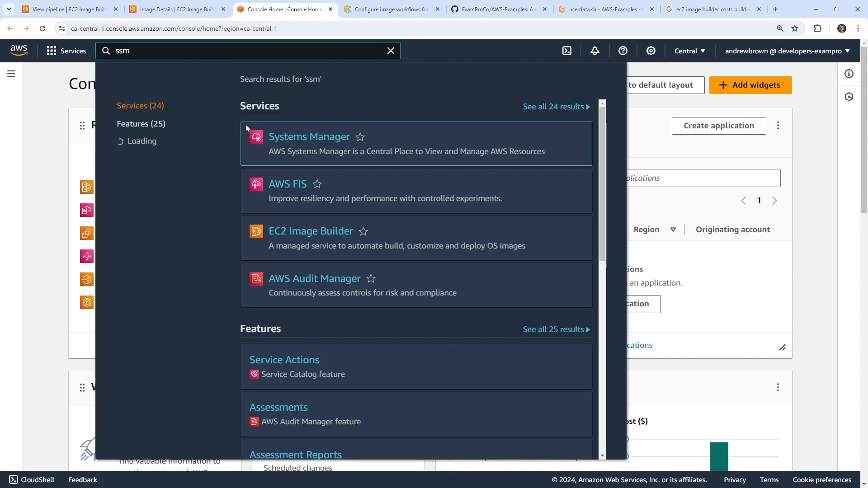
click(310, 136)
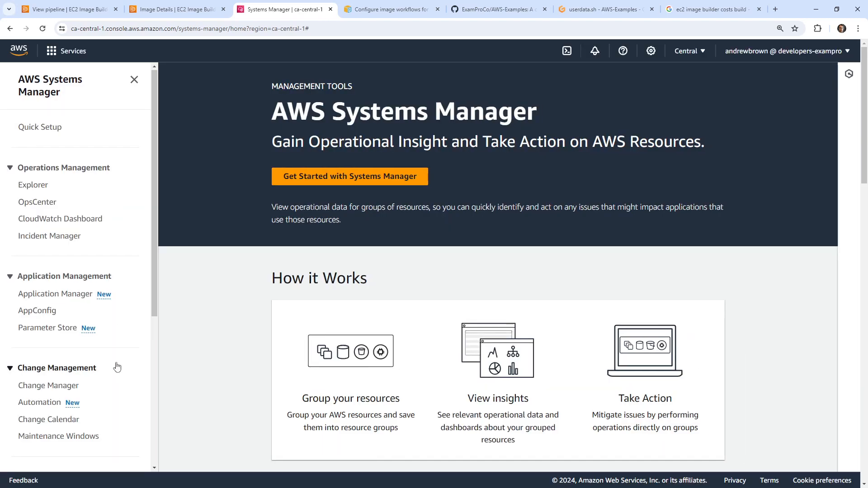
scroll(down, 3)
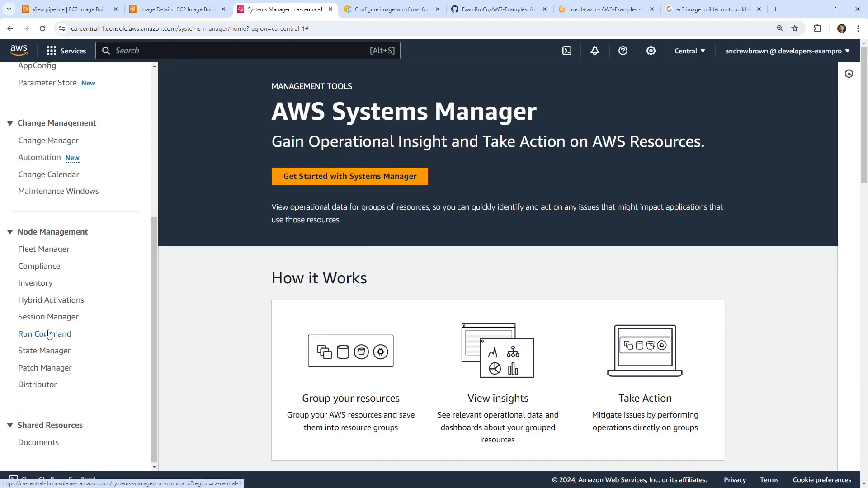
mouse_move(138, 369)
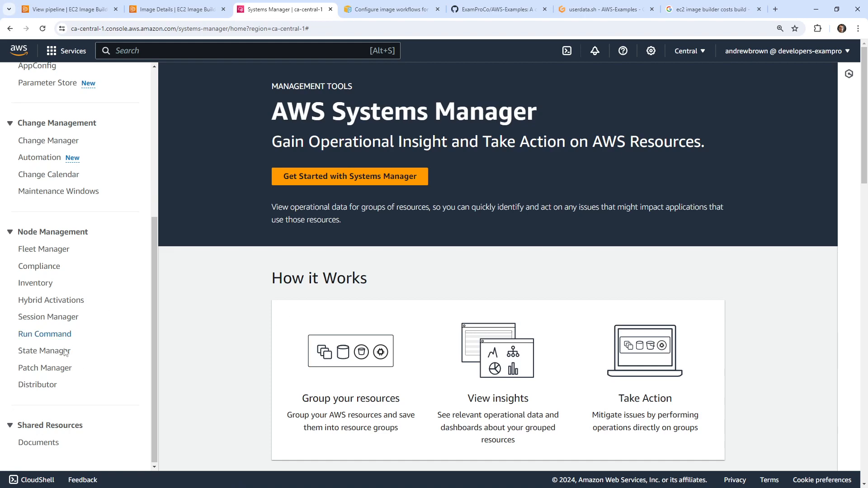
scroll(up, 3)
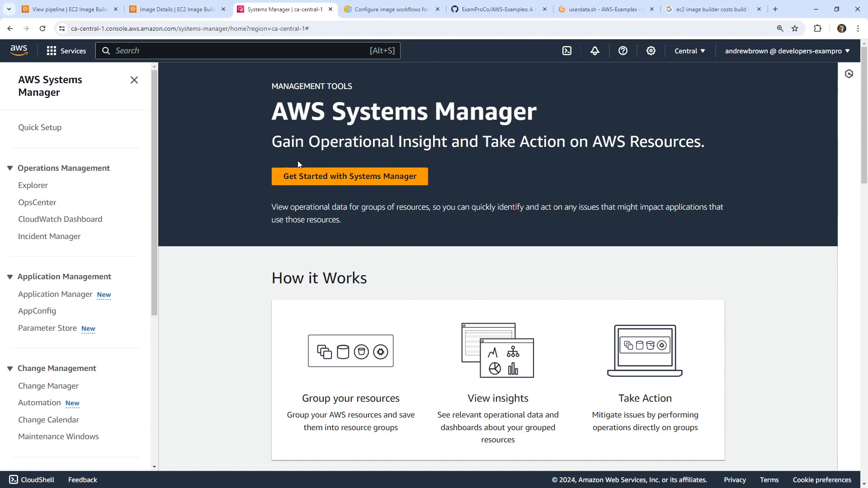
click(177, 9)
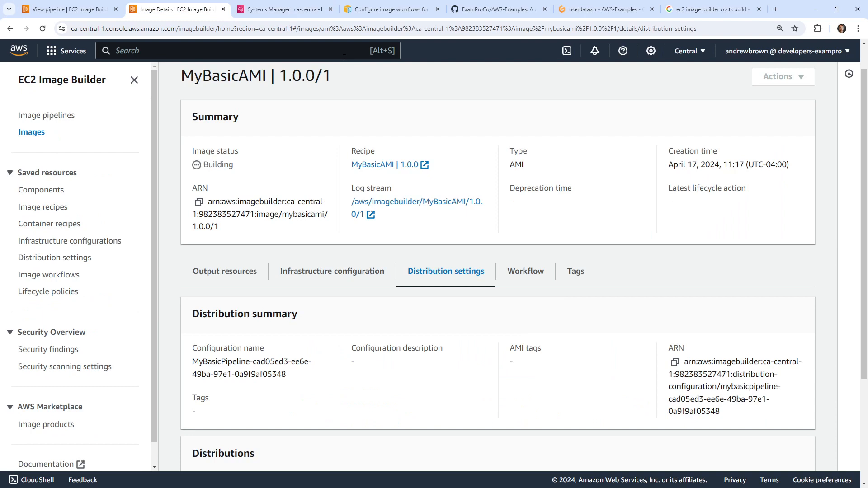
mouse_move(305, 193)
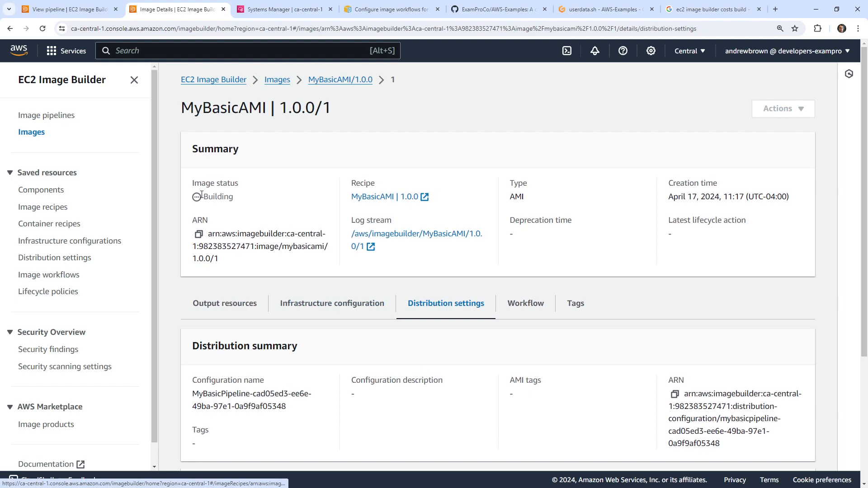
- Review the MyBasicAMI 1.0.0 recipe's associated components, then go to the owned components list
click(44, 206)
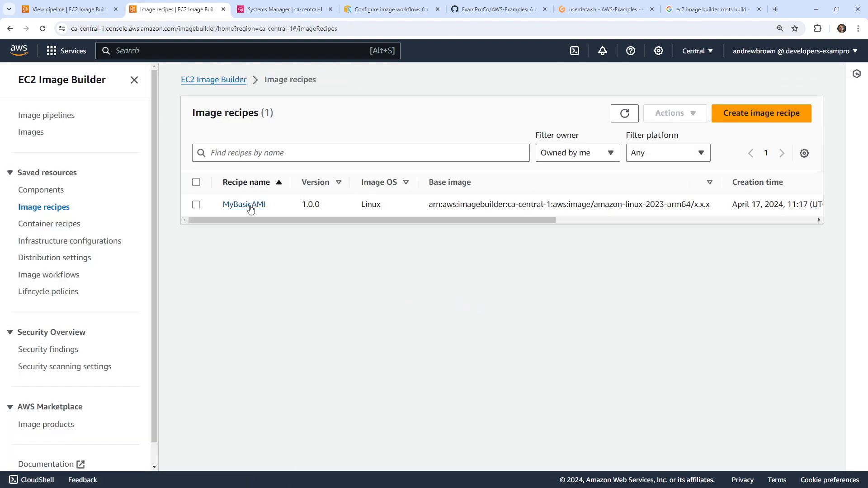
click(243, 204)
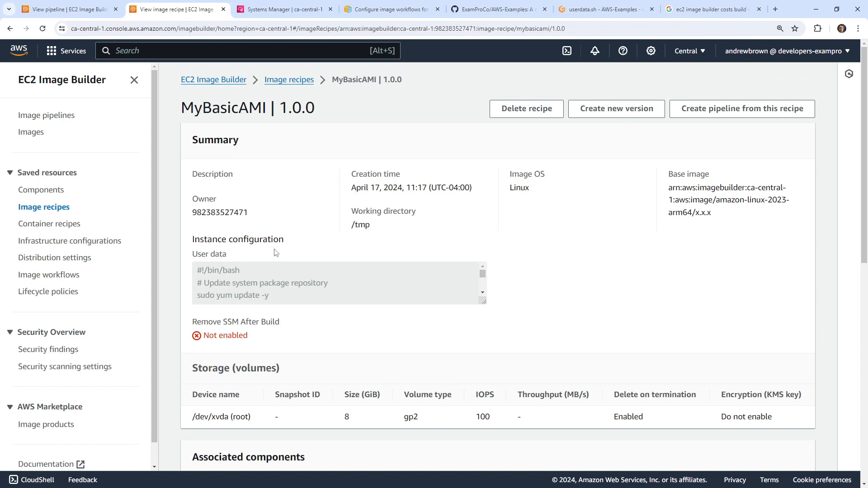
scroll(down, 3)
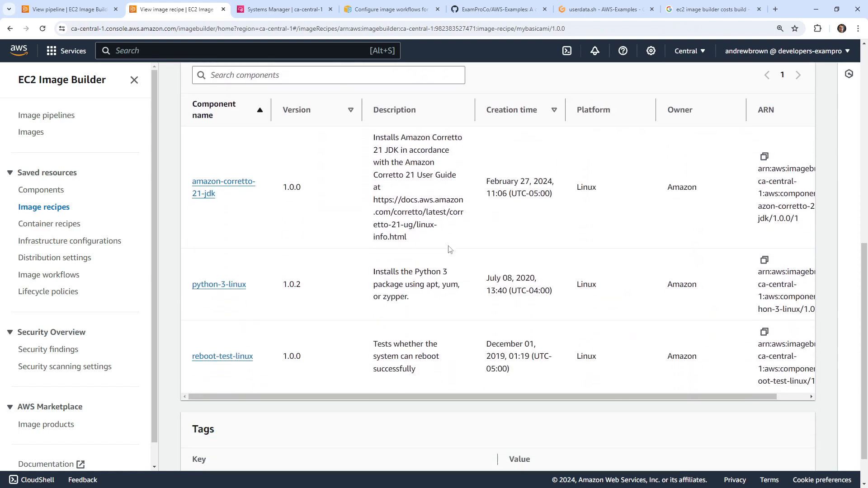
click(40, 189)
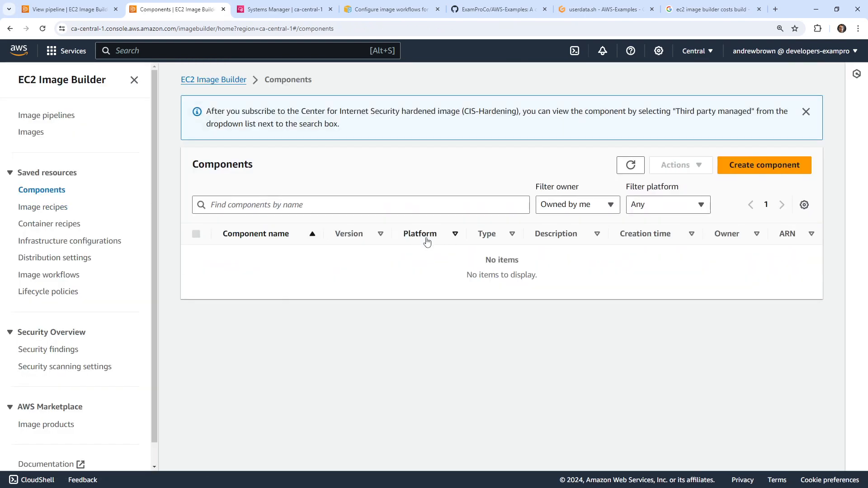
- Start a new build component and browse the blank form down to the Definition document
click(765, 164)
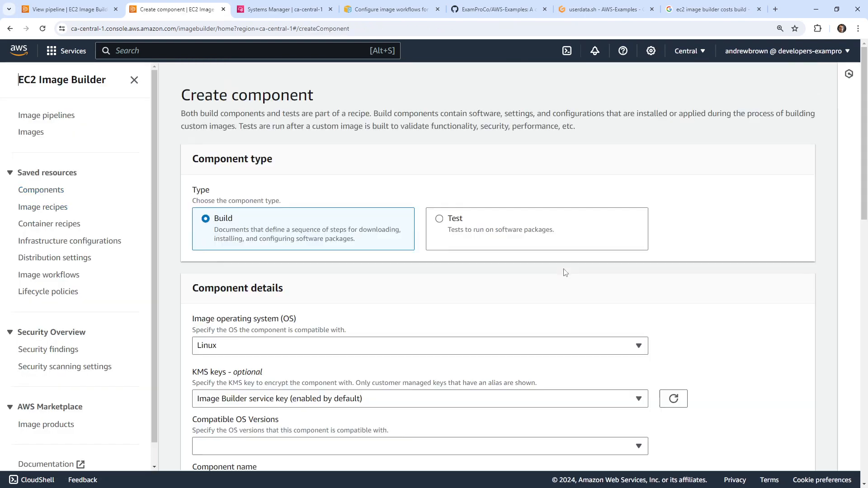
scroll(down, 3)
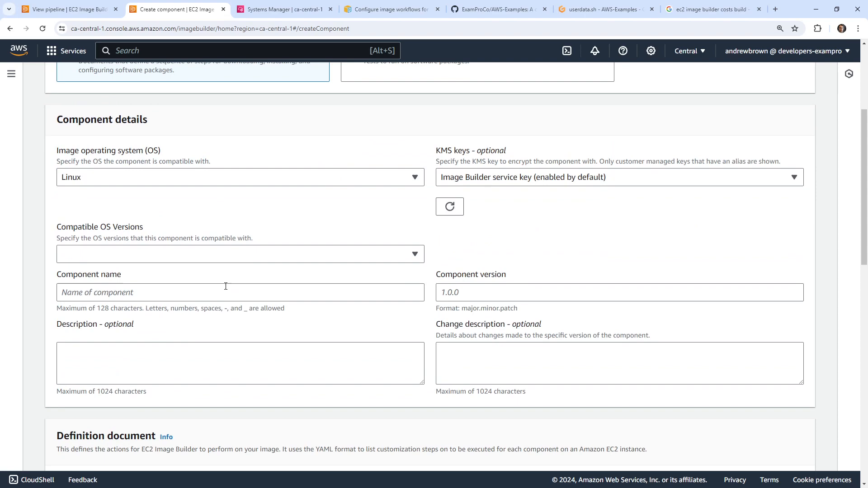
scroll(down, 3)
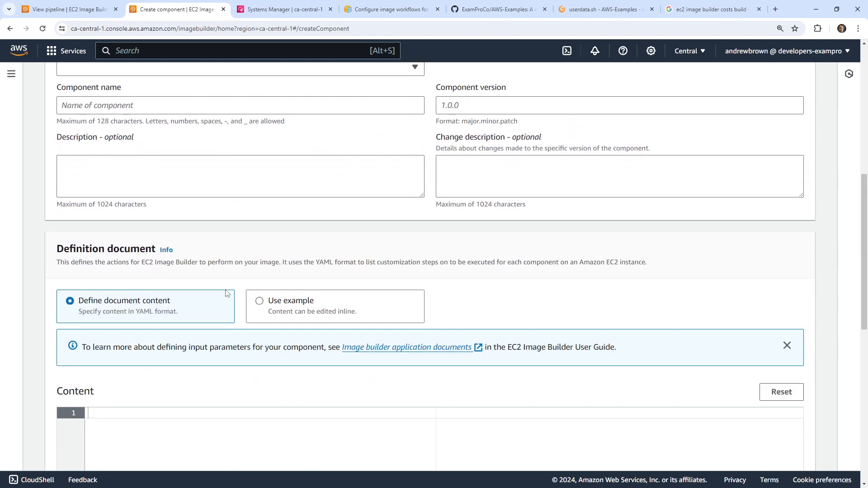
scroll(down, 3)
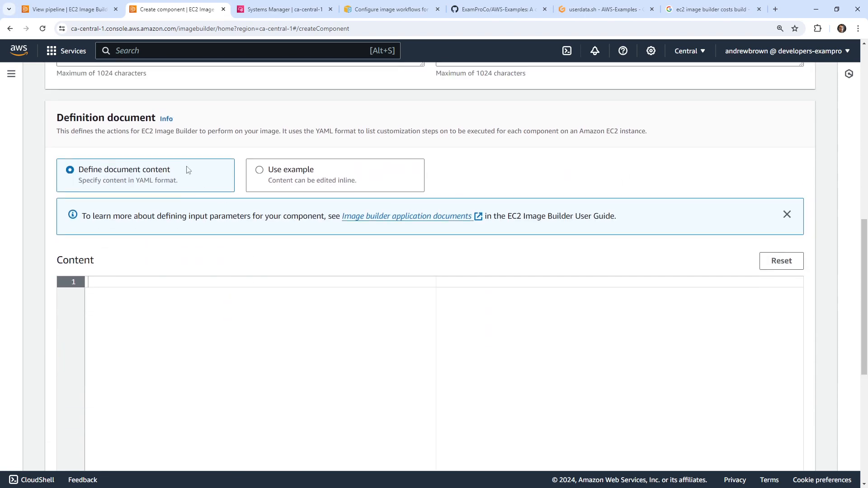
- Read the Document definition help panel through to the AWSTOE action modules documentation
click(167, 117)
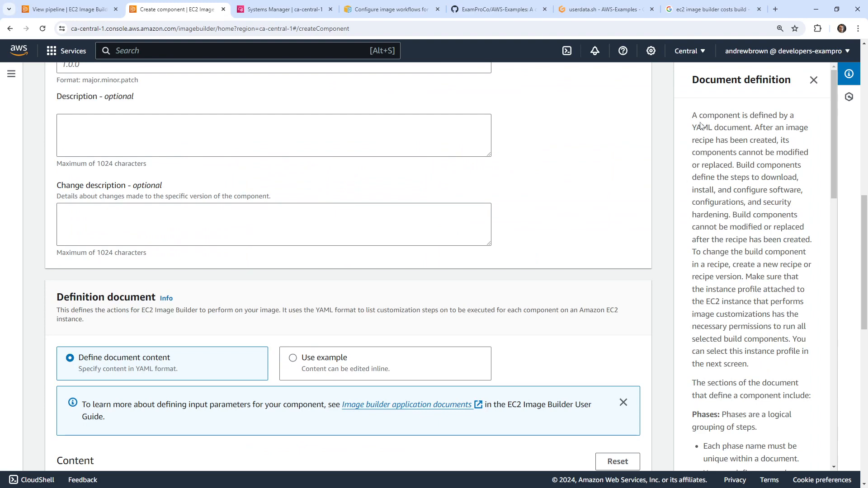
mouse_move(744, 255)
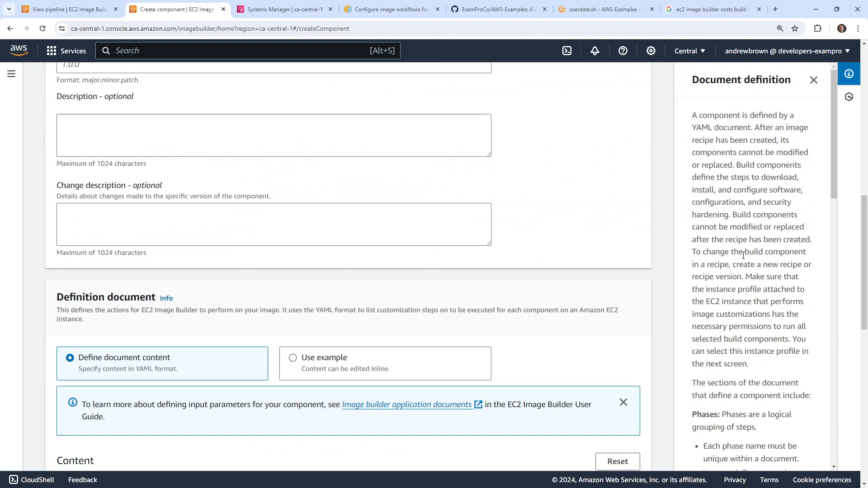
scroll(down, 3)
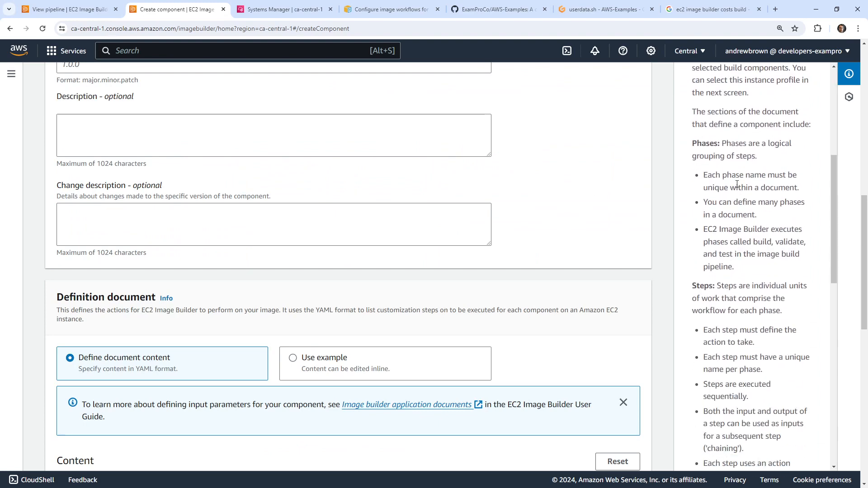
scroll(down, 3)
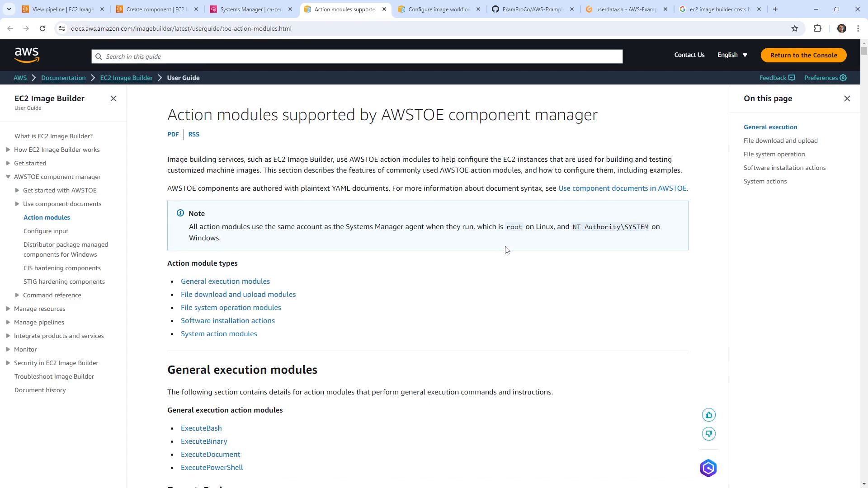
mouse_move(364, 156)
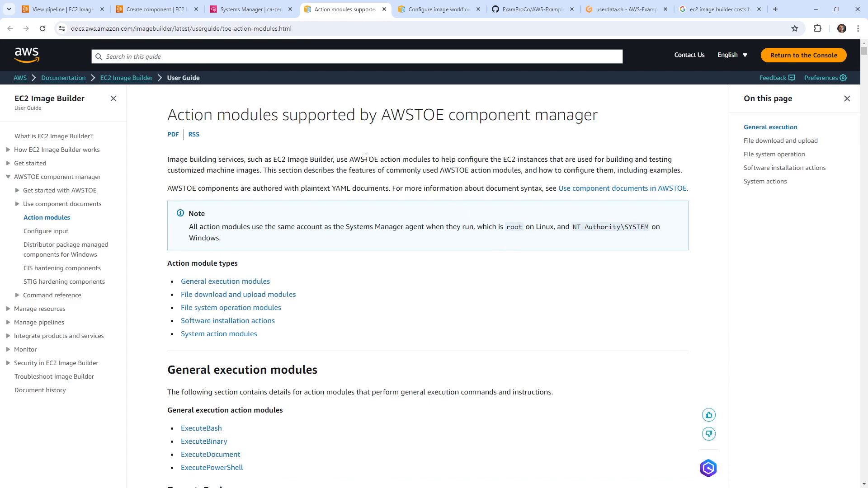
- Read the Get started with AWSTOE guide down to Step 2: Set AWS credentials, then go to Systems Manager
double_click(363, 159)
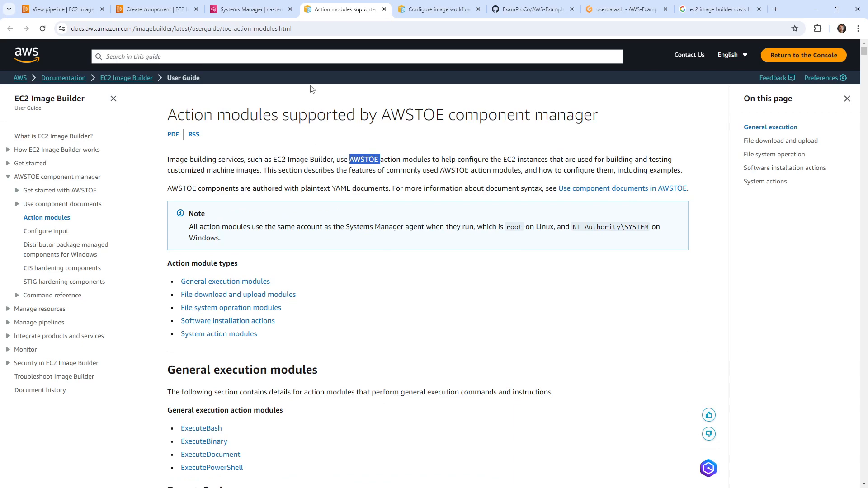
click(60, 190)
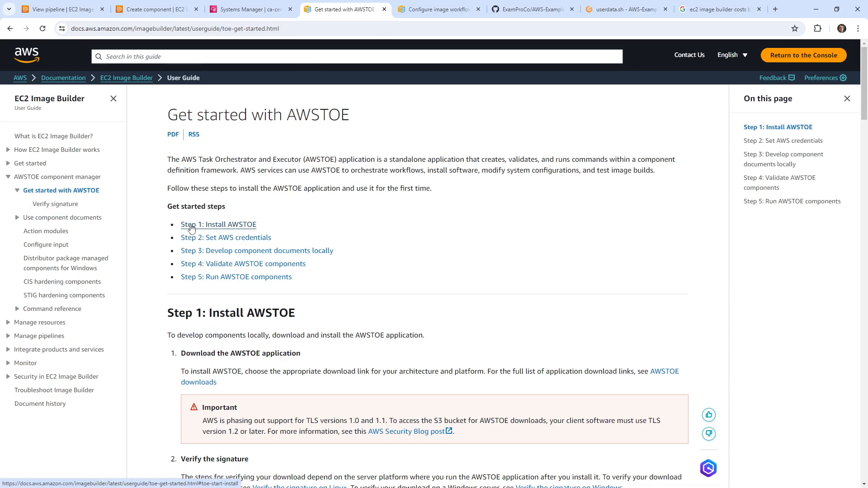
mouse_move(327, 151)
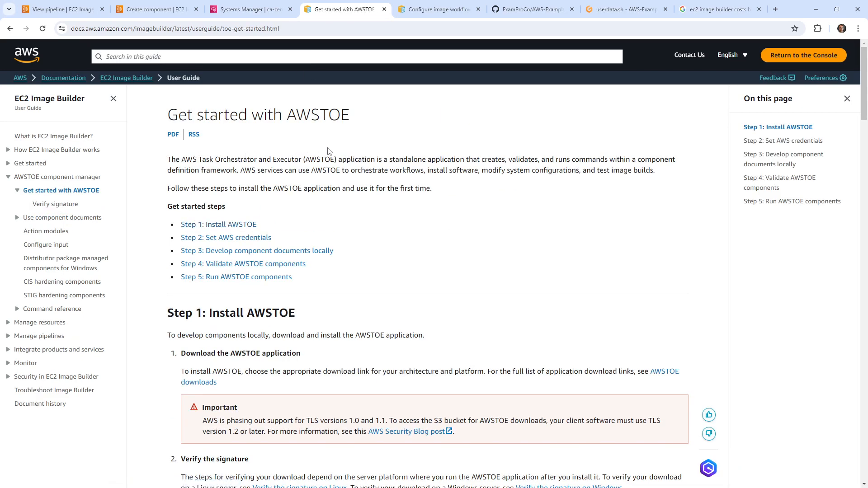
scroll(down, 3)
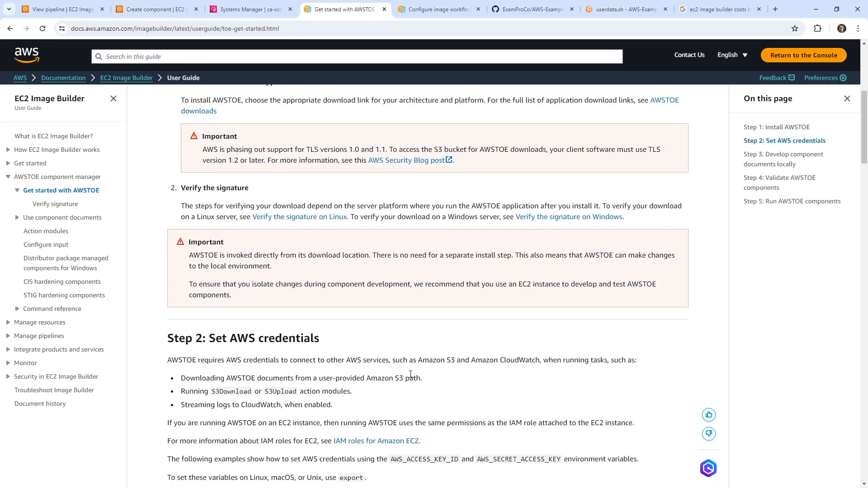
scroll(down, 3)
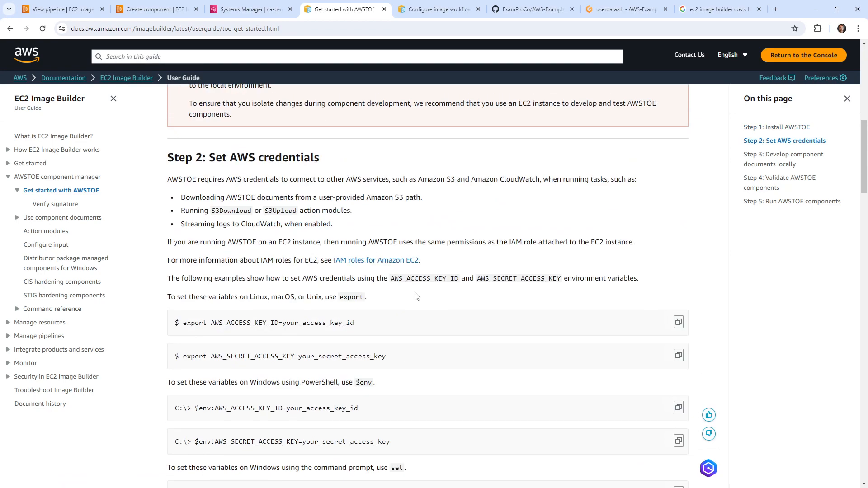
click(250, 9)
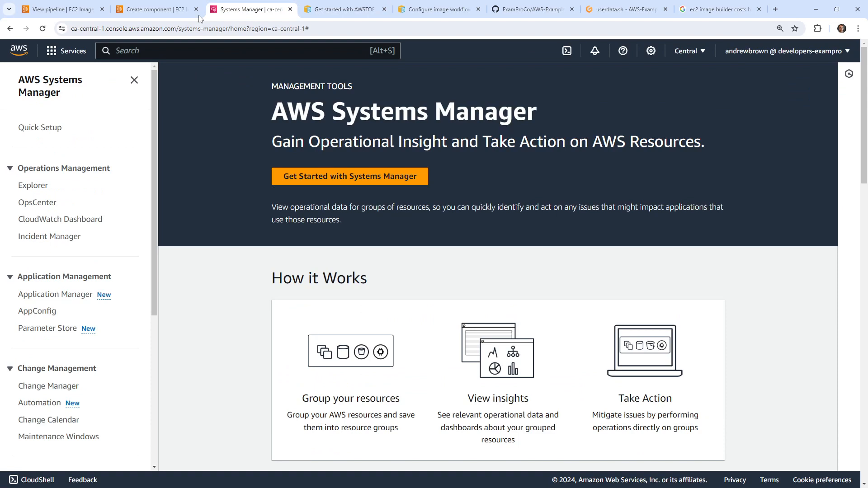
- Browse Systems Manager's Run Command page and go to its Documents list
scroll(down, 3)
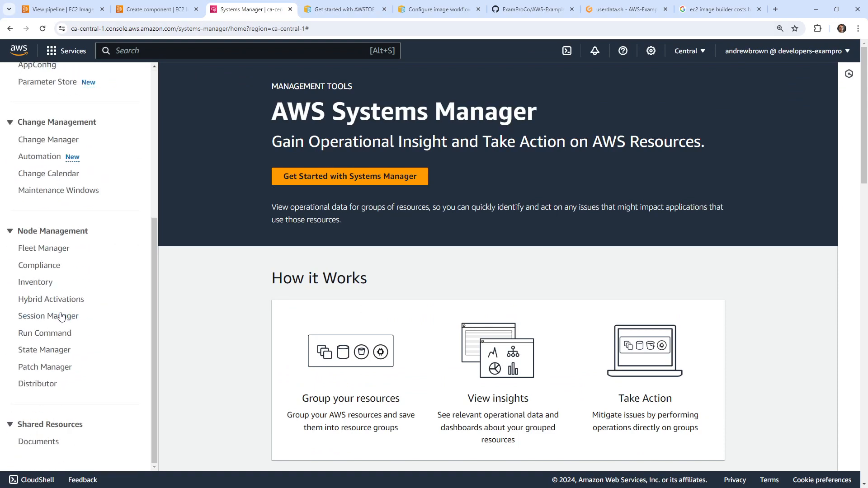
click(44, 332)
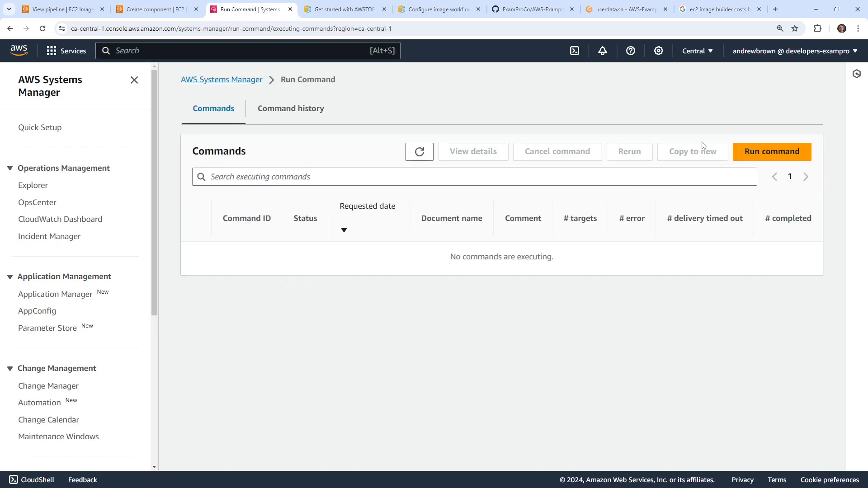
scroll(down, 3)
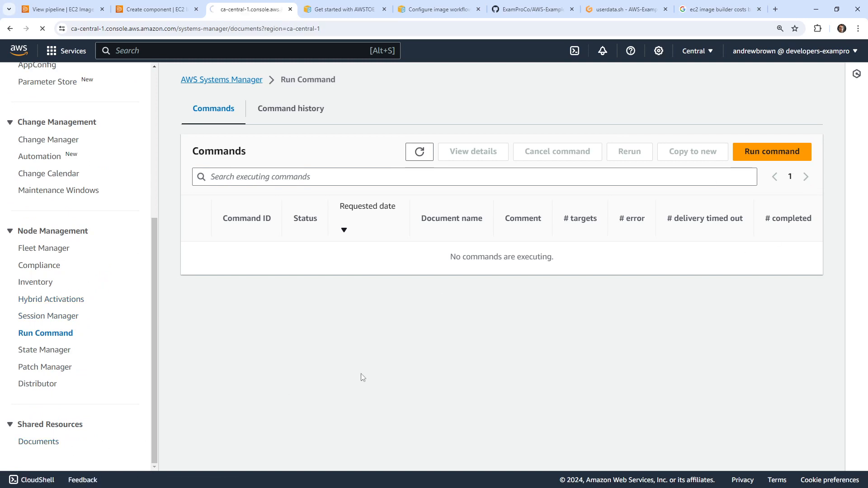
click(38, 441)
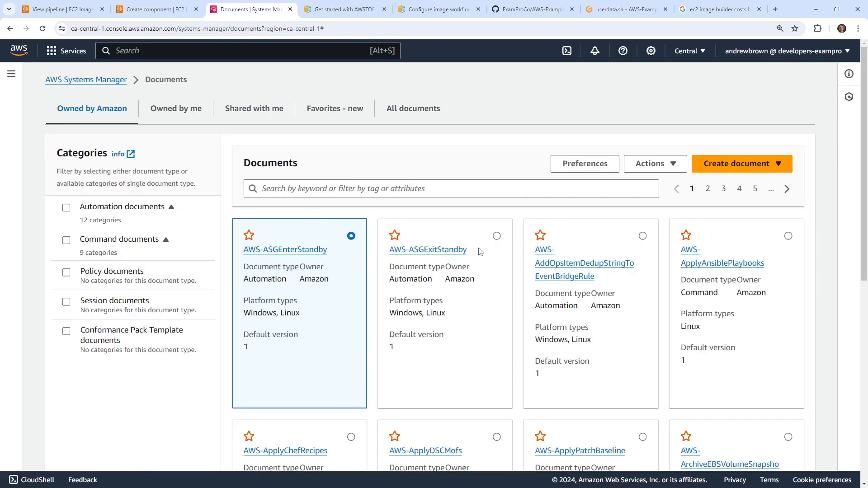
- Review the AWS-ASGExitStandby document's JSON content, then return to EC2 Image Builder
click(428, 250)
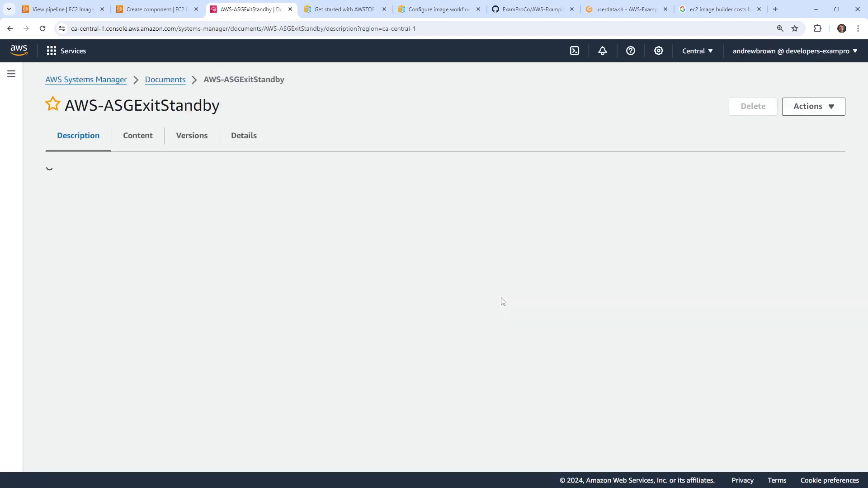
click(137, 135)
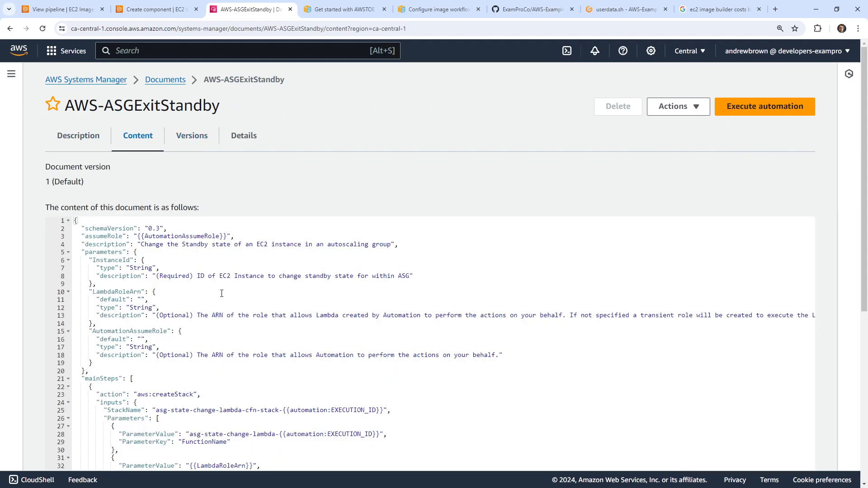
scroll(down, 3)
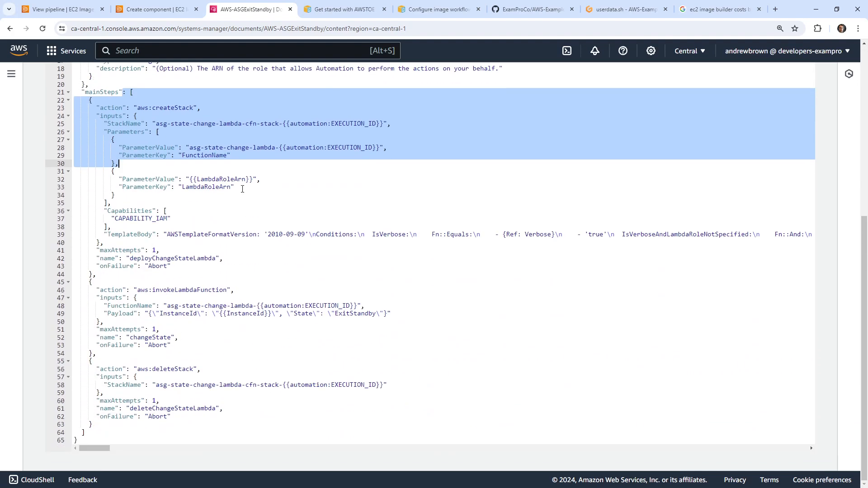
click(154, 10)
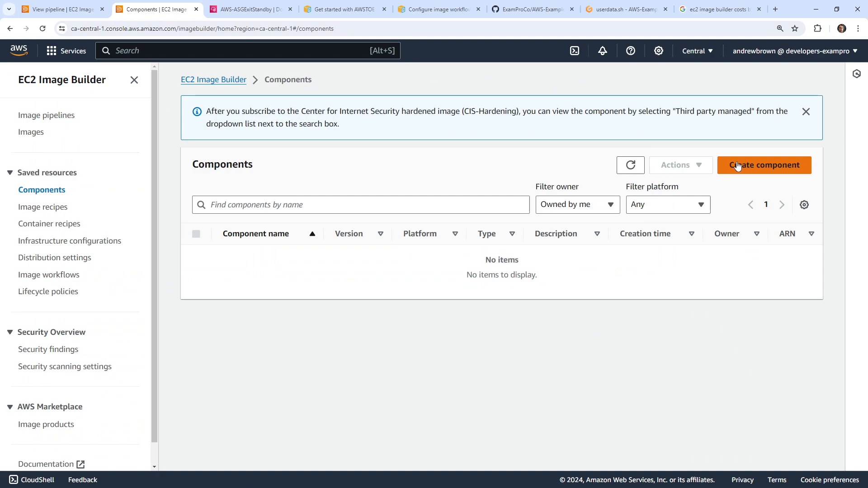
click(764, 165)
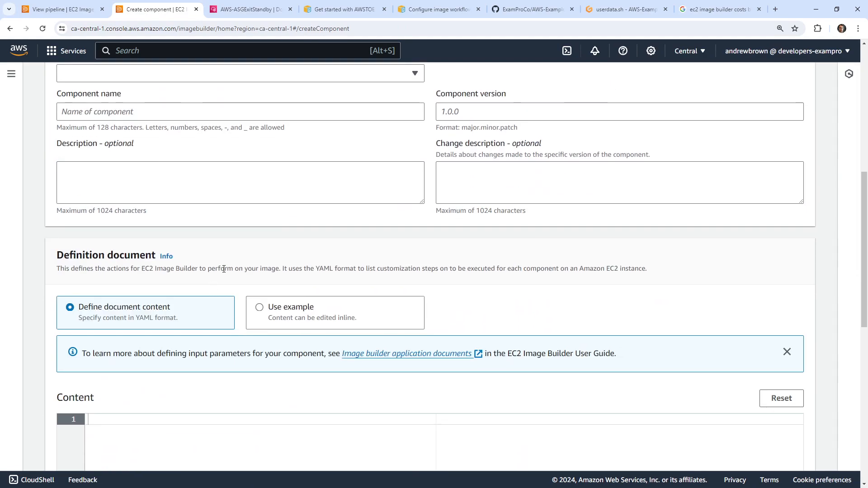
scroll(up, 3)
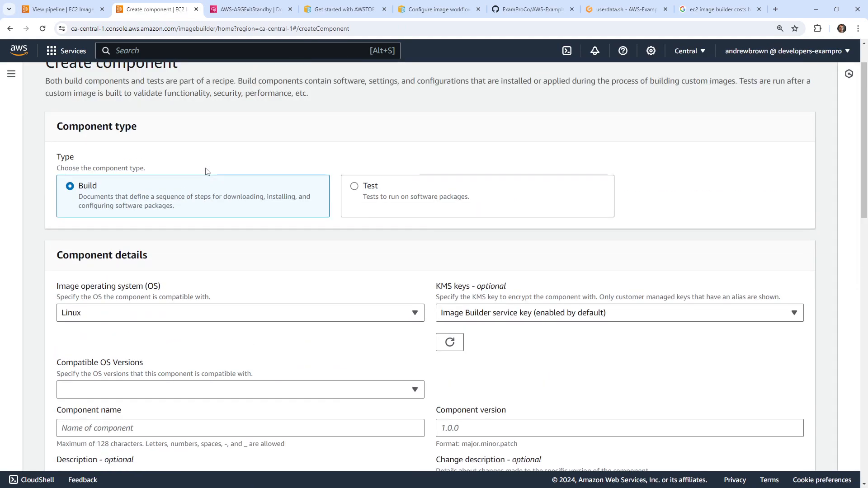
scroll(down, 3)
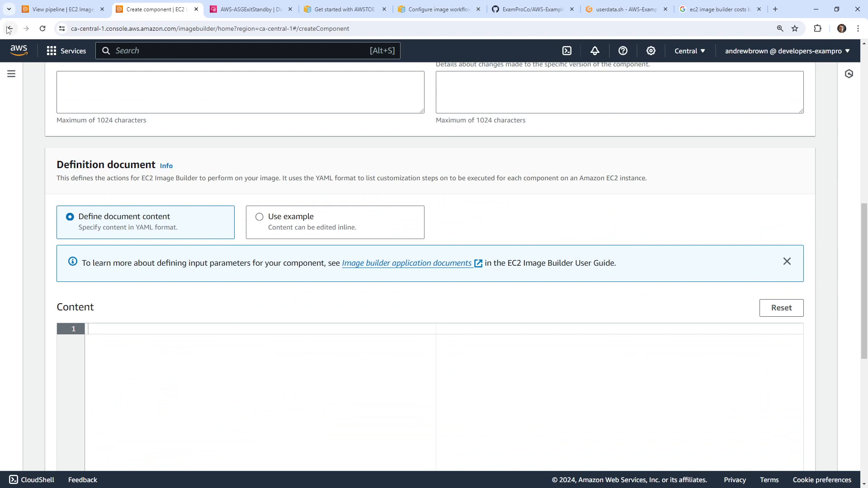
click(9, 28)
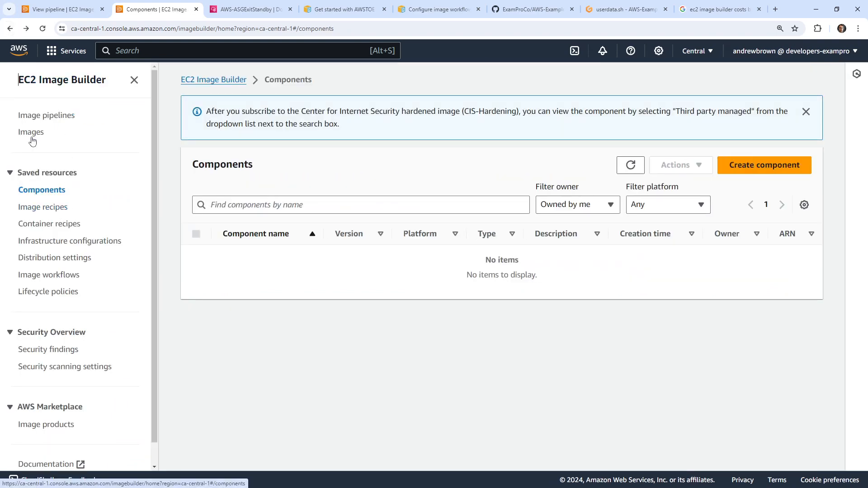
click(31, 132)
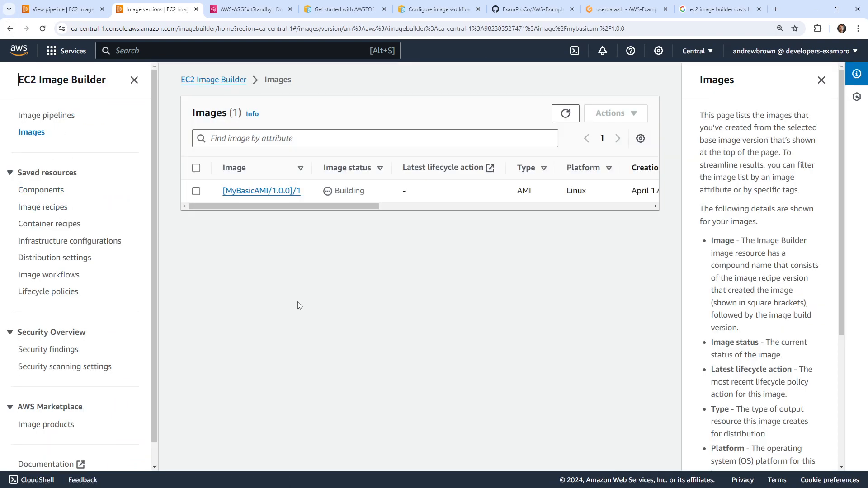
mouse_move(395, 247)
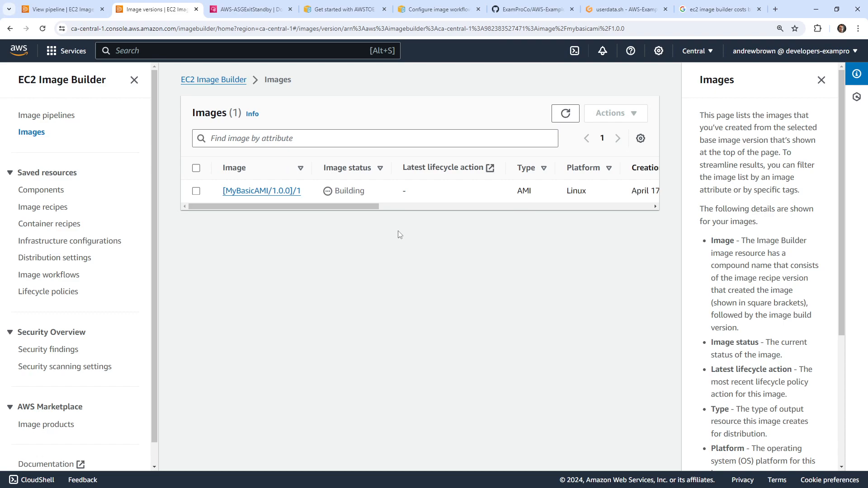
click(262, 191)
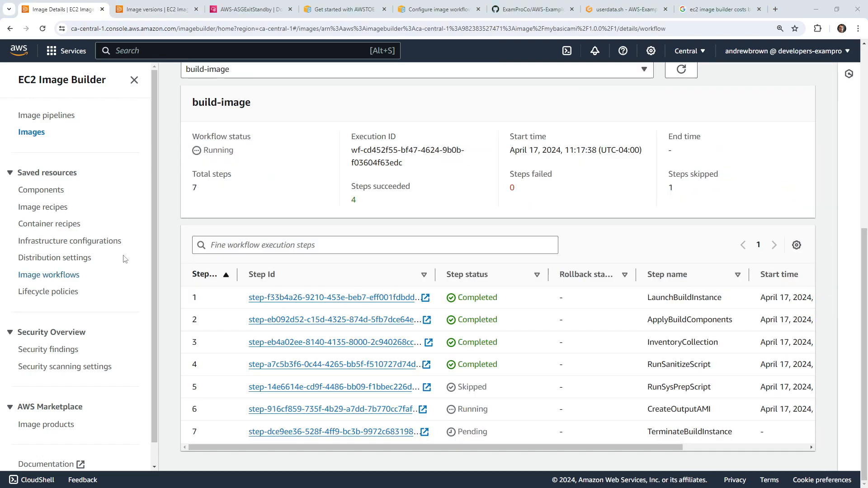
scroll(up, 3)
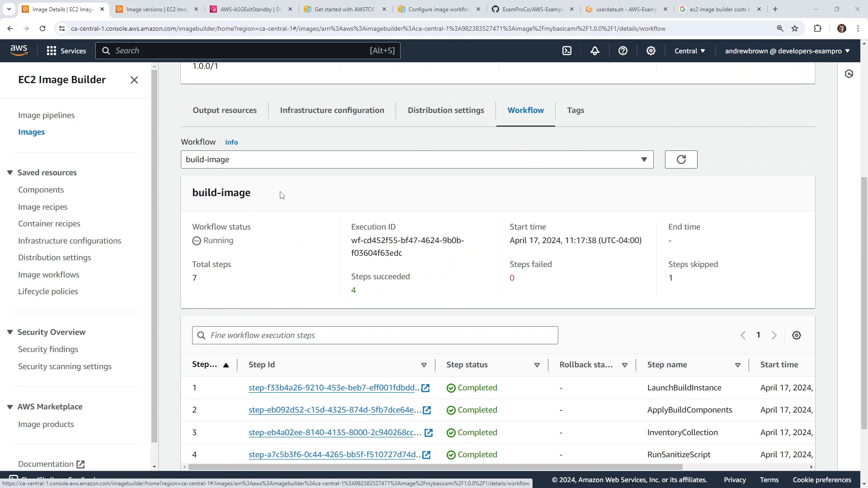
scroll(down, 3)
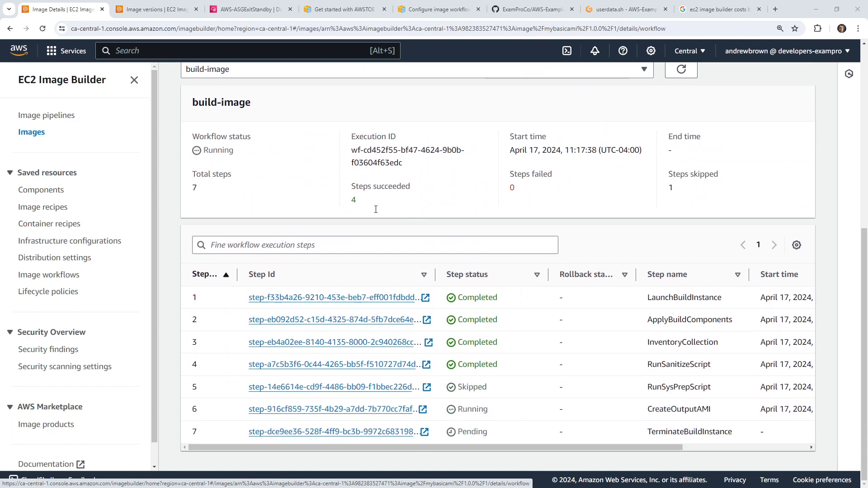
mouse_move(530, 365)
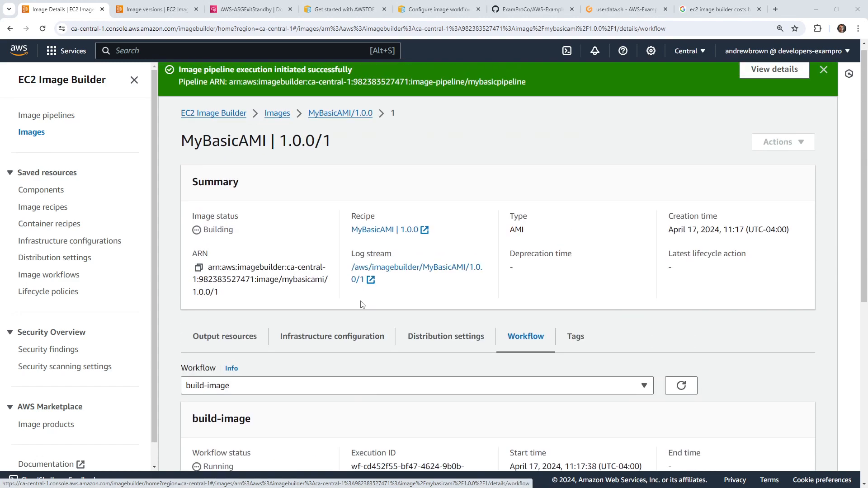
scroll(down, 3)
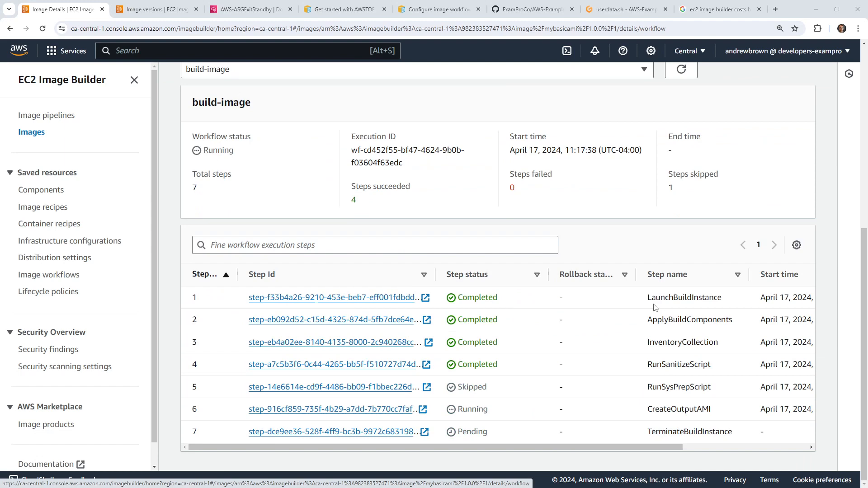
double_click(684, 297)
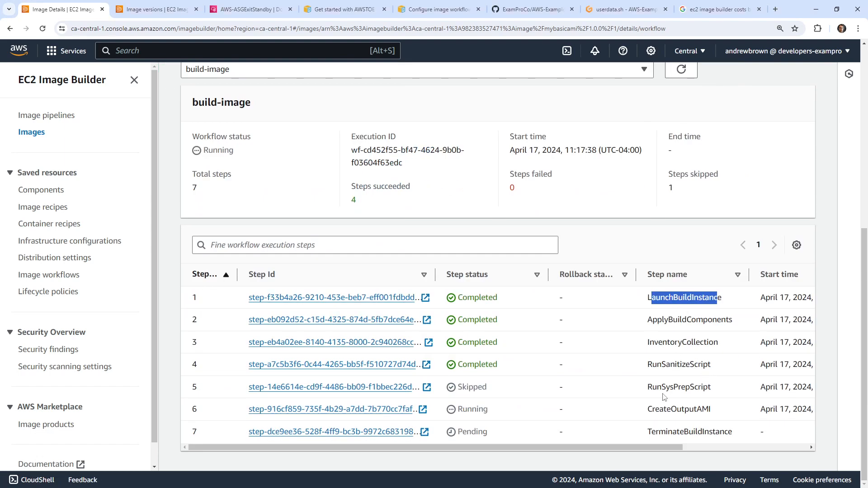
scroll(right, 3)
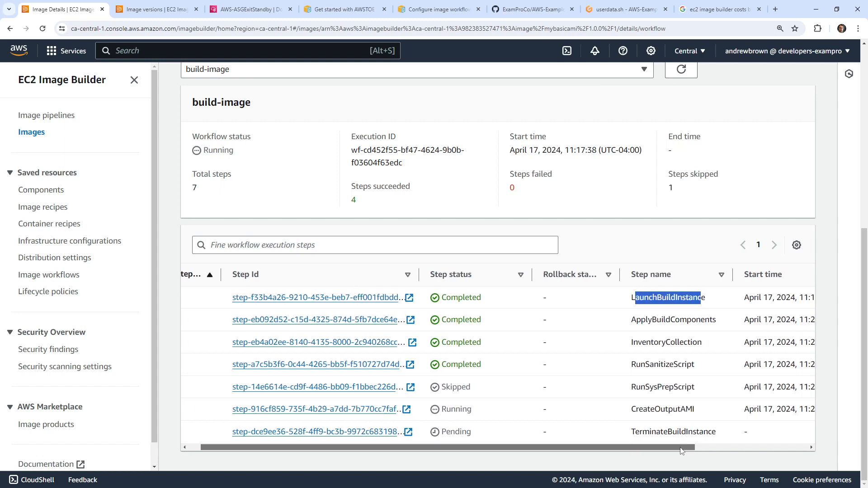
scroll(left, 3)
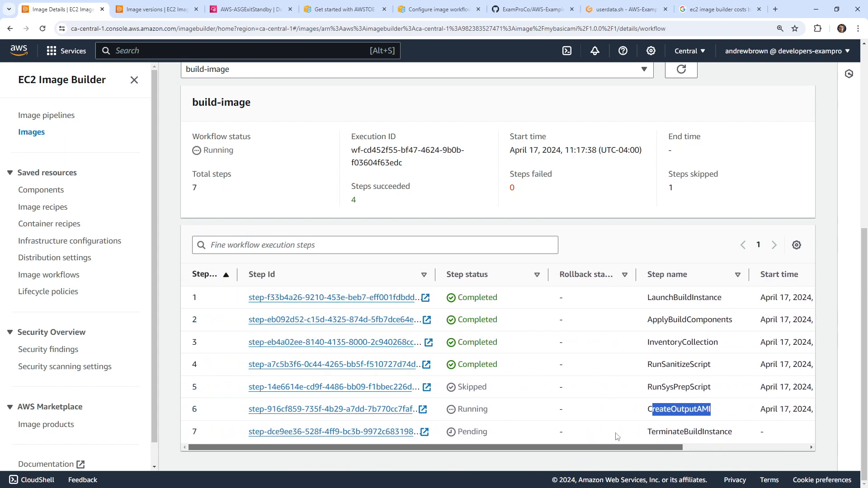
mouse_move(641, 335)
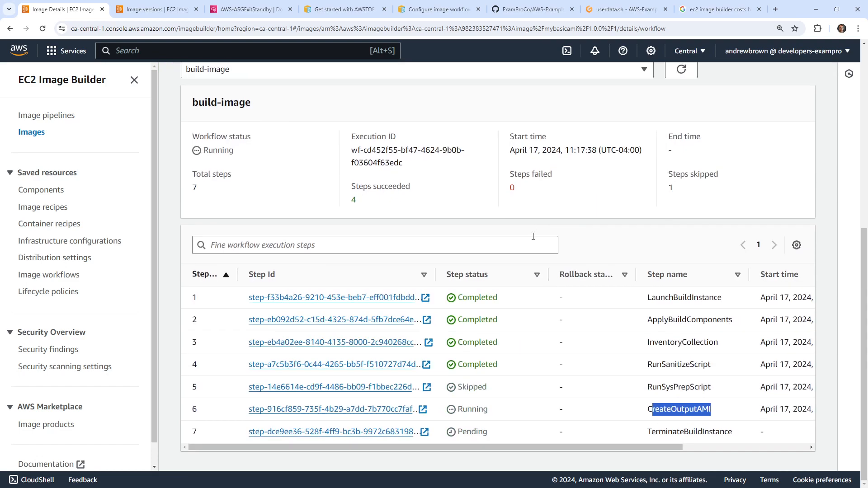
scroll(up, 3)
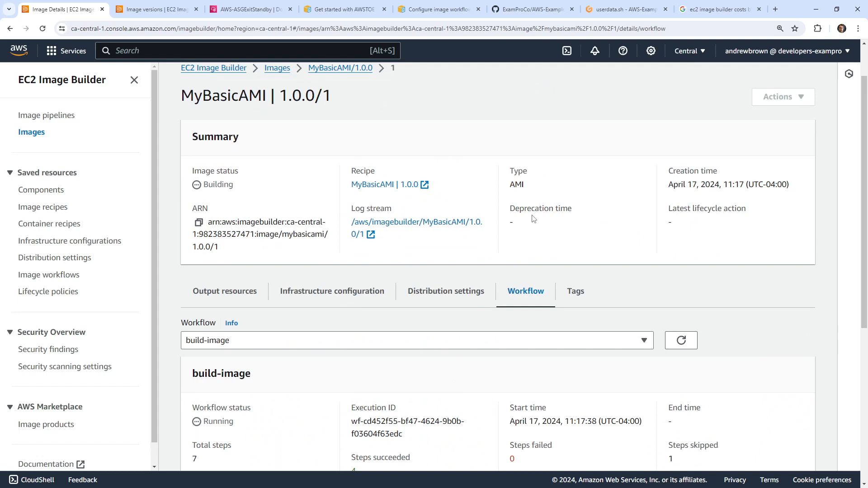
scroll(down, 3)
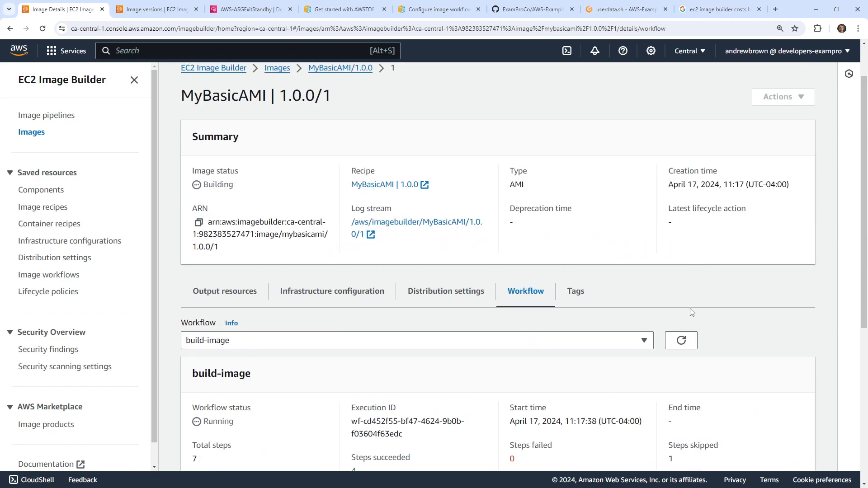
scroll(down, 3)
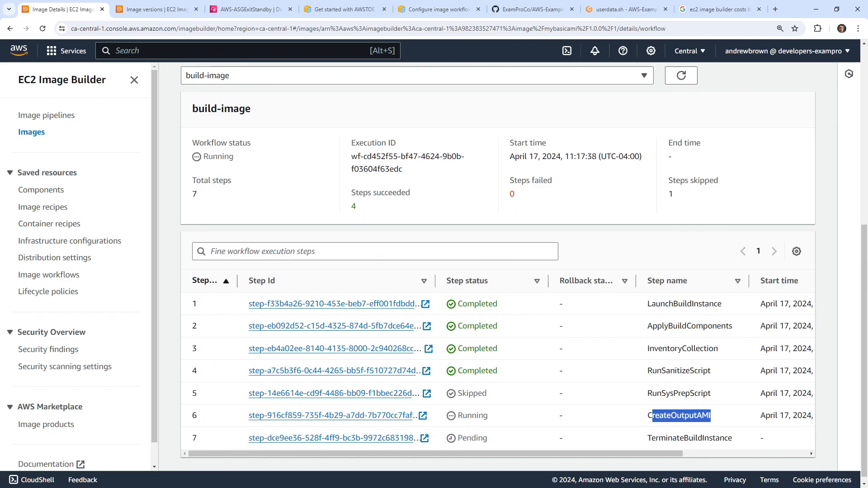
scroll(up, 3)
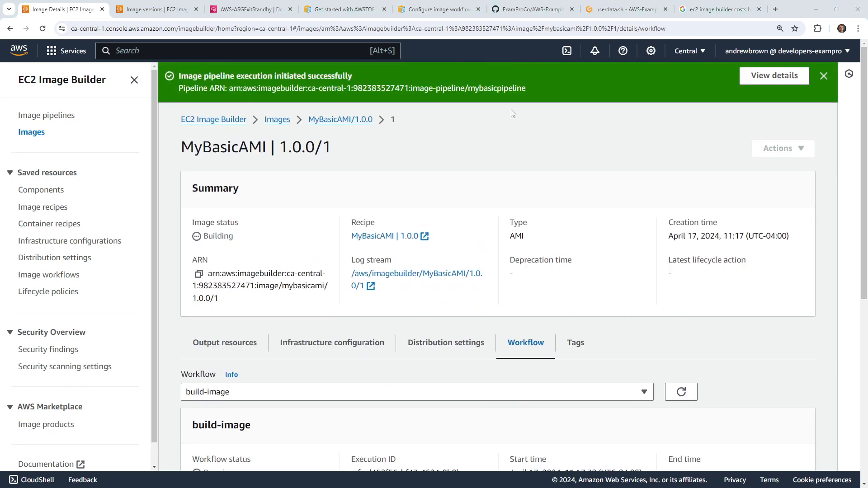
- Confirm MyBasicAMI 1.0.0/1 is Available with its output AMI, then launch Console Home in a new tab
click(278, 119)
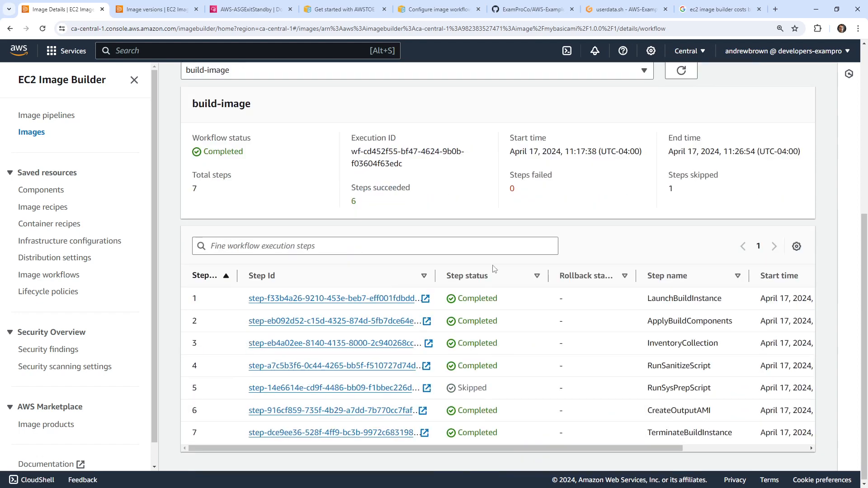
scroll(up, 3)
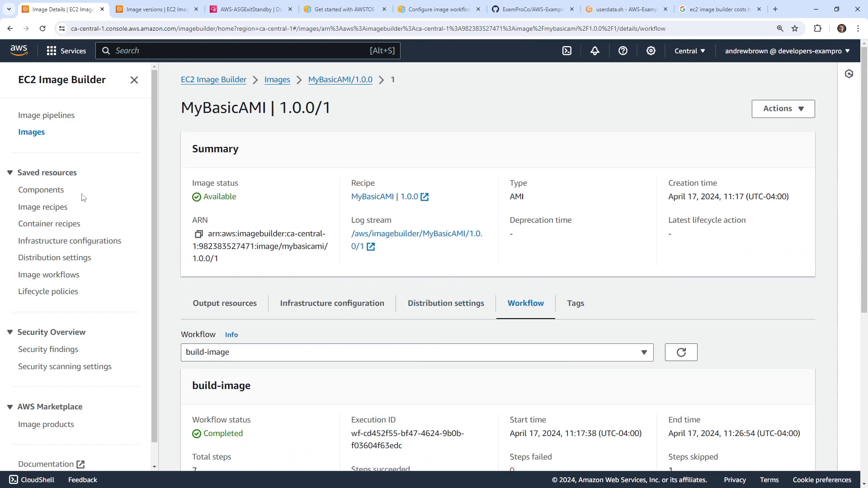
click(277, 79)
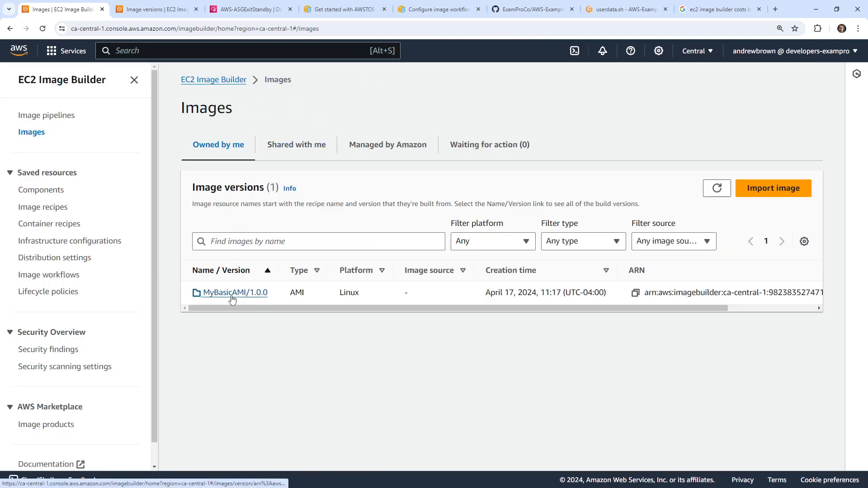
click(234, 292)
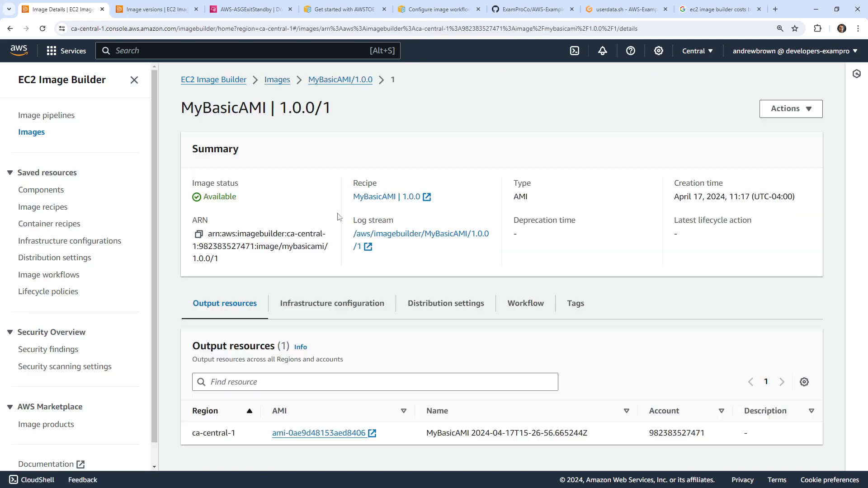
click(790, 109)
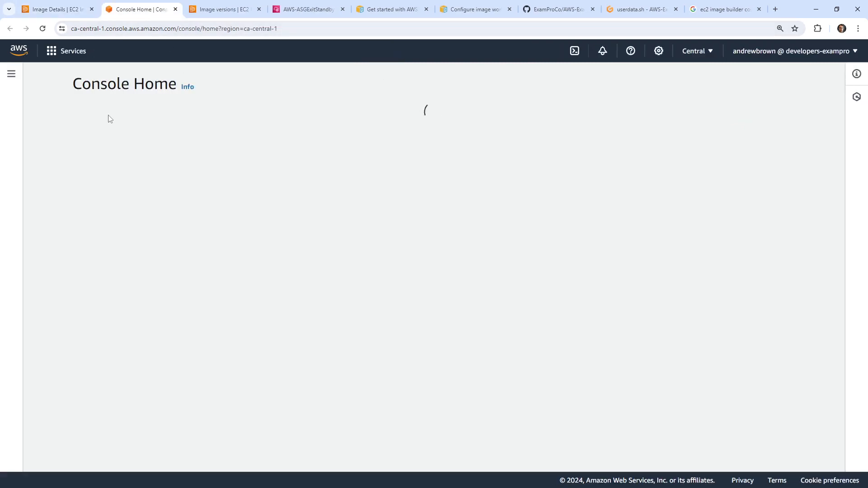
- Go to EC2's AMIs list and view details of the public Amazon Linux 2 AMI ami-003c24b59bb839e19
text(ec2)
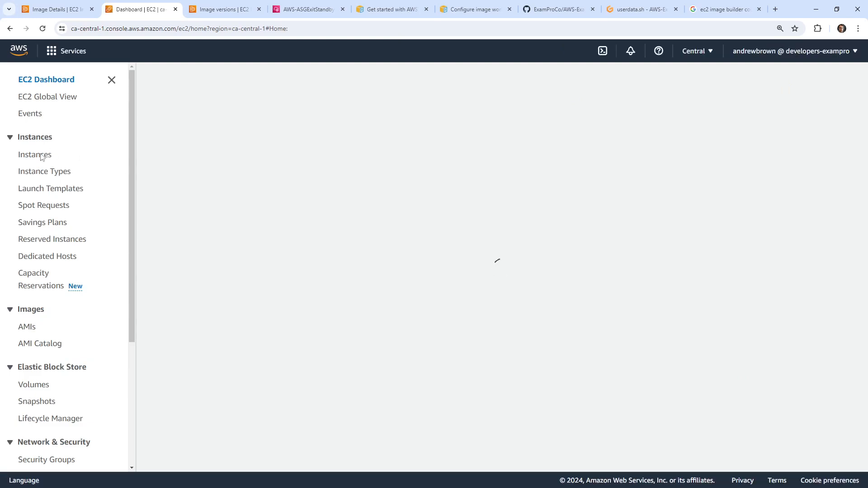
click(35, 155)
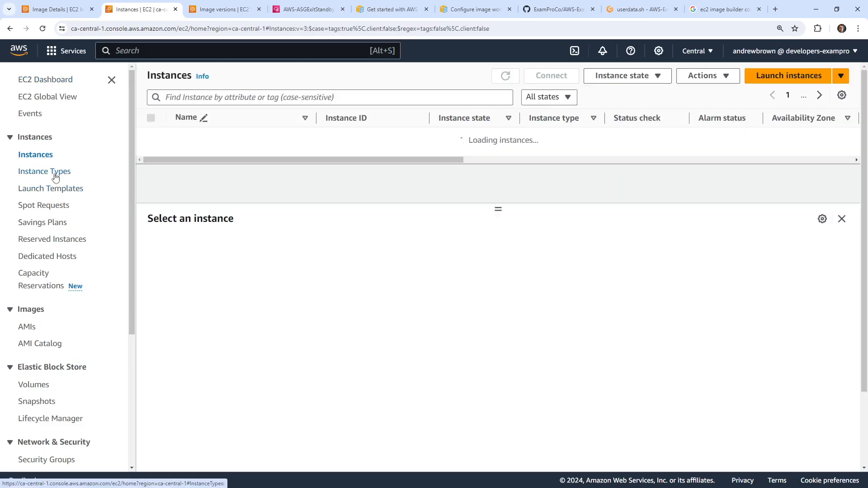
click(27, 326)
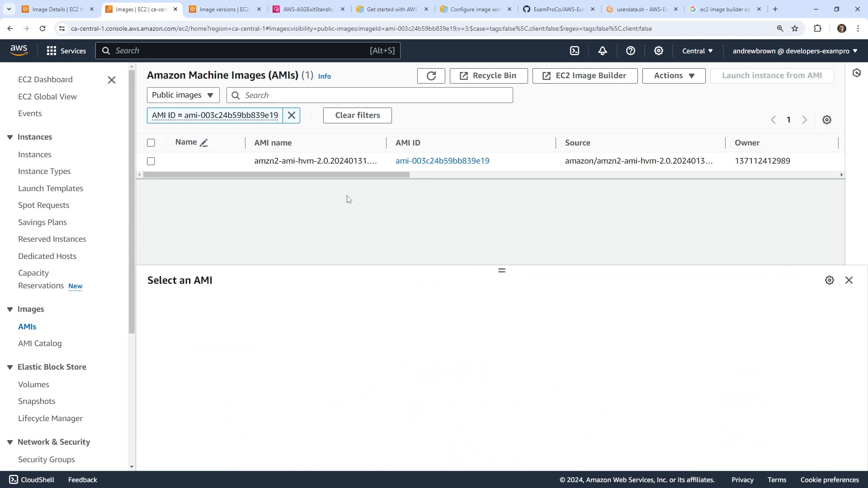
scroll(right, 3)
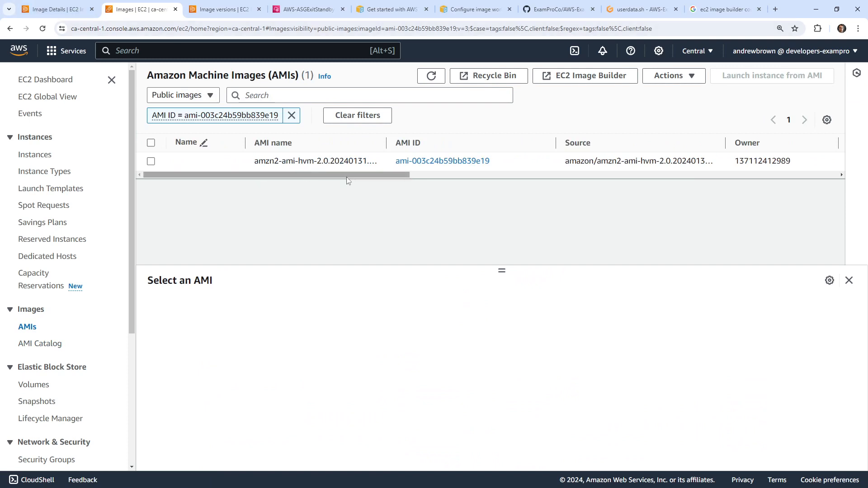
click(150, 161)
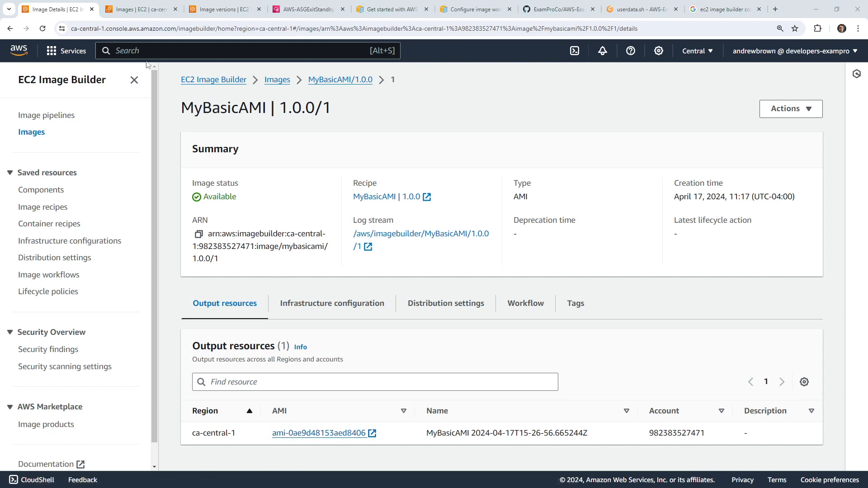
click(138, 9)
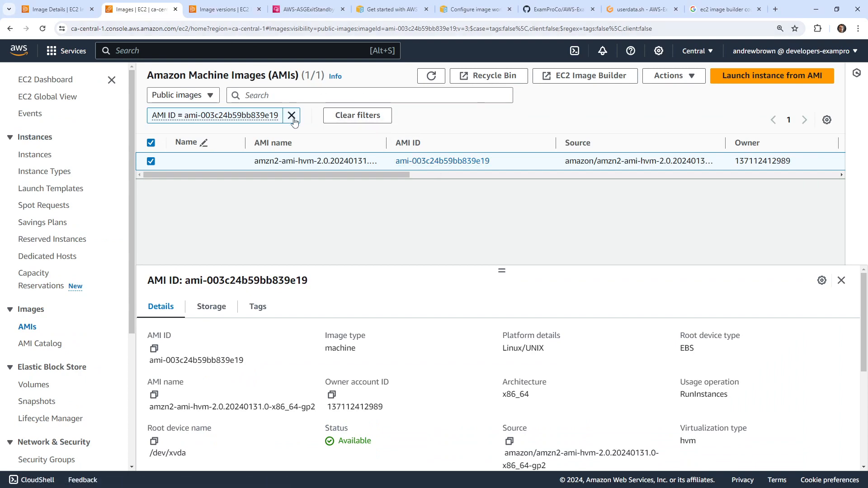
- Clear the AMI ID filter and list only images owned by me
click(292, 115)
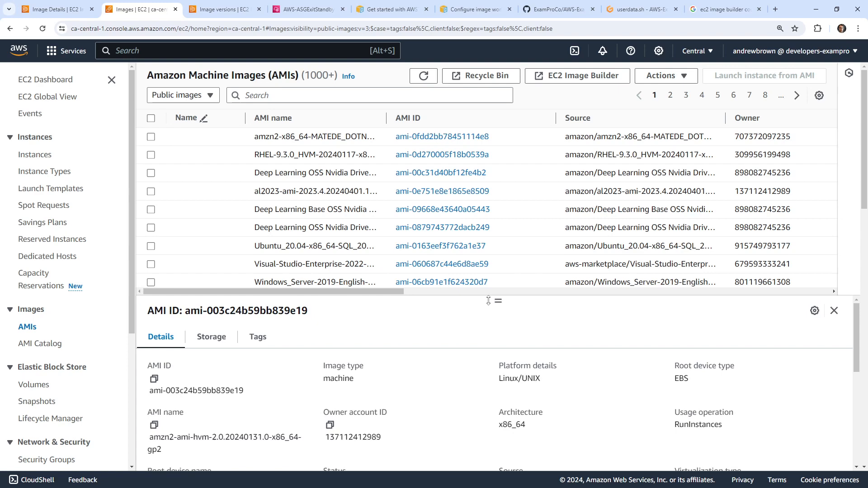
click(183, 95)
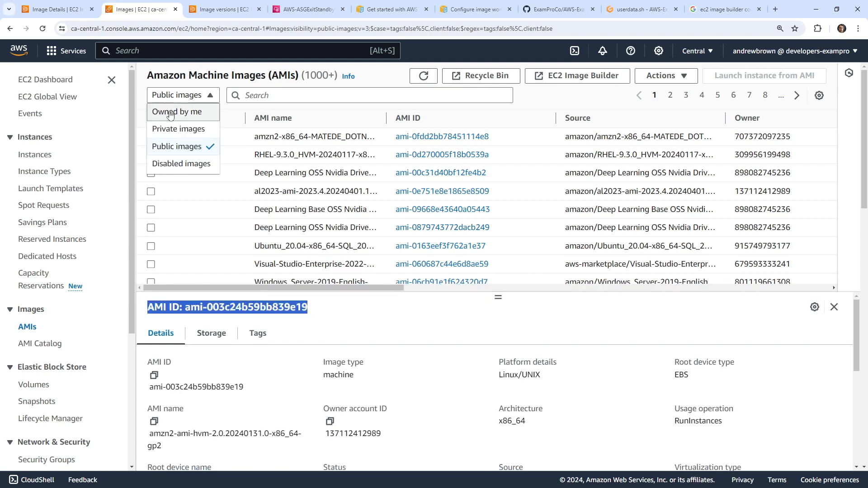
click(176, 111)
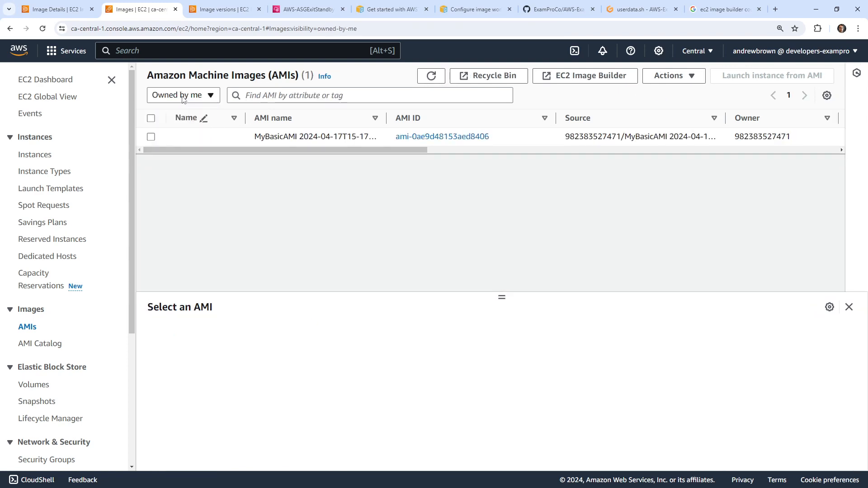
click(183, 95)
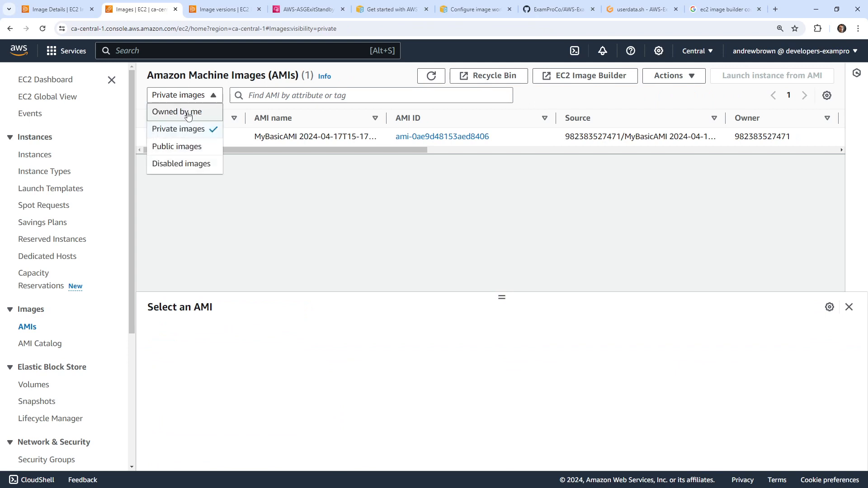
click(176, 111)
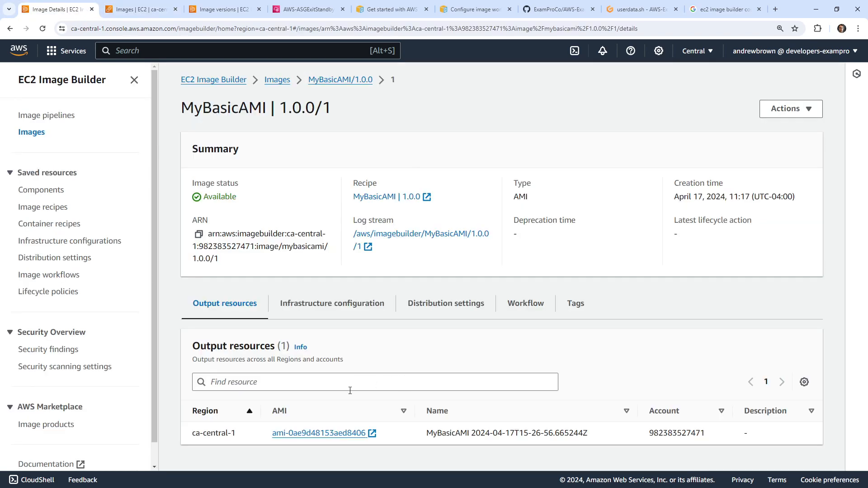
- Locate output AMI ami-0ae9d48153aed8406 in EC2 and select the MyBasicAMI image for launch
click(317, 433)
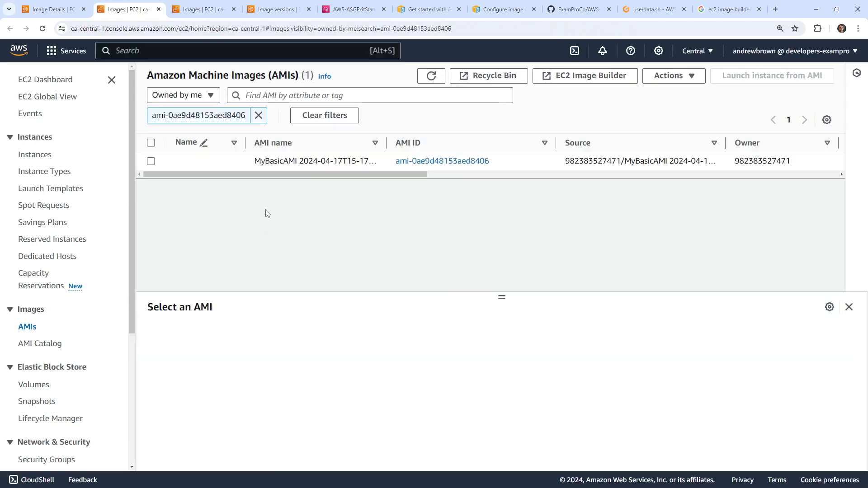
mouse_move(258, 174)
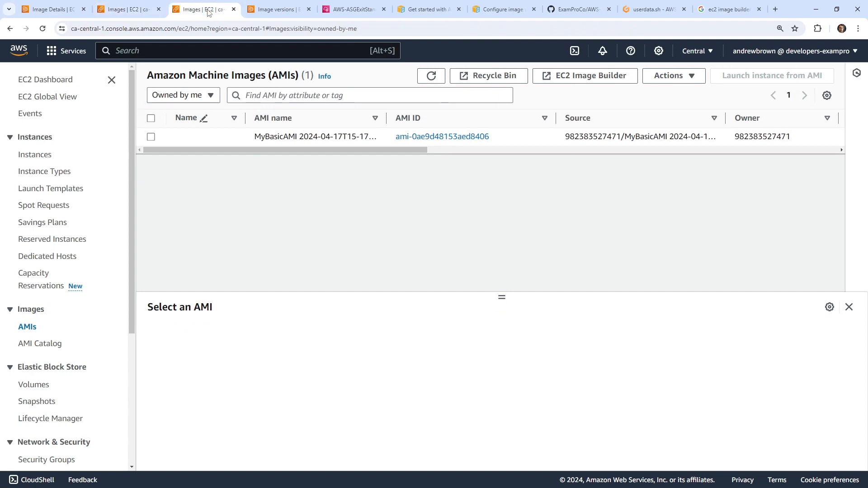
click(442, 137)
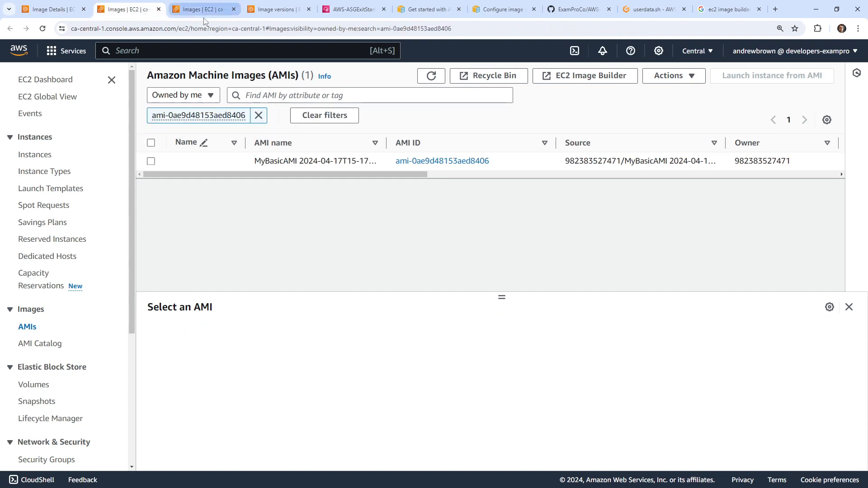
click(257, 115)
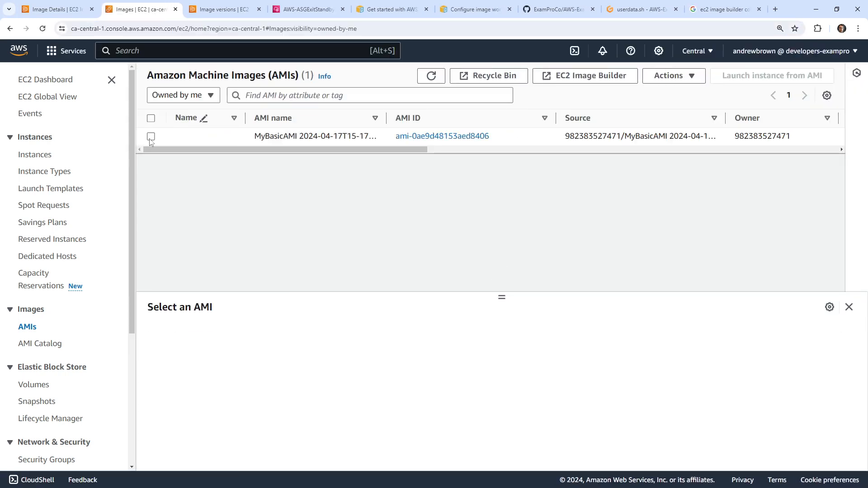
click(151, 137)
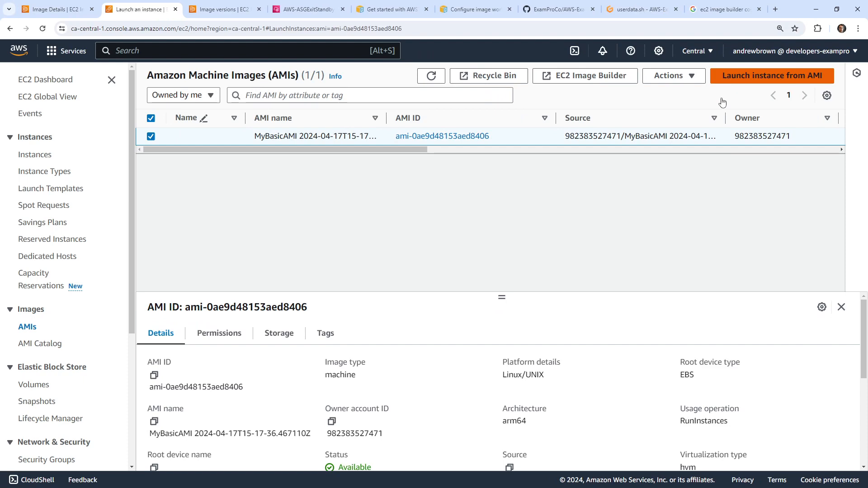
- Name the instance MyEC2BuilderAMI and move down to the instance type settings to choose t4g.medium
click(772, 76)
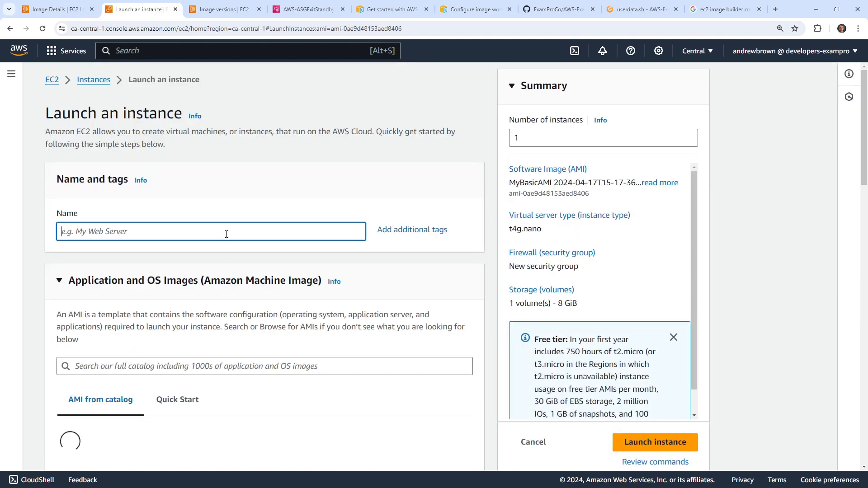
text(MyEC)
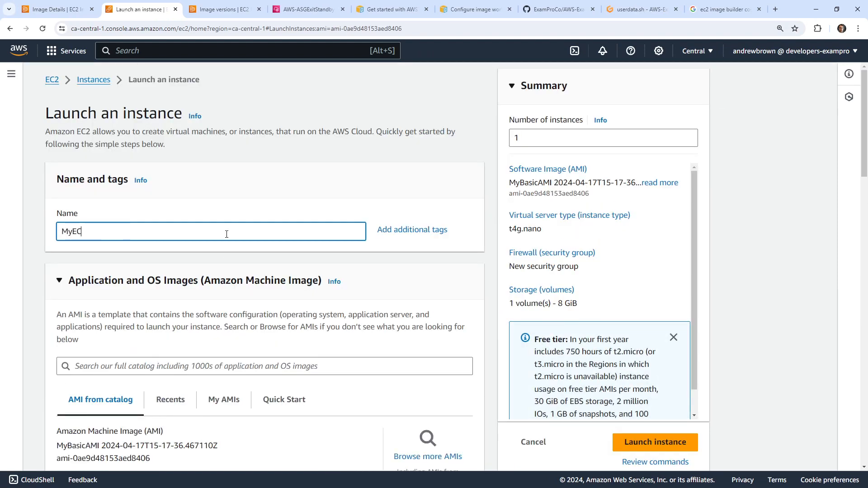
text(2BuilderAMI)
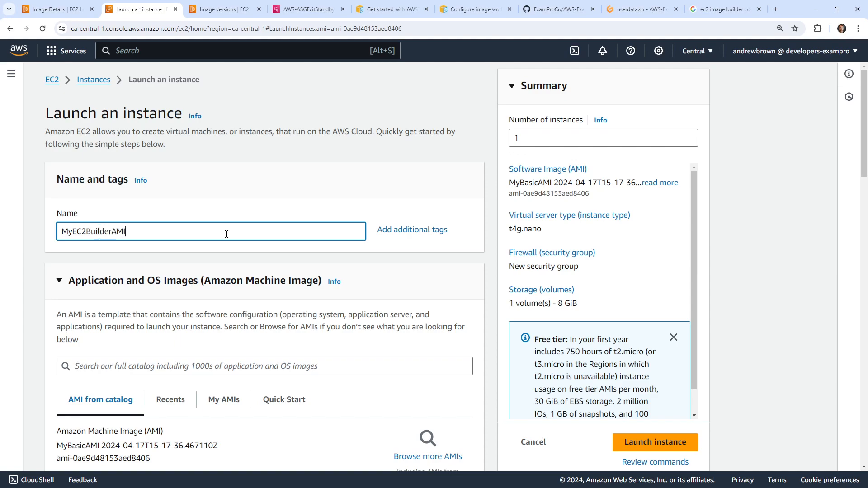
scroll(down, 3)
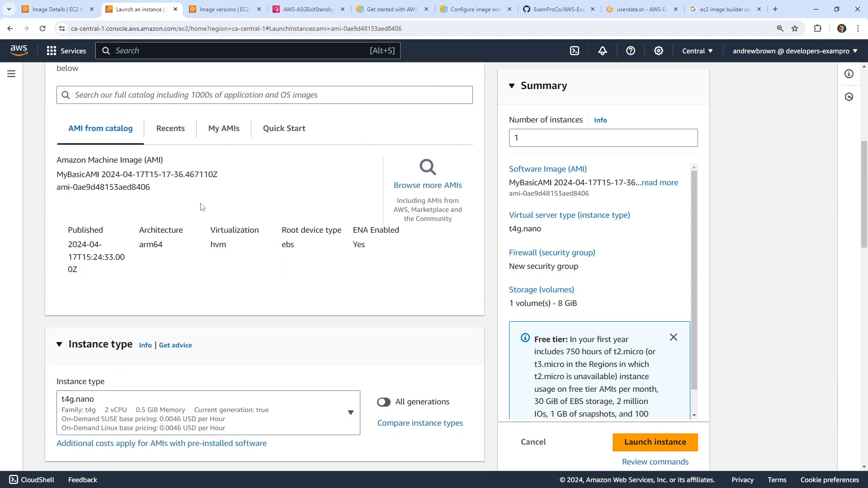
scroll(down, 3)
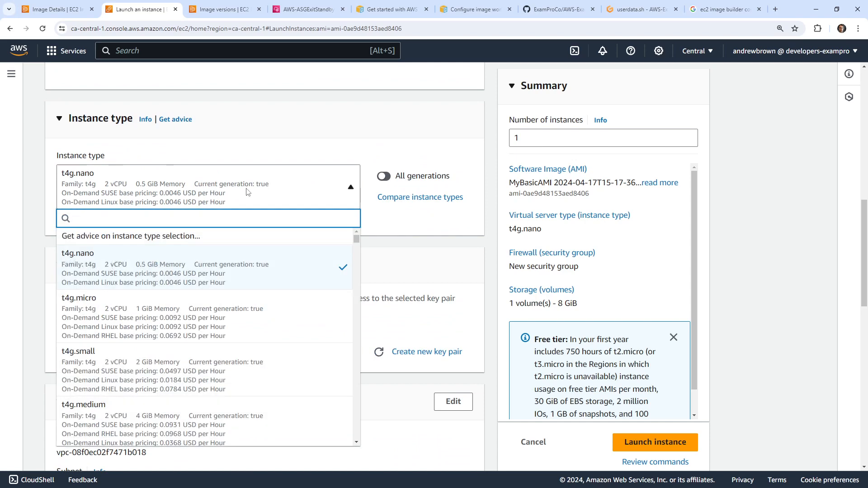
mouse_move(233, 282)
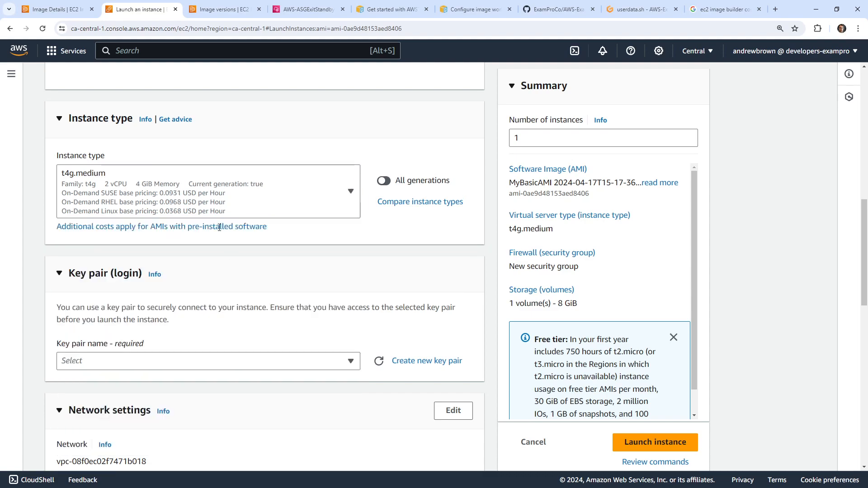
scroll(down, 3)
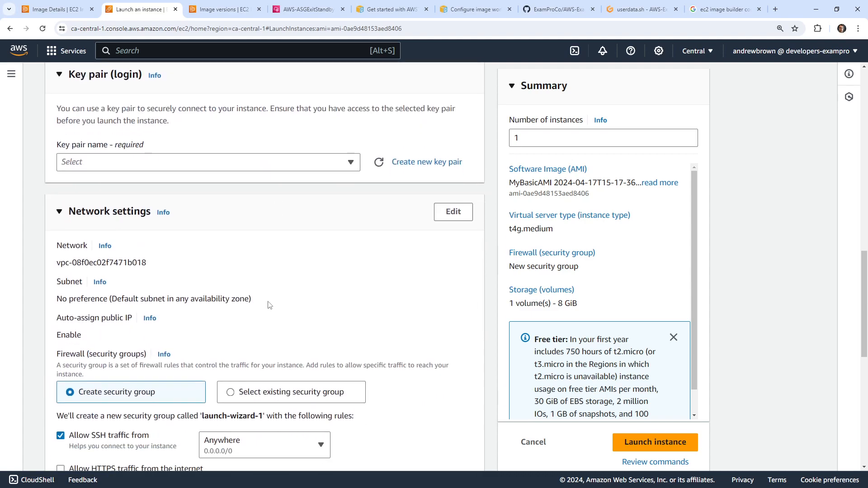
scroll(down, 3)
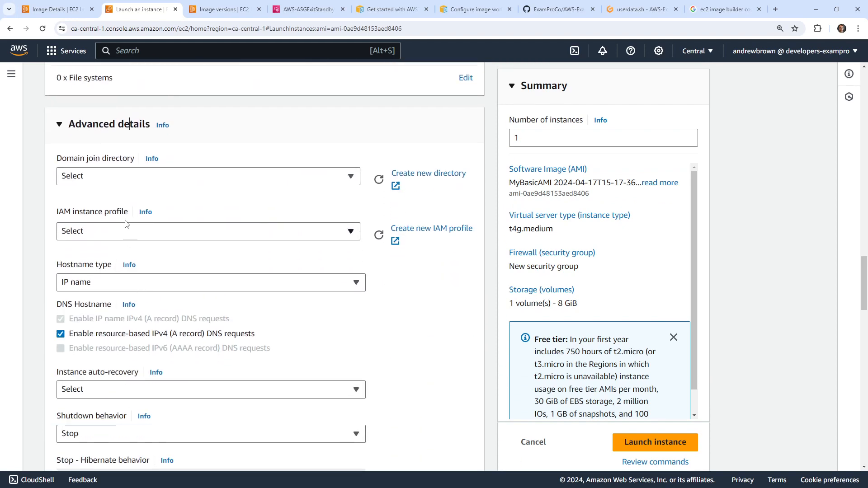
mouse_move(136, 233)
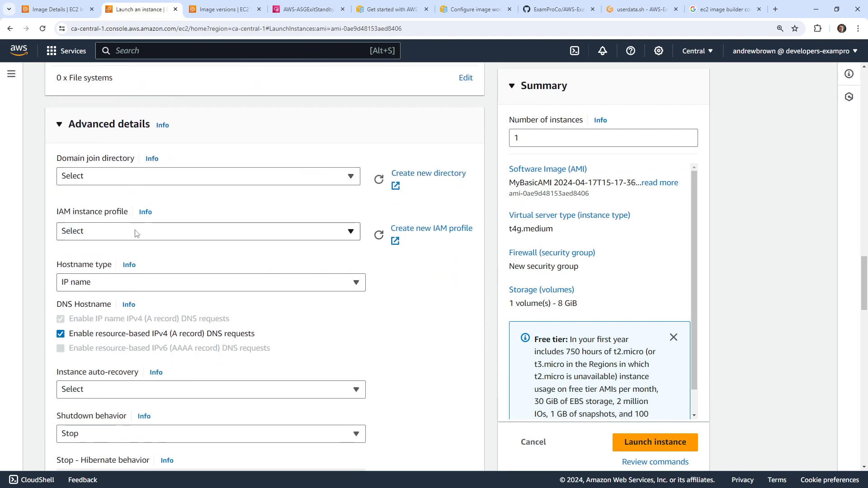
- Assign an IAM instance profile and allow HTTP traffic from the internet
click(208, 231)
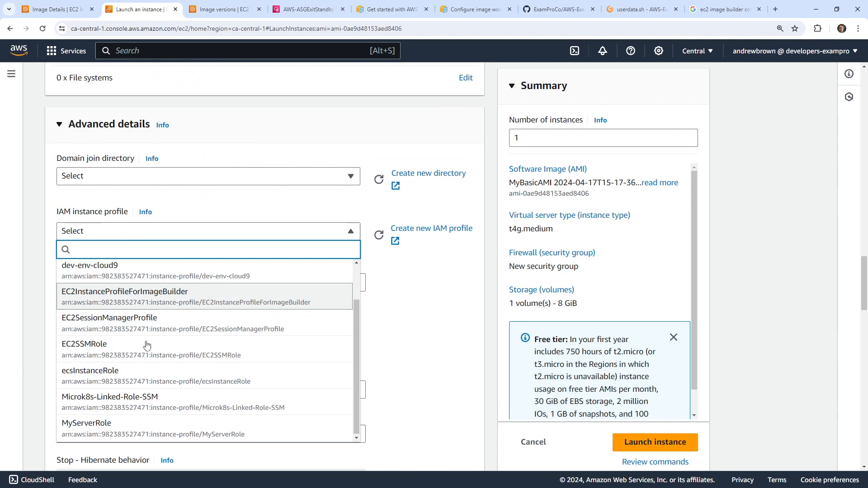
scroll(up, 3)
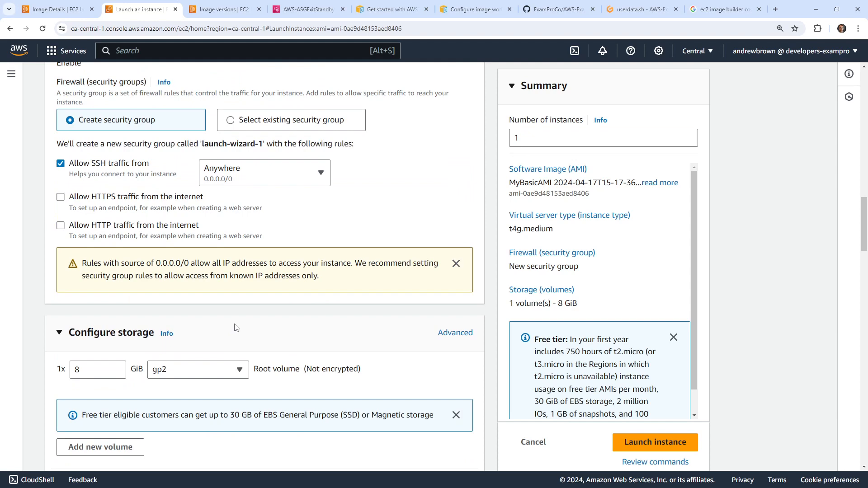
scroll(up, 3)
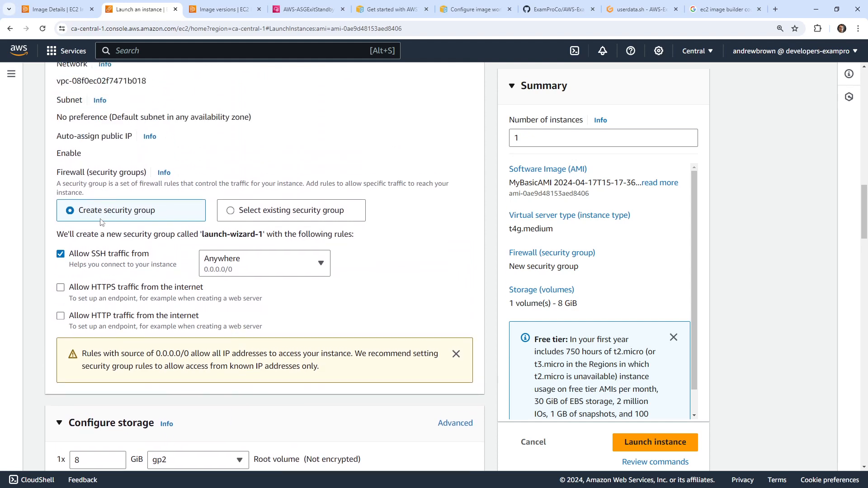
mouse_move(196, 226)
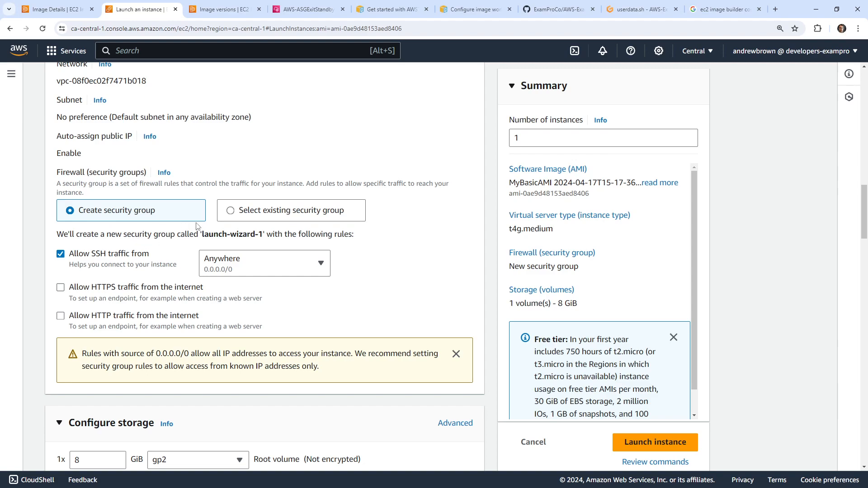
click(60, 316)
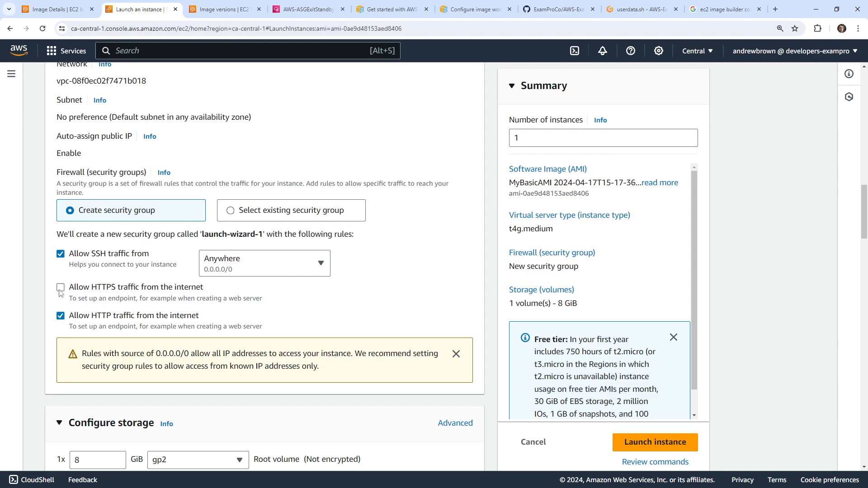
scroll(down, 3)
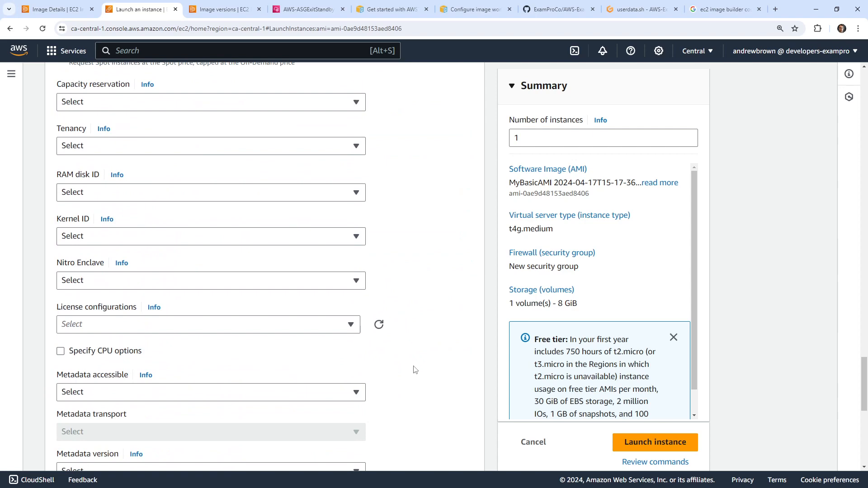
scroll(down, 3)
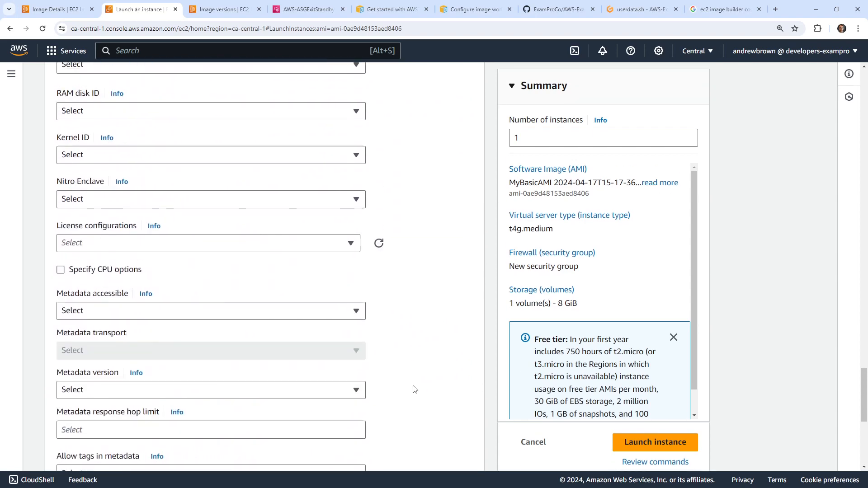
- Launch the instance without a key pair and view it in the instances list
click(655, 442)
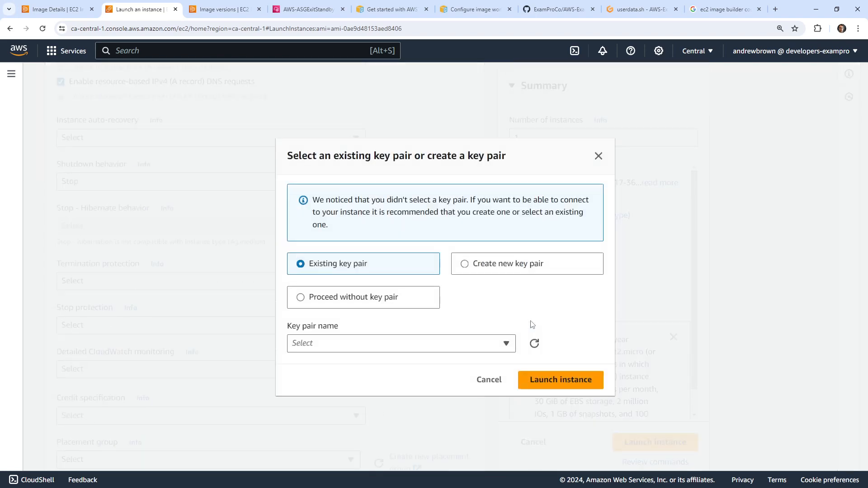
click(300, 297)
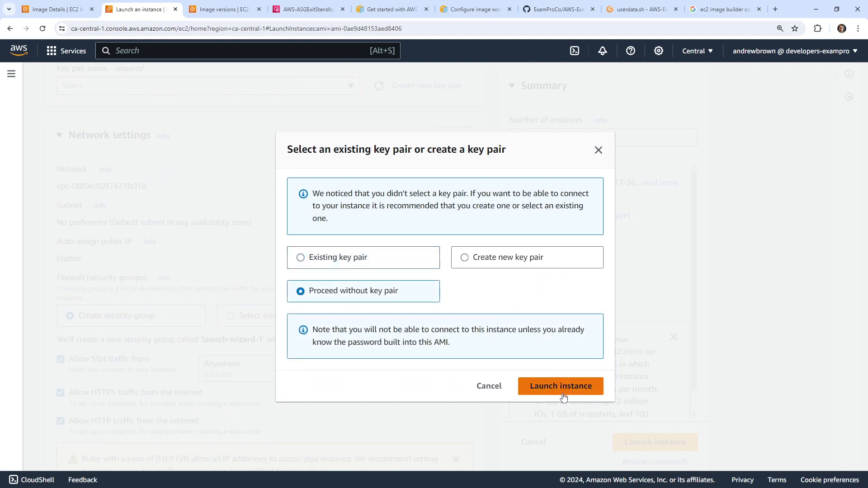
click(560, 386)
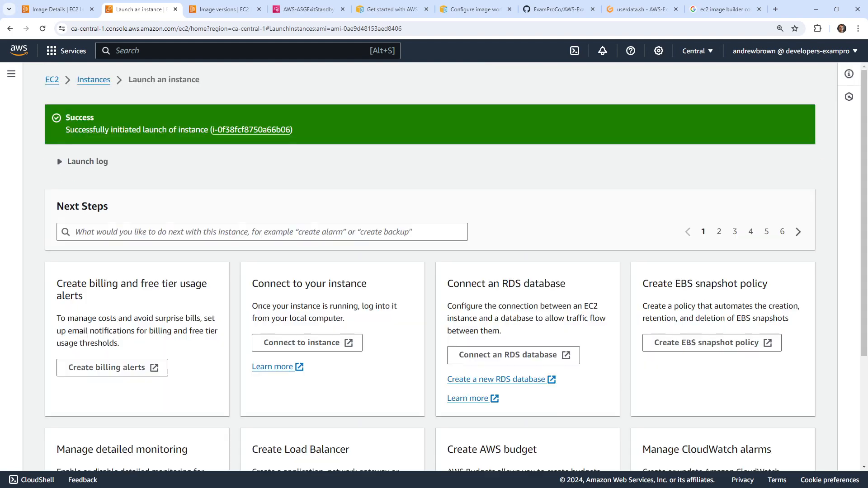
click(251, 129)
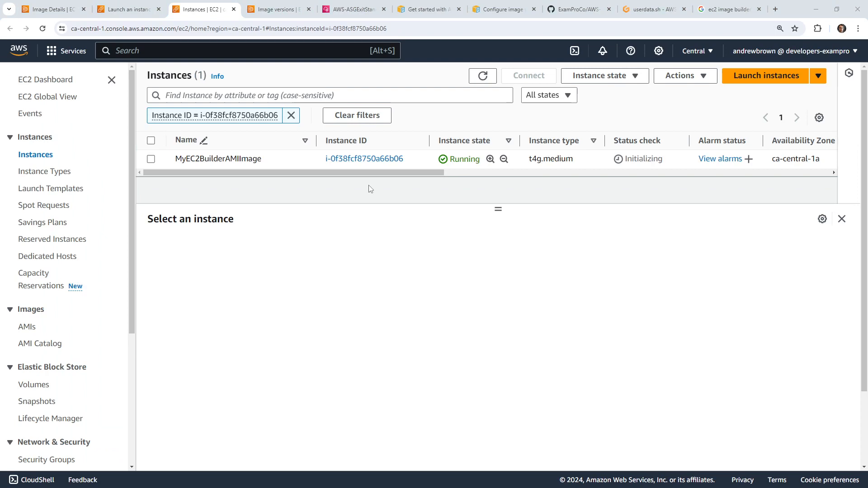
- Check the new instance's status, then load its public IPv4 address, which refuses the connection
click(151, 160)
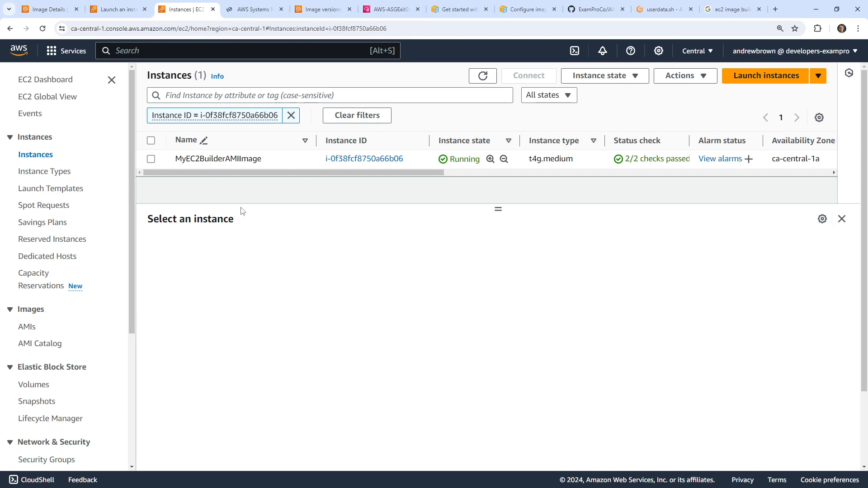
click(151, 159)
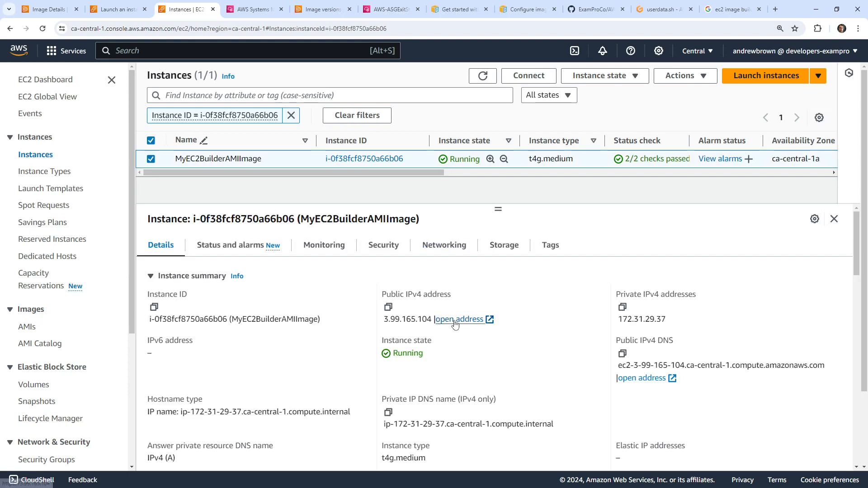
click(460, 319)
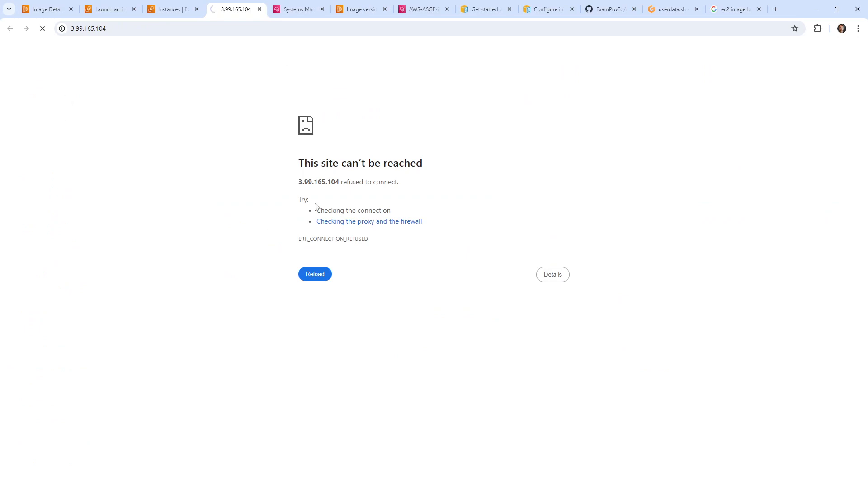
click(298, 9)
text(python --versi)
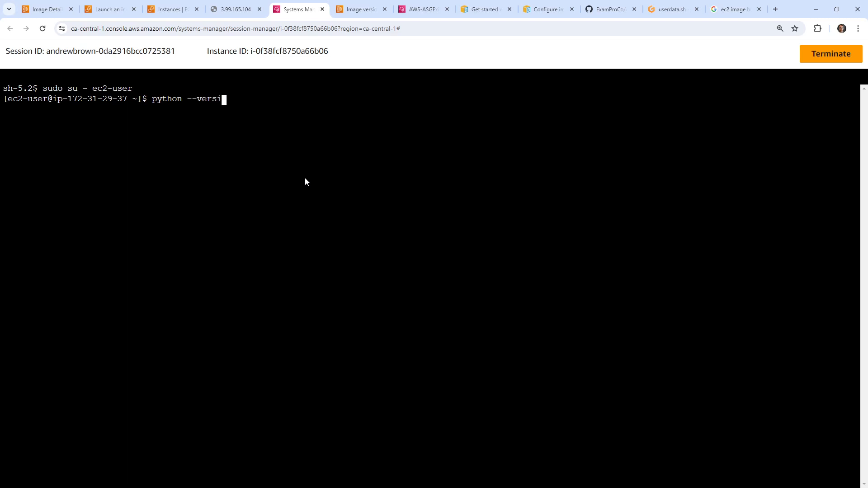
- Run python3, java --version, ls and pwd to confirm Java 21 and Python 3.9 are installed
key(Return)
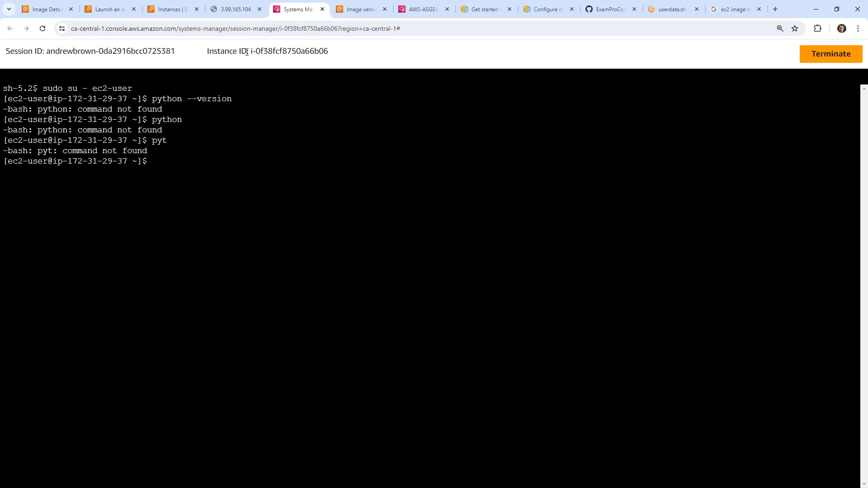
text(java)
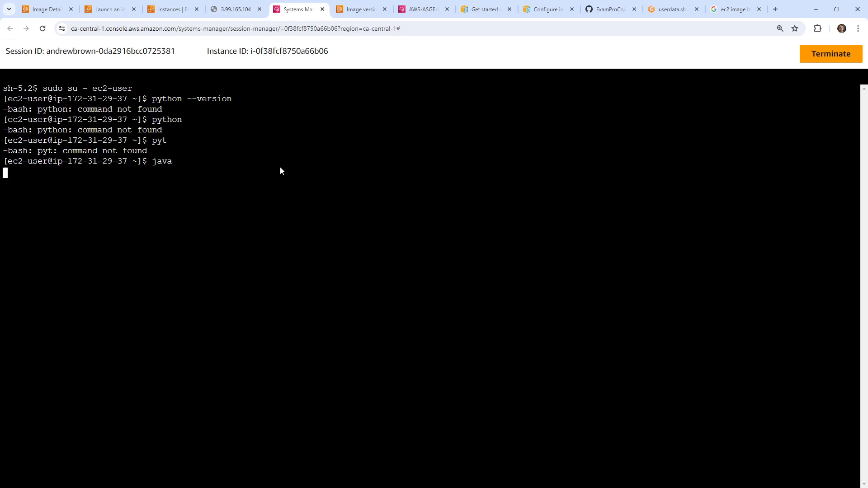
key(Return)
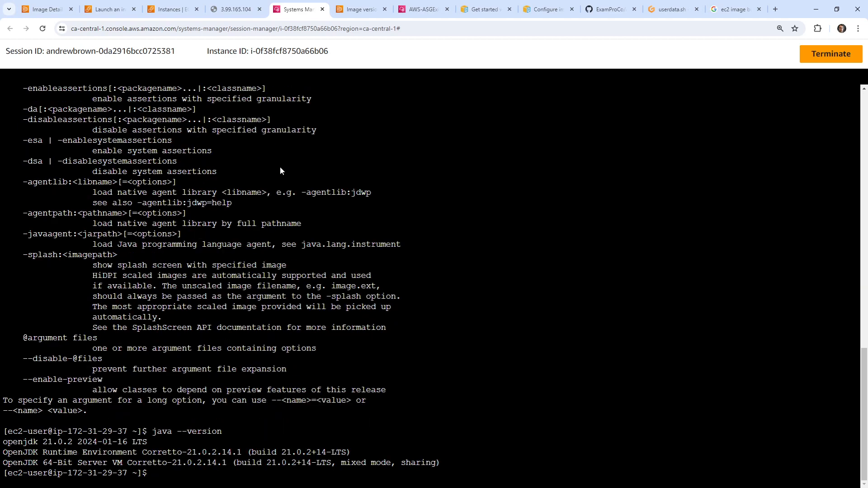
text(python3)
text(ls)
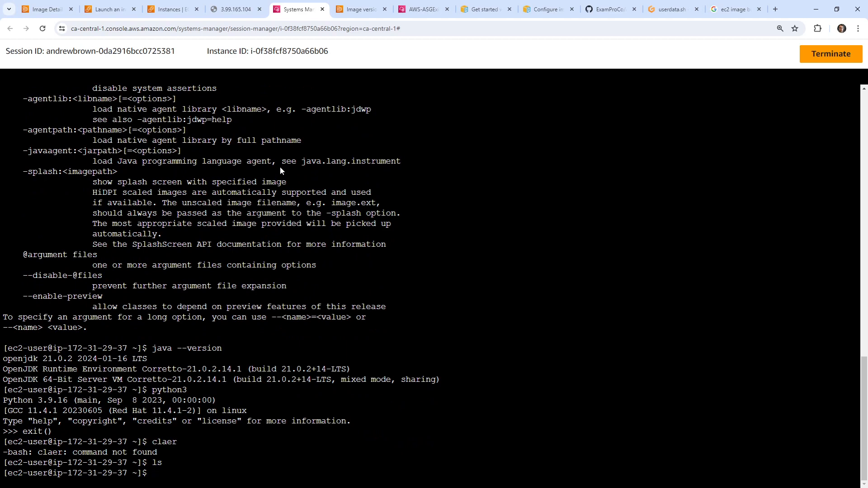
text(pwd)
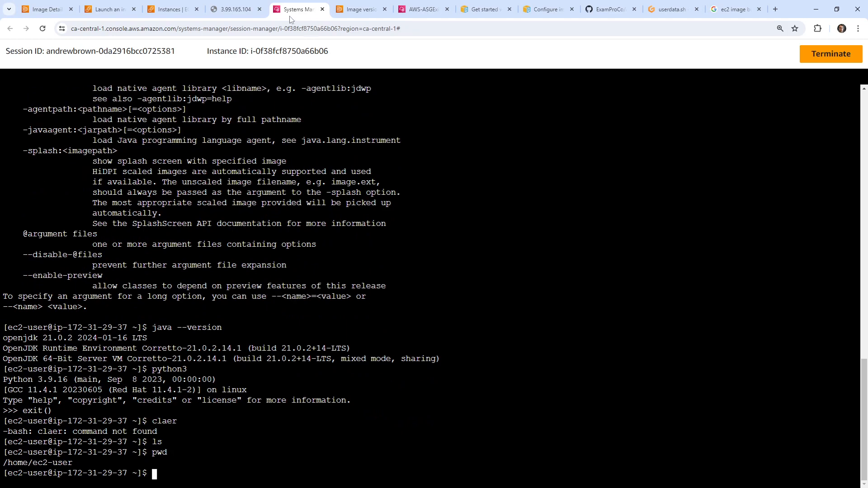
click(172, 9)
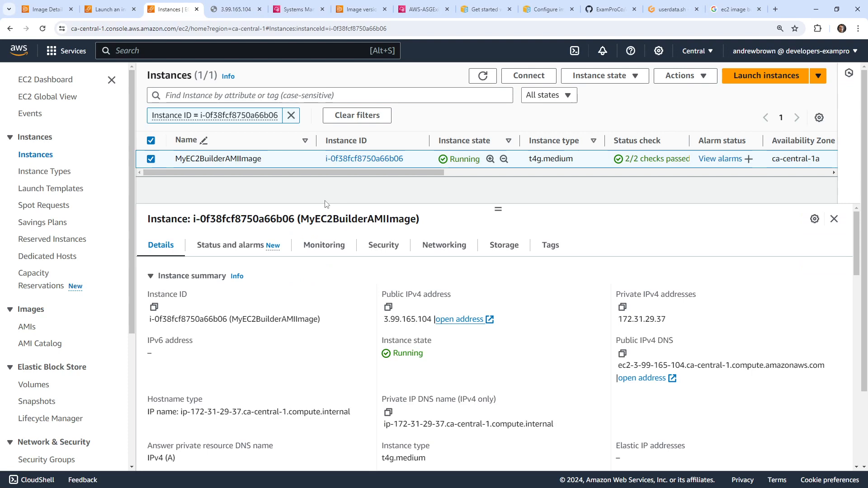
- Navigate from the MyBasicAMI image details to the MyBasicAMI recipe in Image recipes
click(107, 9)
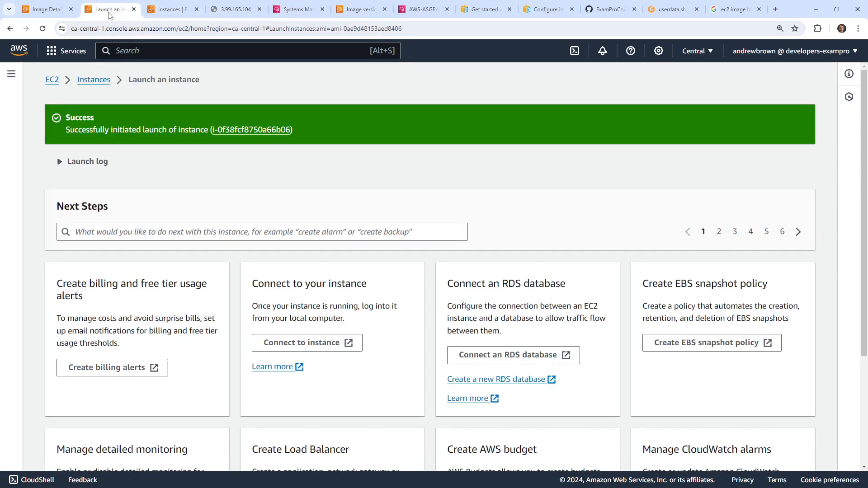
click(44, 9)
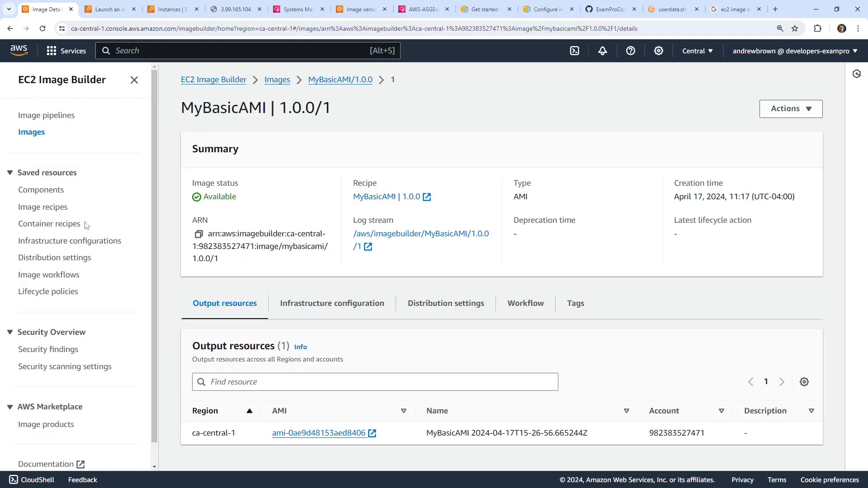
click(317, 433)
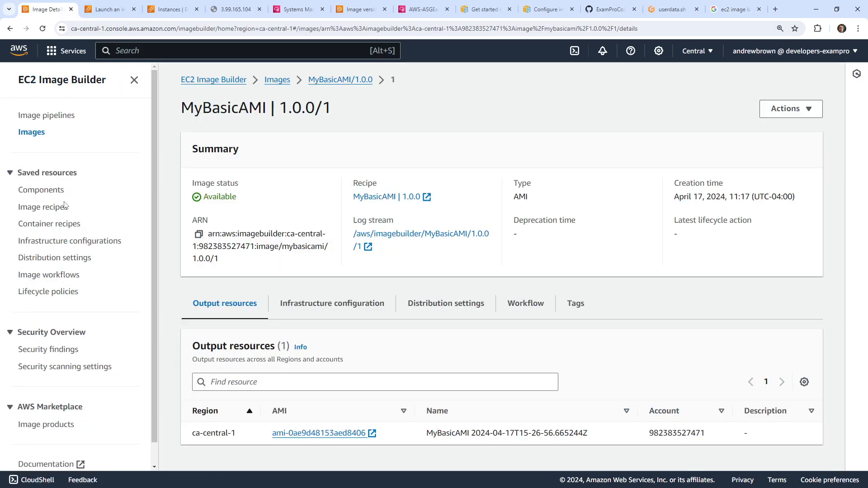
click(44, 206)
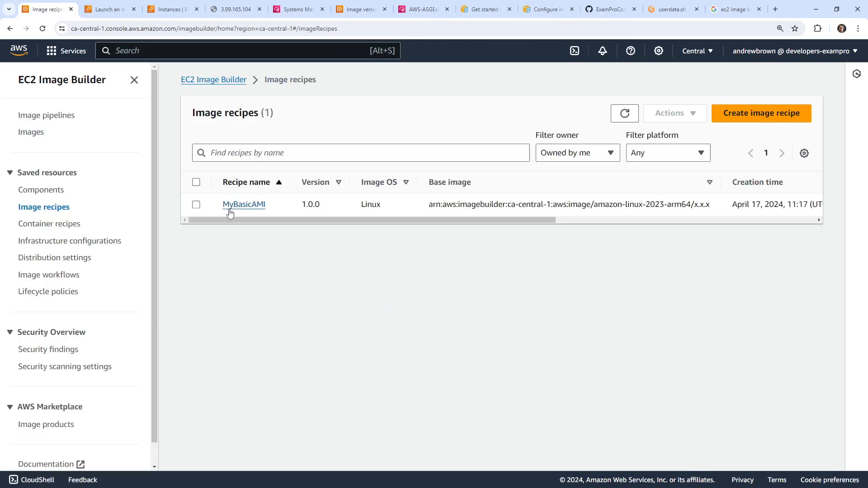
click(244, 204)
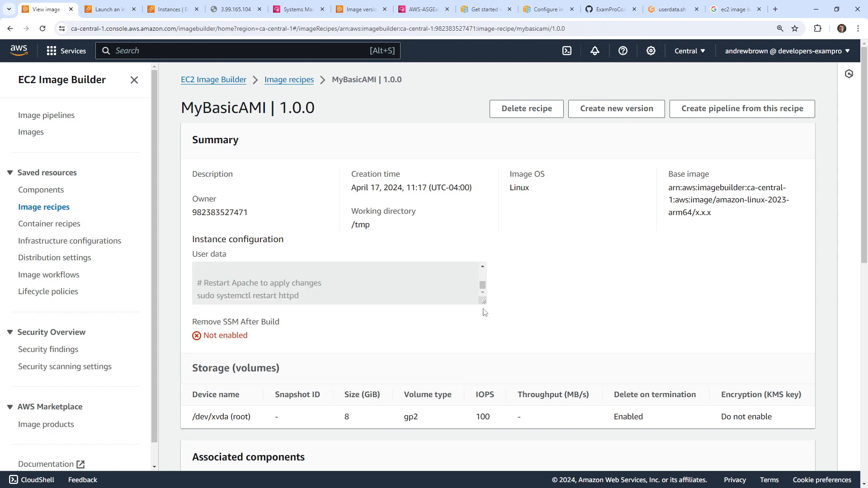
- Review the recipe's User data script that installs and starts Apache, then return to userdata.sh in Gitpod
scroll(down, 3)
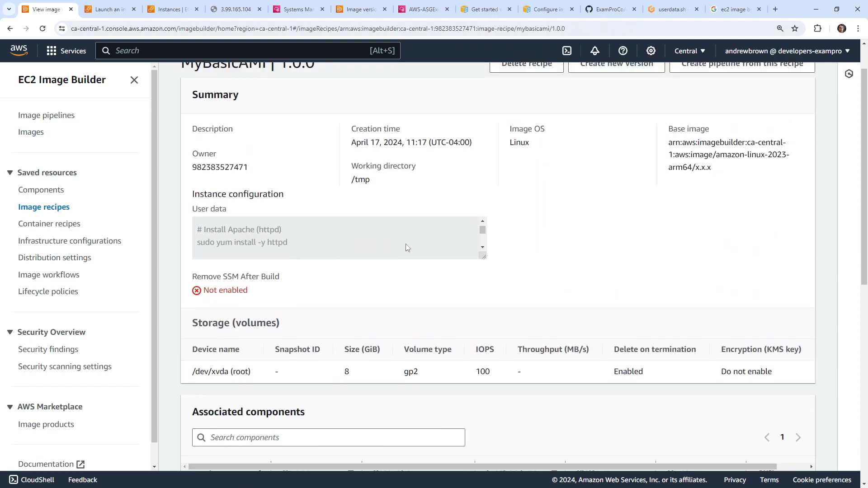
scroll(down, 3)
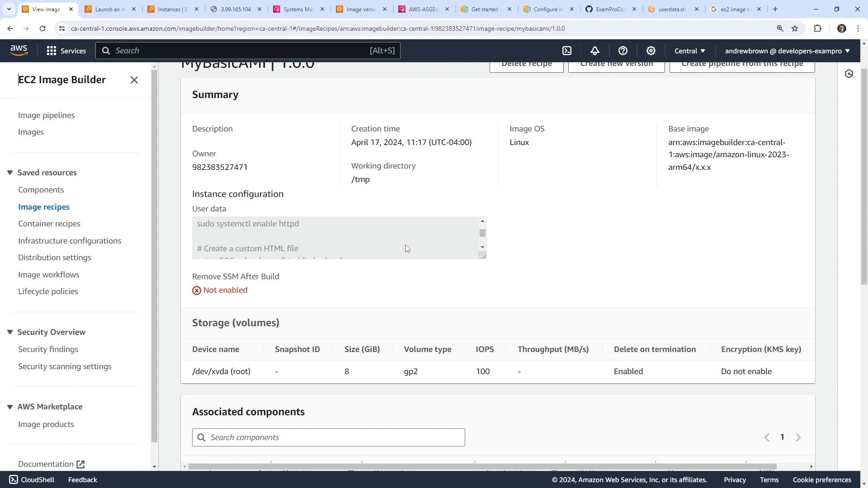
scroll(down, 3)
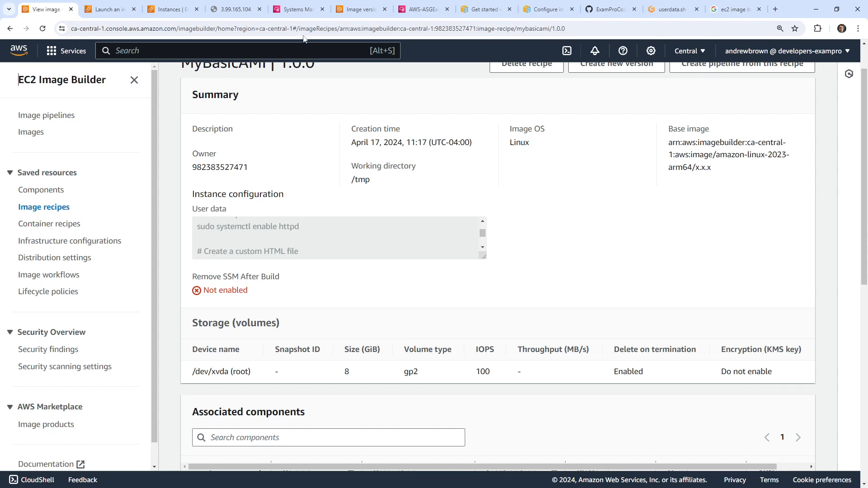
click(297, 9)
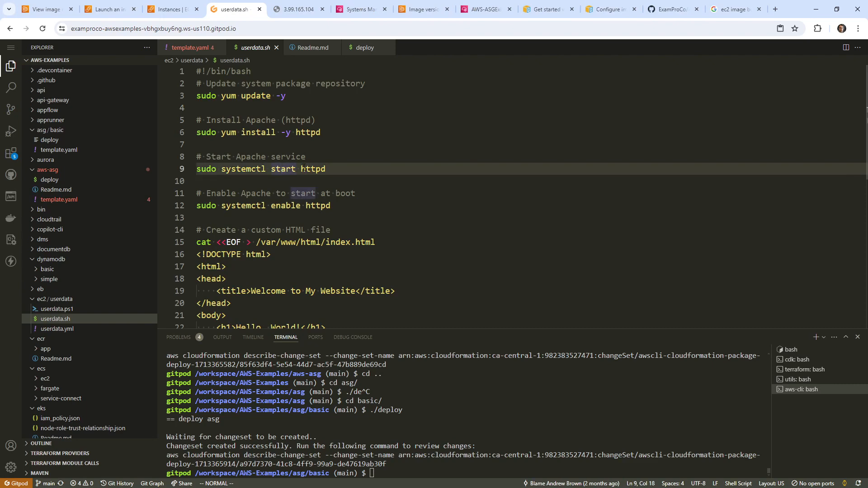
- Retry the public IP, then confirm httpd is active with systemctl status and curl localhost
click(169, 9)
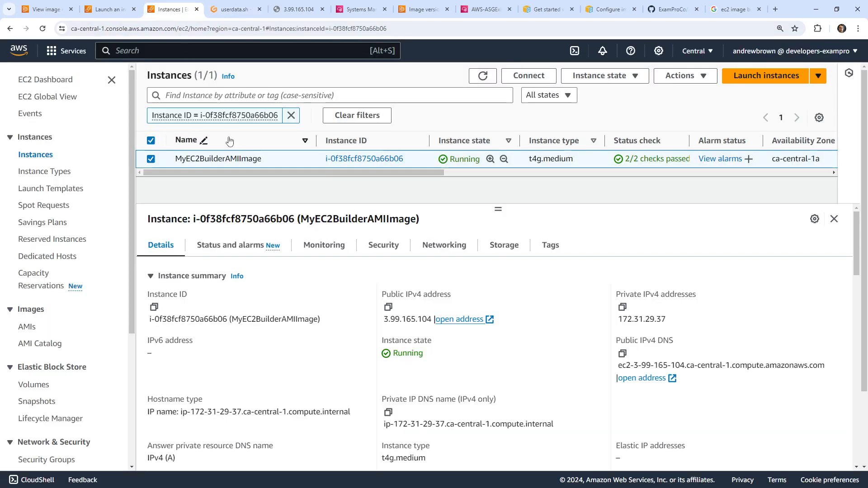
click(298, 9)
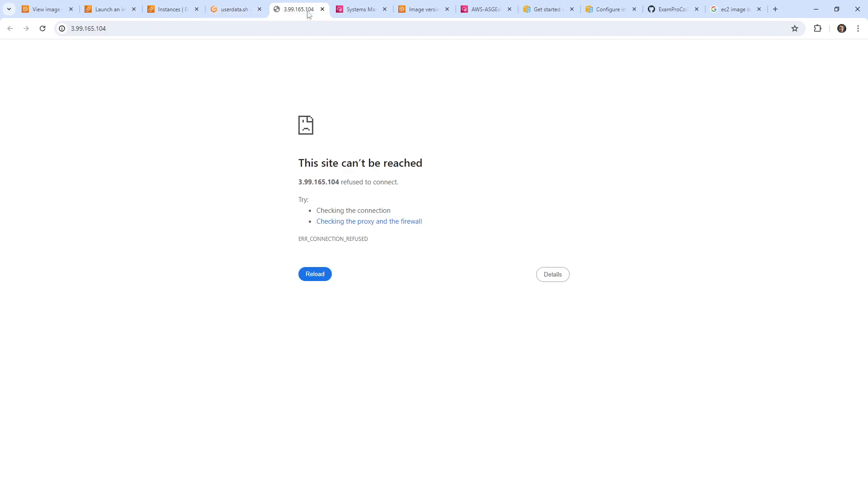
click(359, 9)
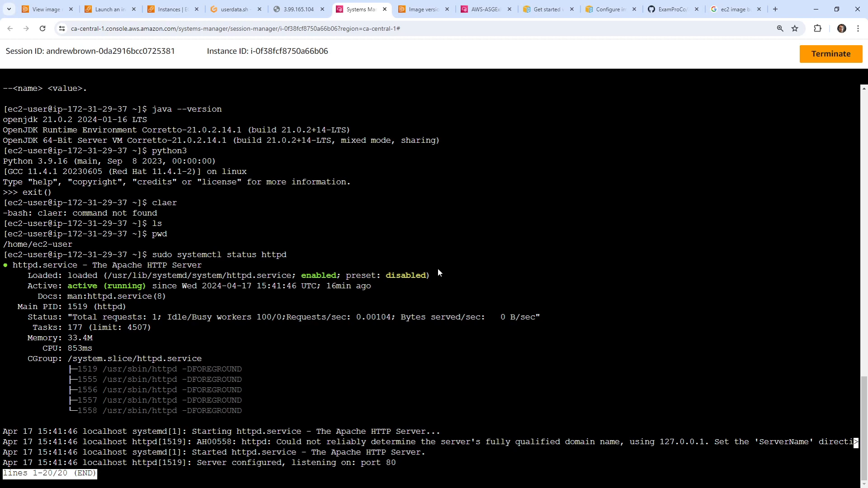
key(q)
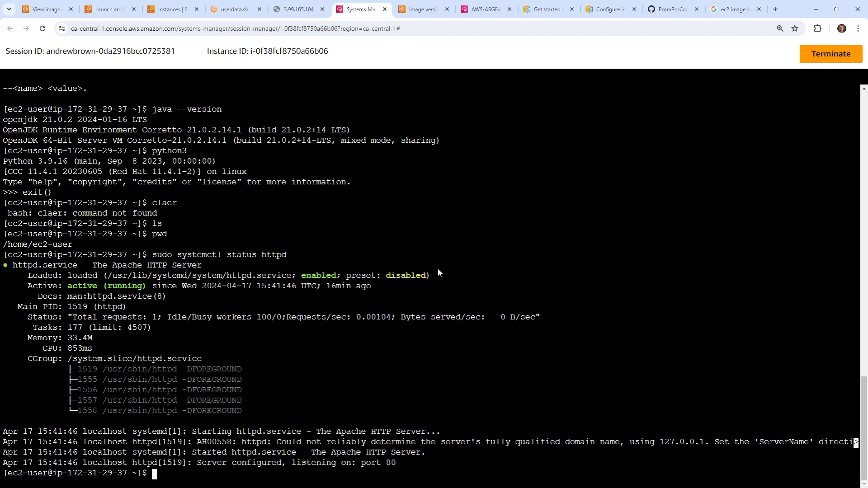
text(curl localhost:)
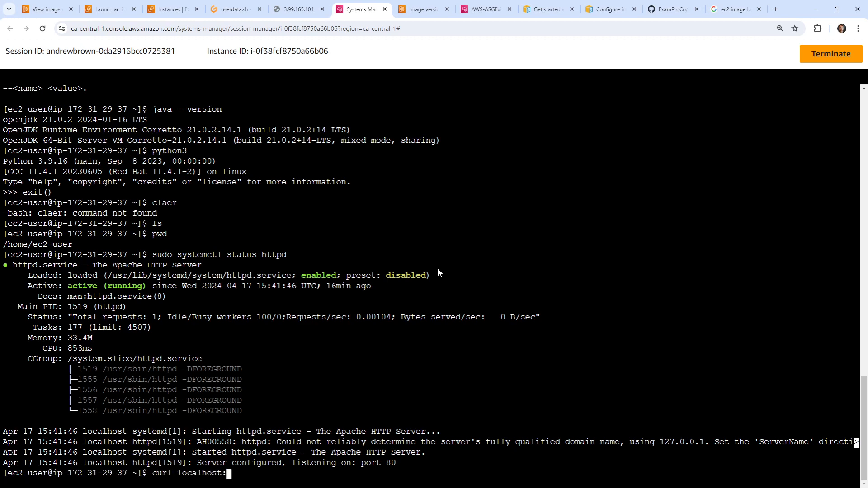
key(Return)
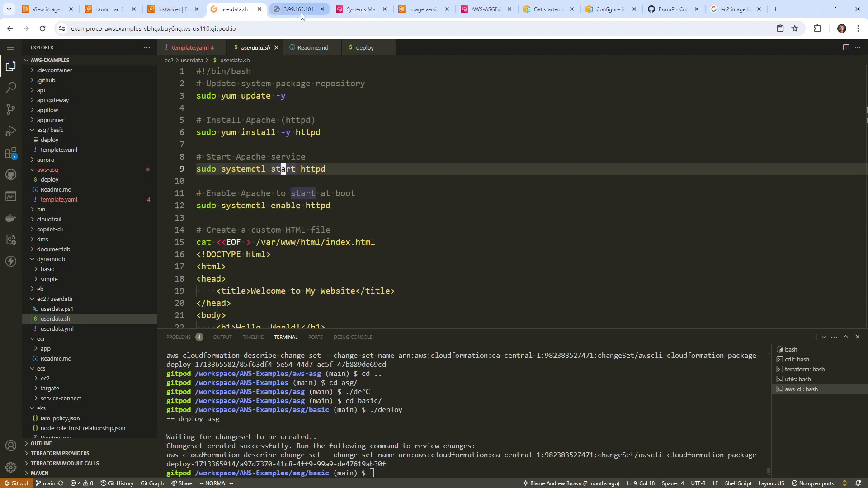
- Confirm port 80 is open in the instance's Security tab and load its Hello, World! page
click(169, 9)
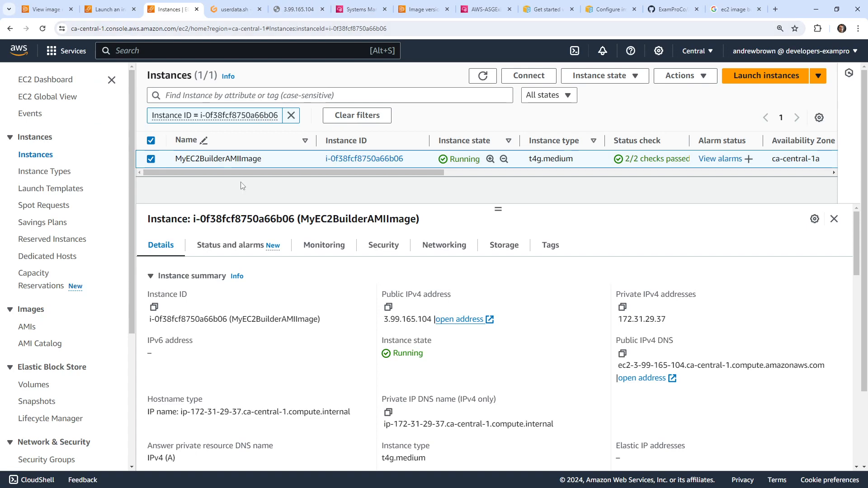
mouse_move(384, 245)
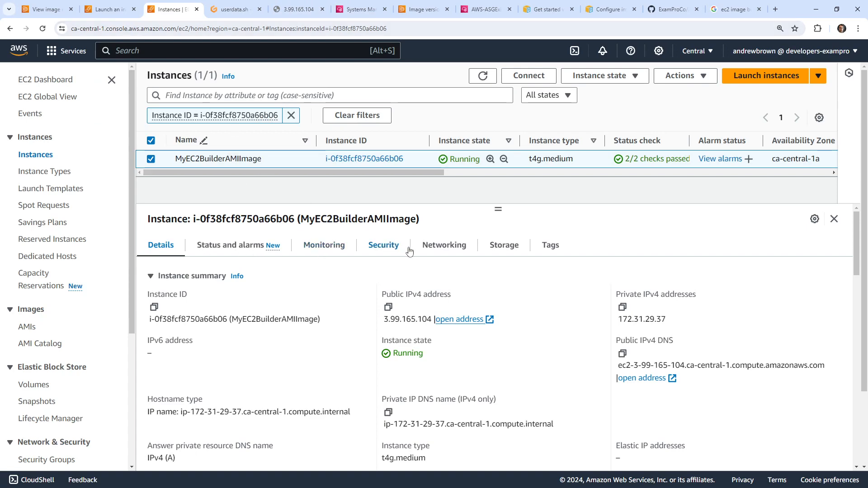
click(384, 245)
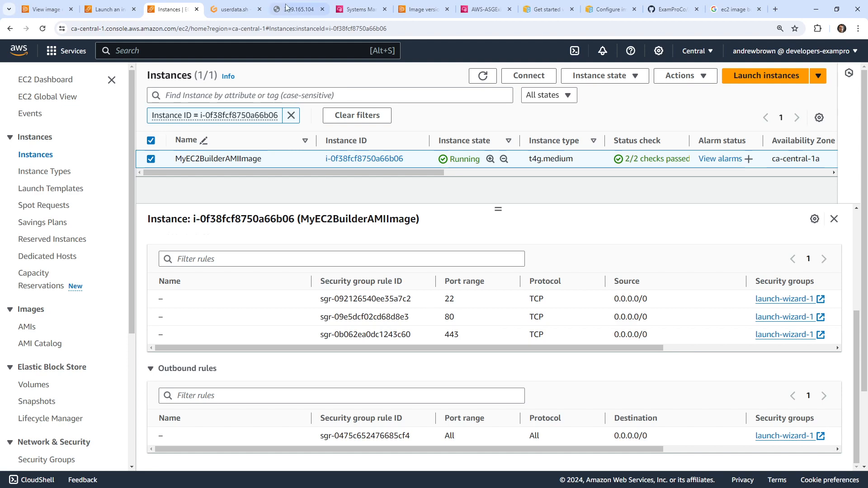
click(297, 9)
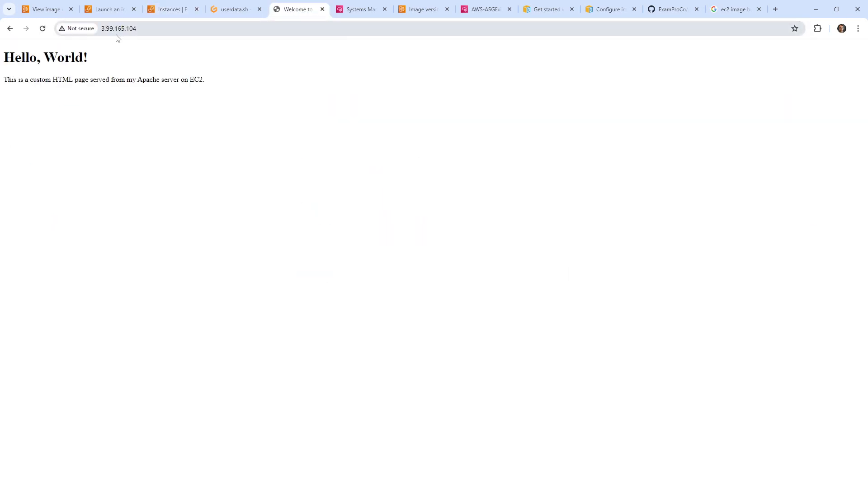
mouse_move(233, 9)
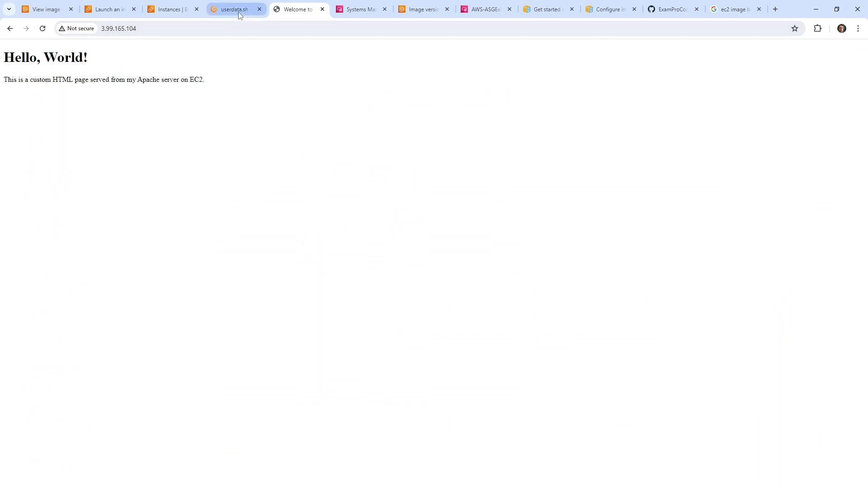
- Terminate the MyEC2BuilderAMIImage instance and view the owned AMIs list showing MyBasicAMI
click(169, 9)
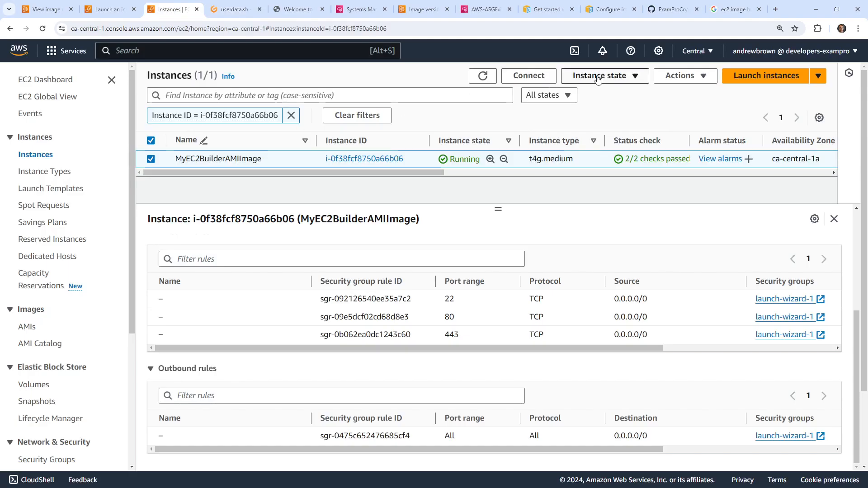
mouse_move(685, 363)
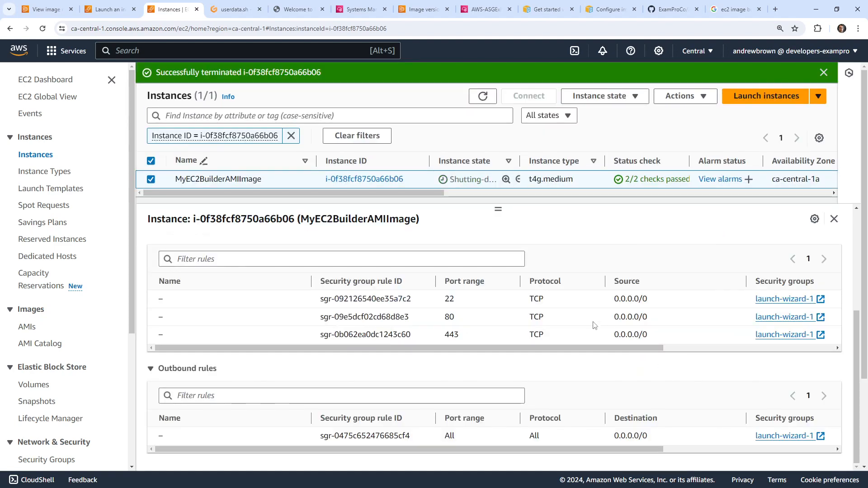
mouse_move(581, 325)
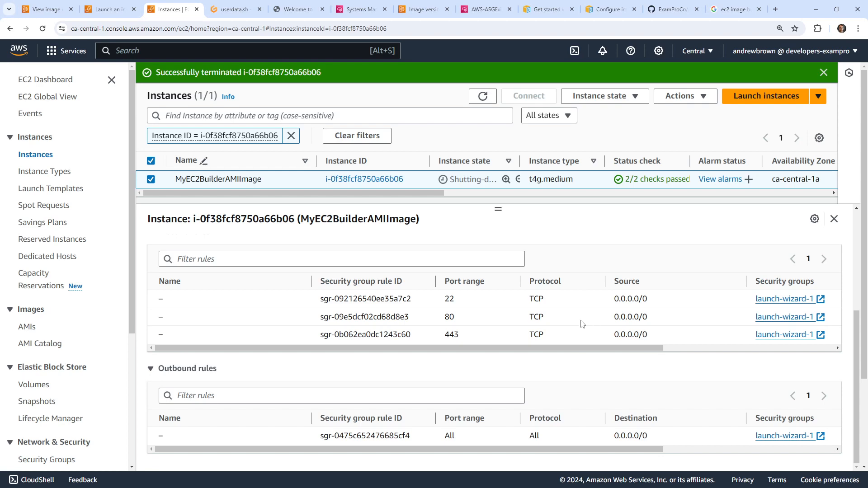
click(27, 327)
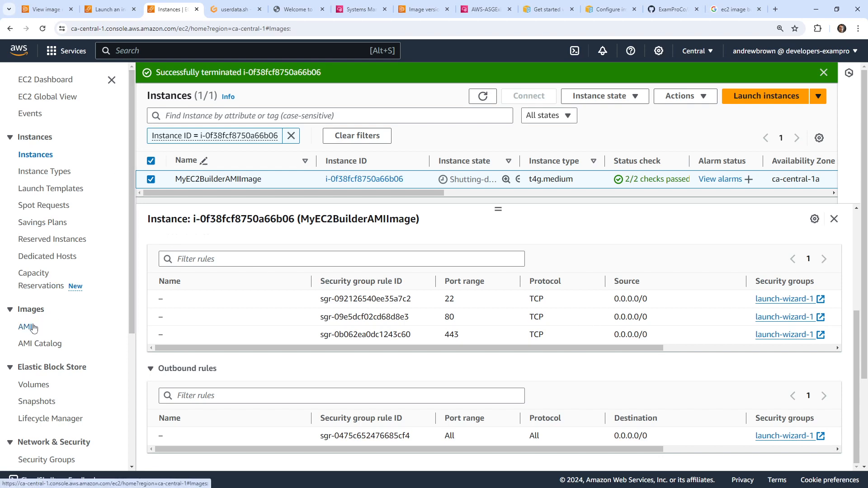
click(27, 327)
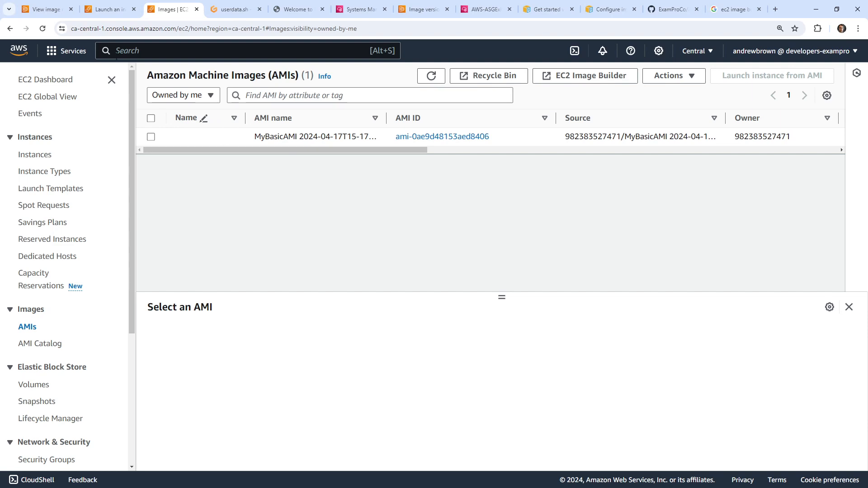
mouse_move(416, 179)
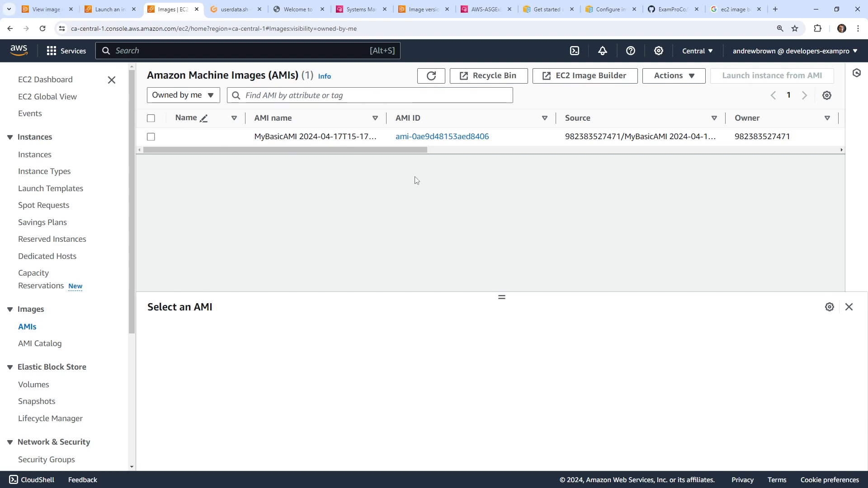